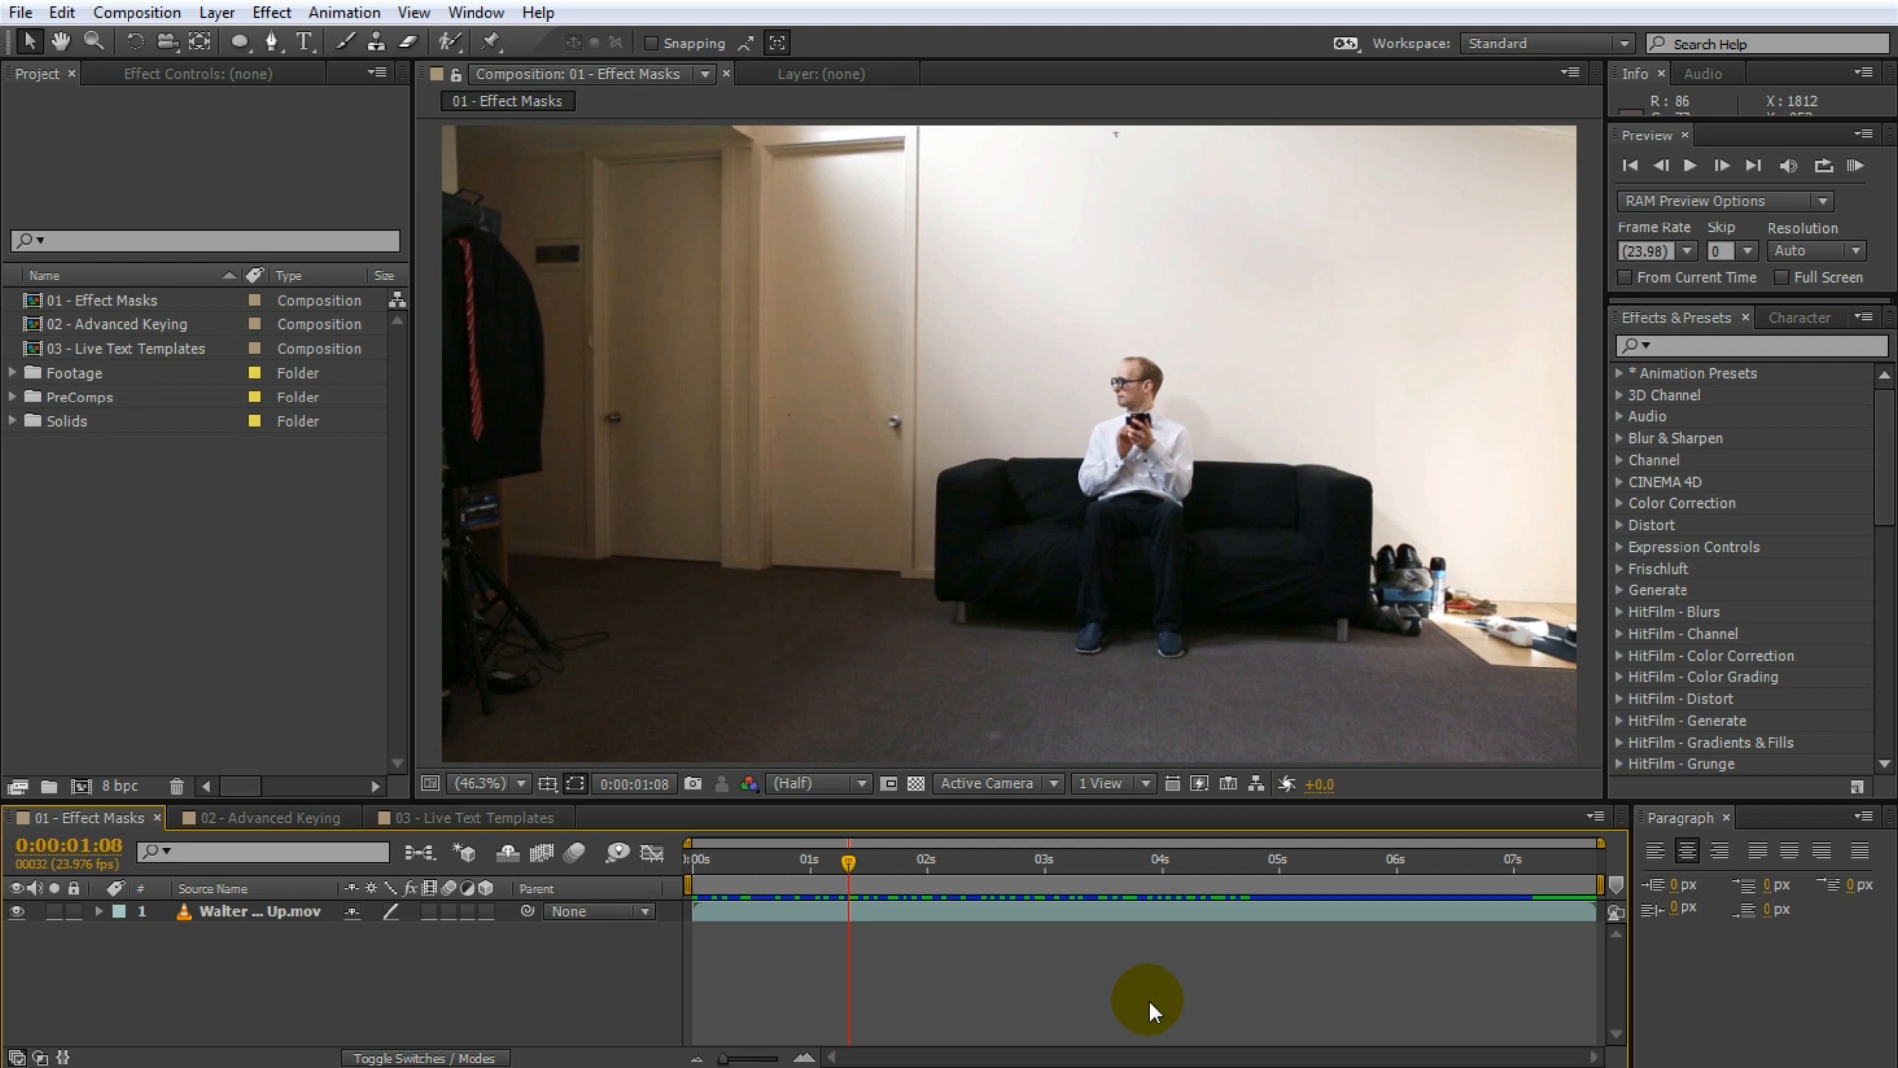
{"action": "mouse_move", "coordinate": [1670, 420]}
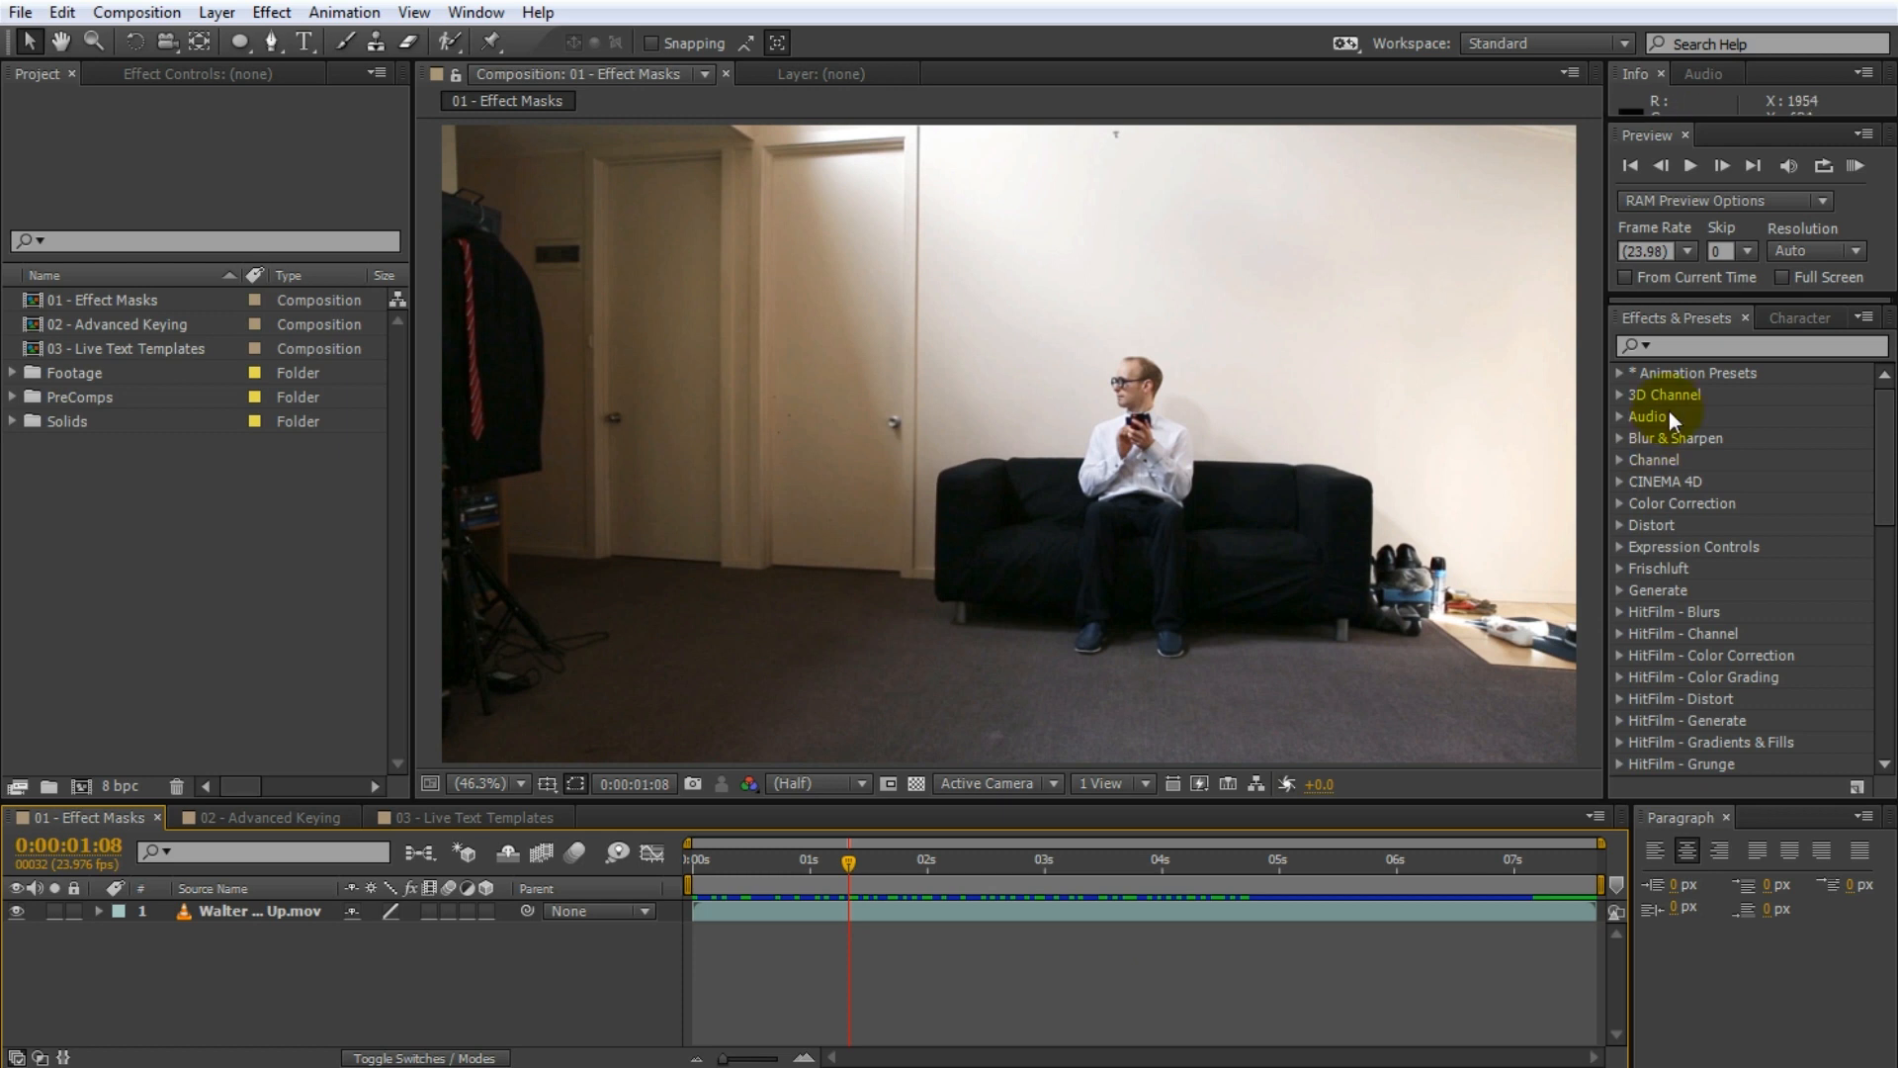
- Search Effects & Presets for 'brightne' and apply Brightness & Contrast to the couch clip
{"action": "type", "text": "brightne"}
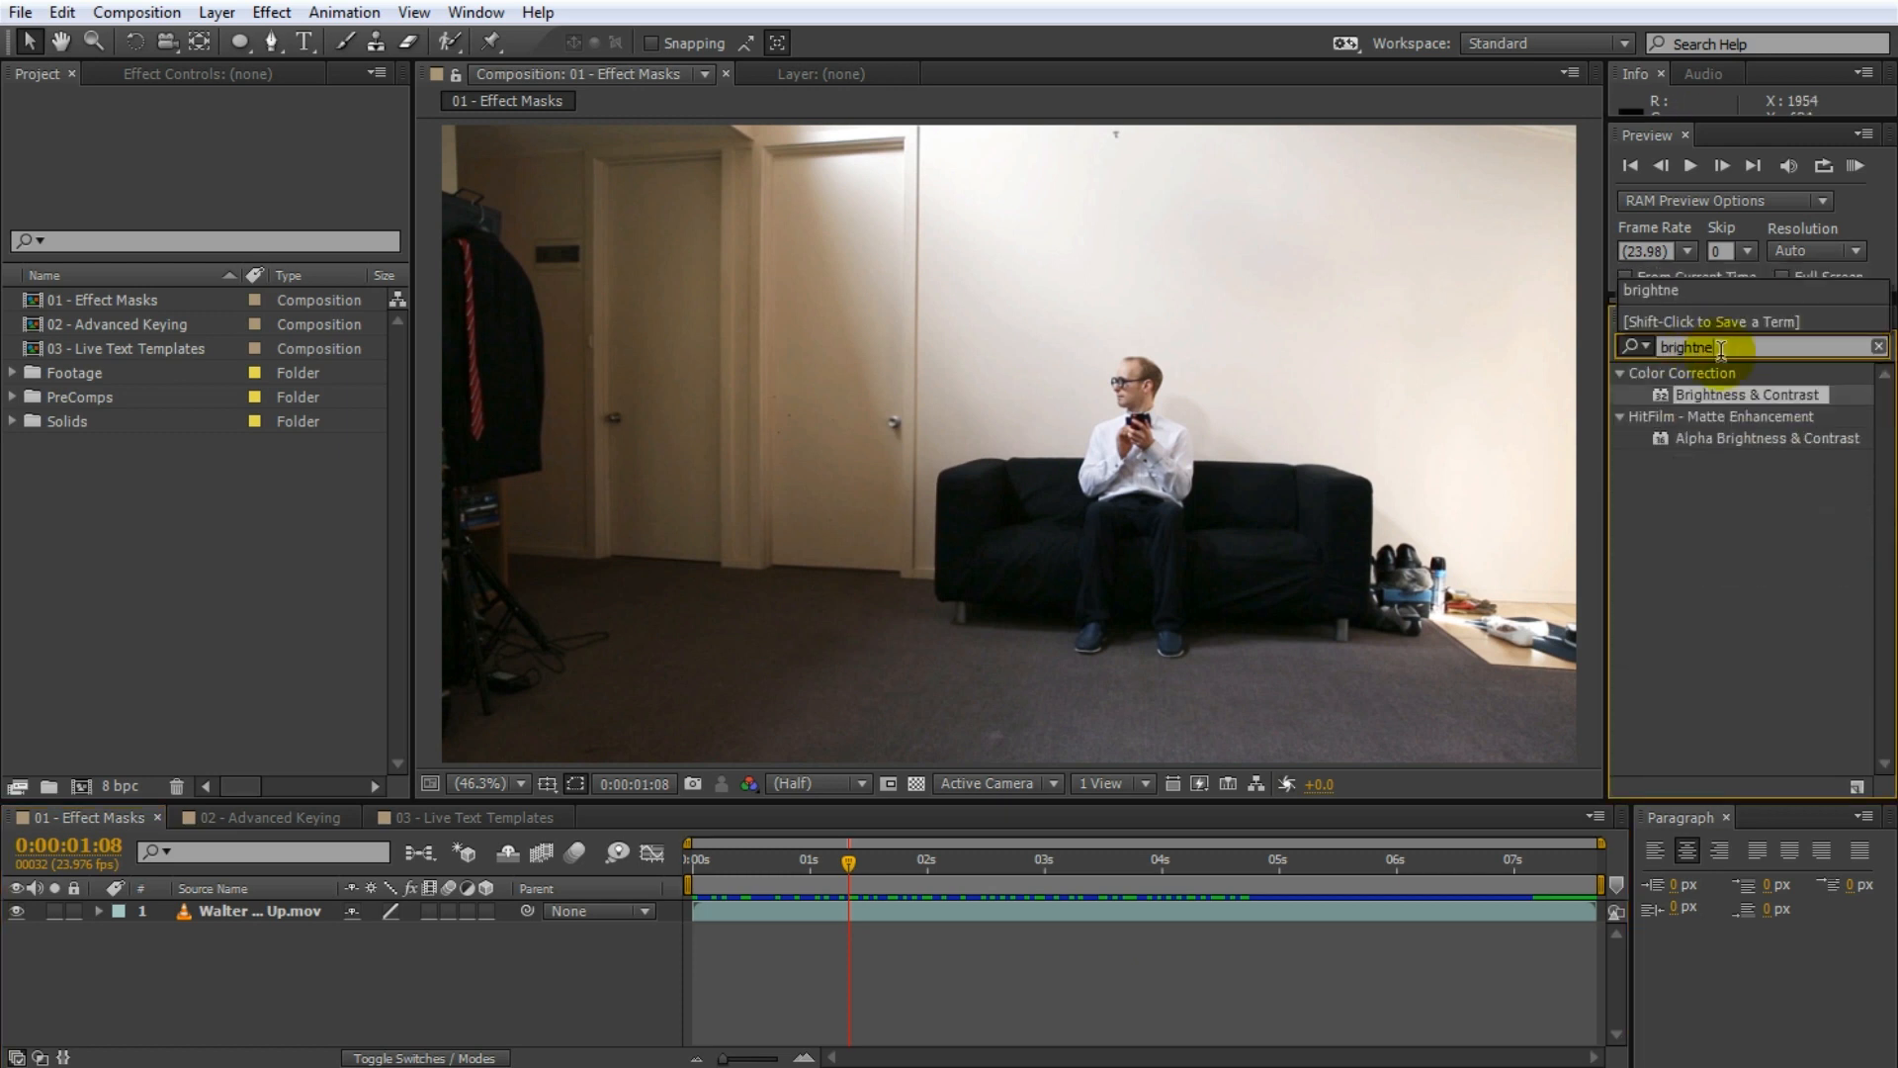
{"action": "double_click", "coordinate": [1747, 395]}
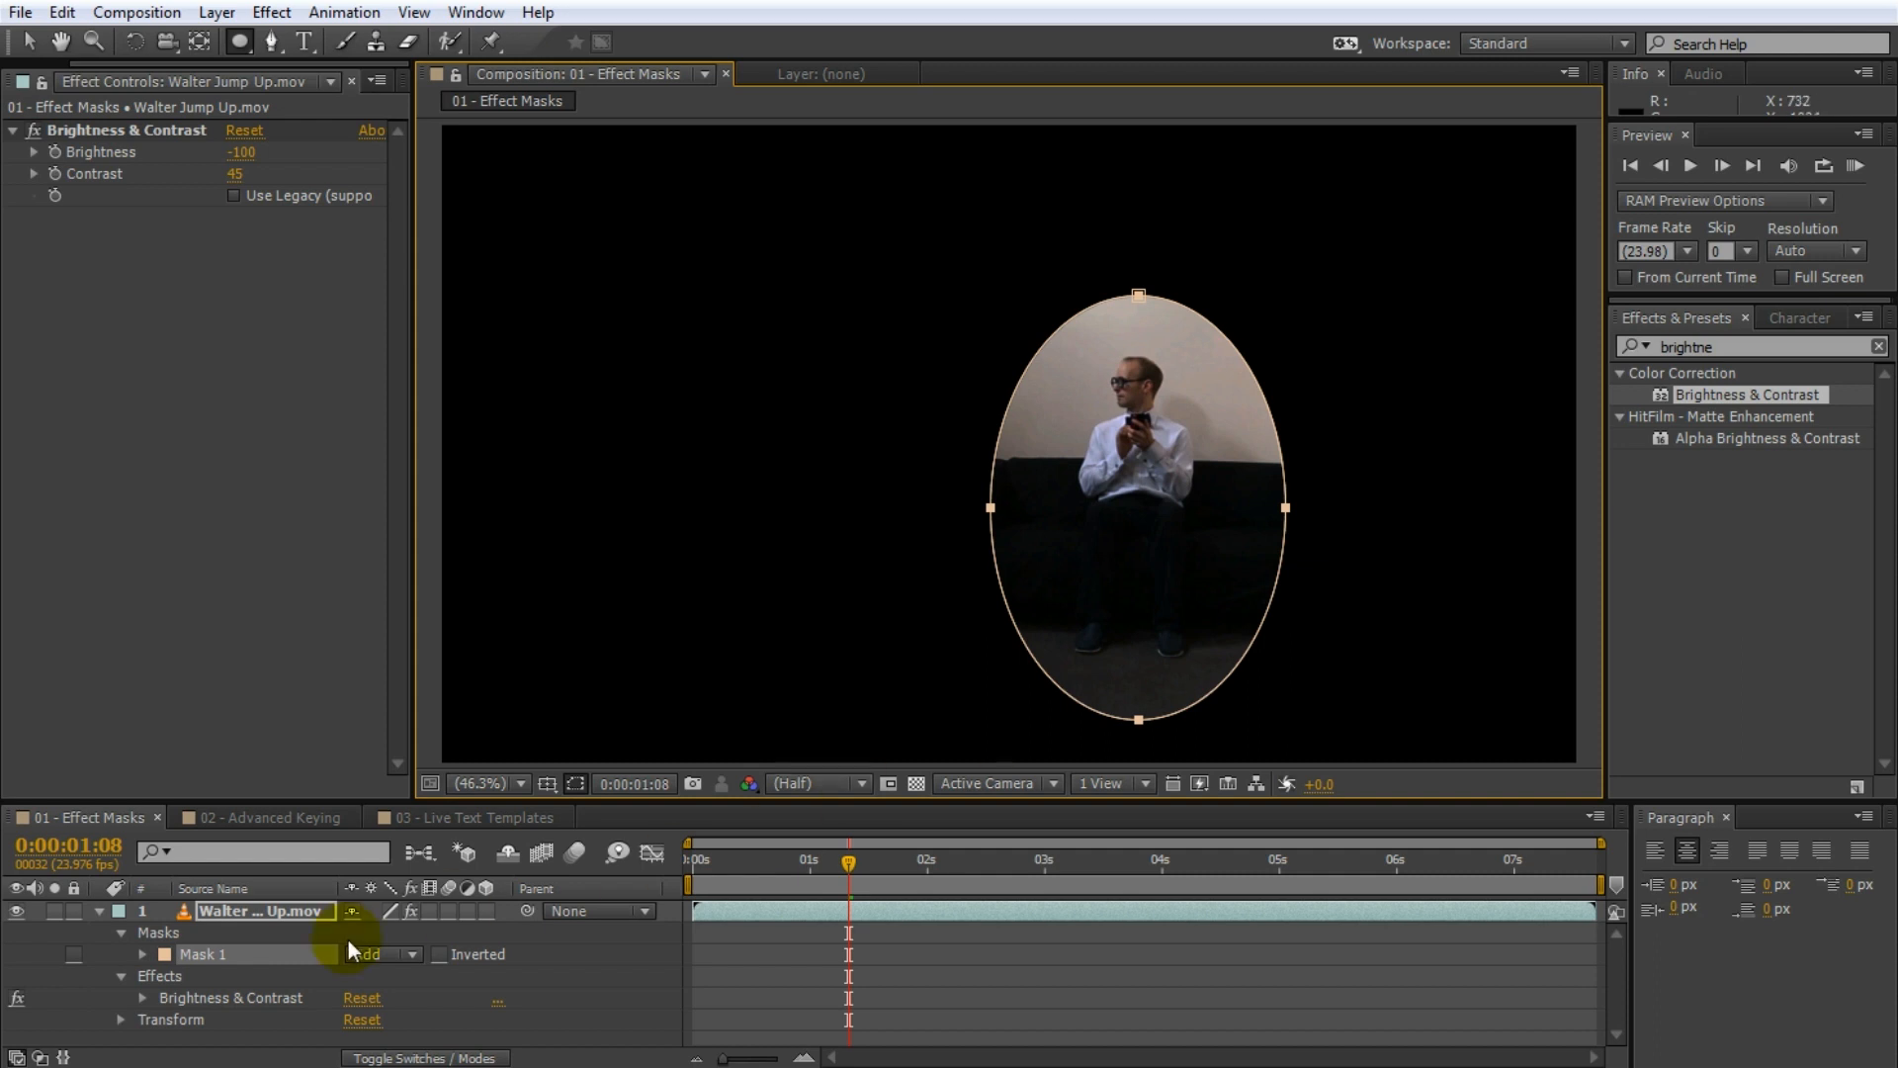
- Set the effect's compositing Mask Reference to Mask 1 and bring up the mask mode choices
{"action": "left_click", "coordinate": [230, 996]}
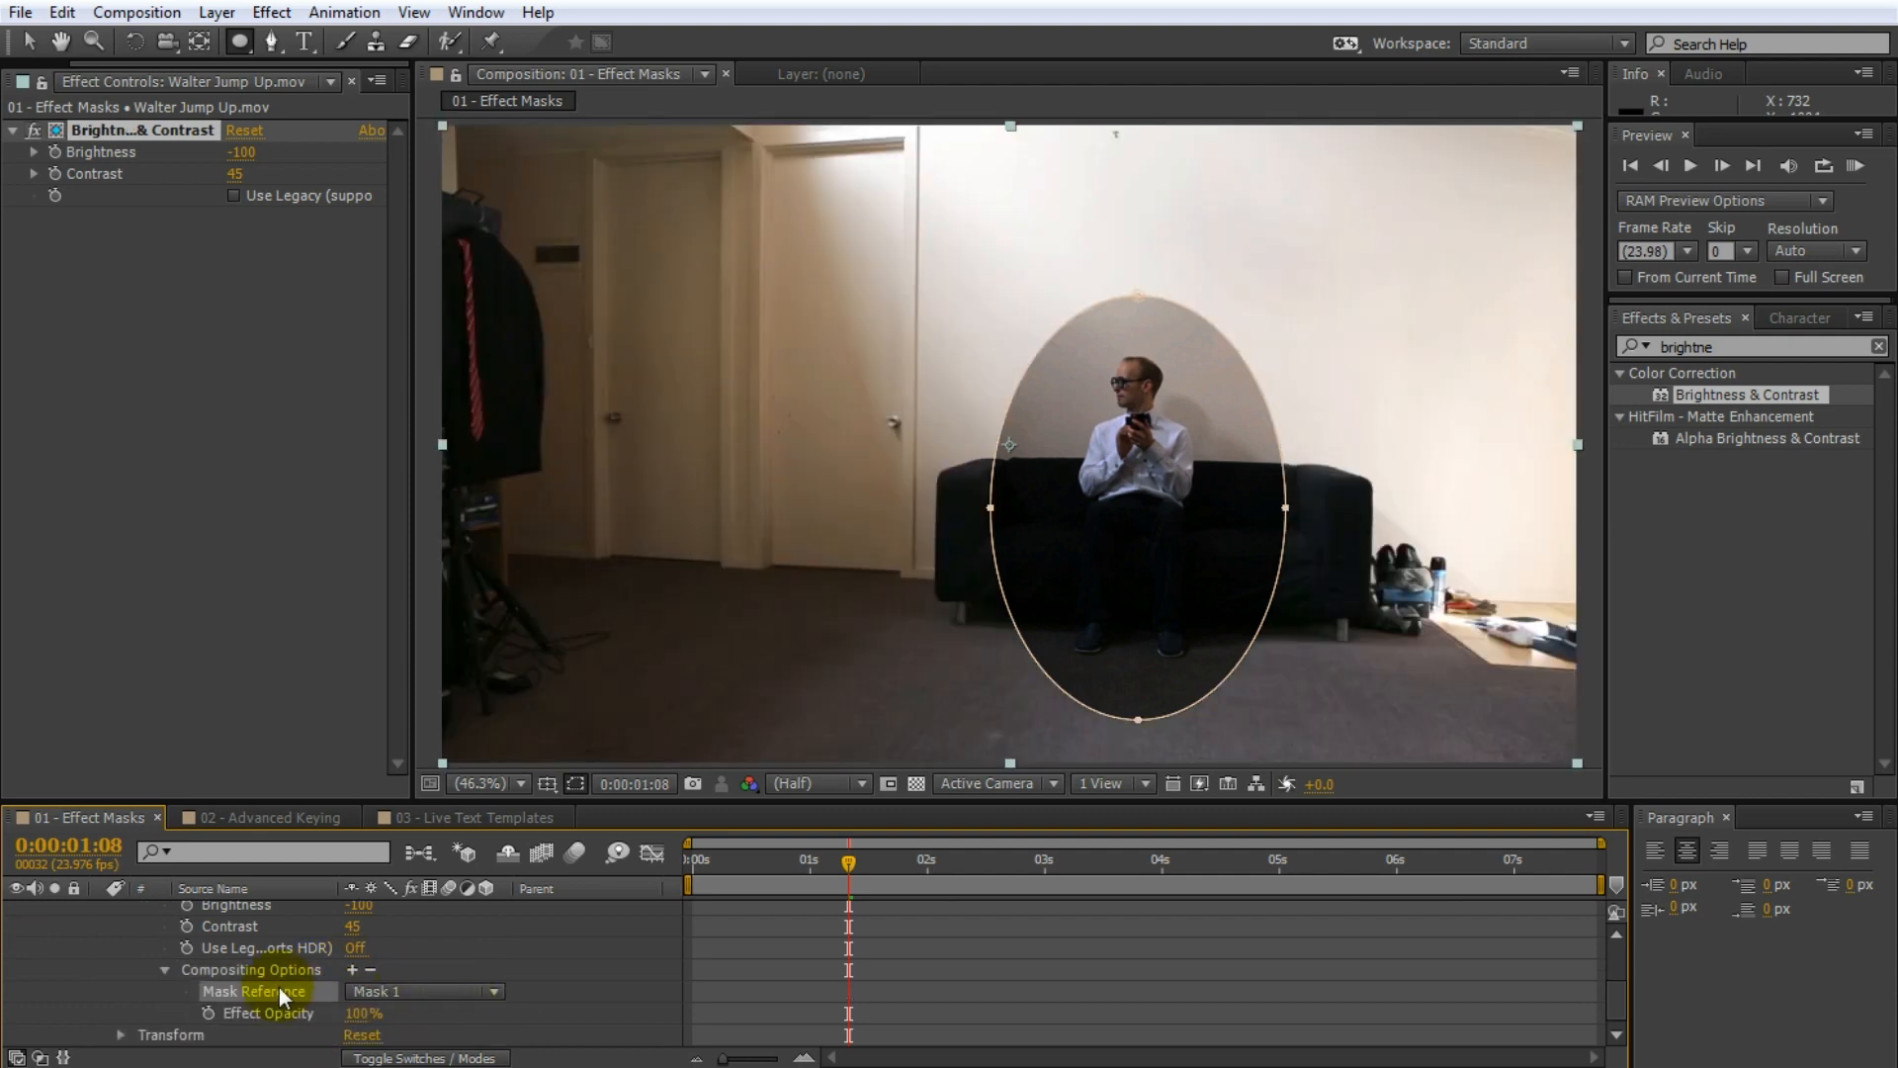
{"action": "mouse_move", "coordinate": [497, 995]}
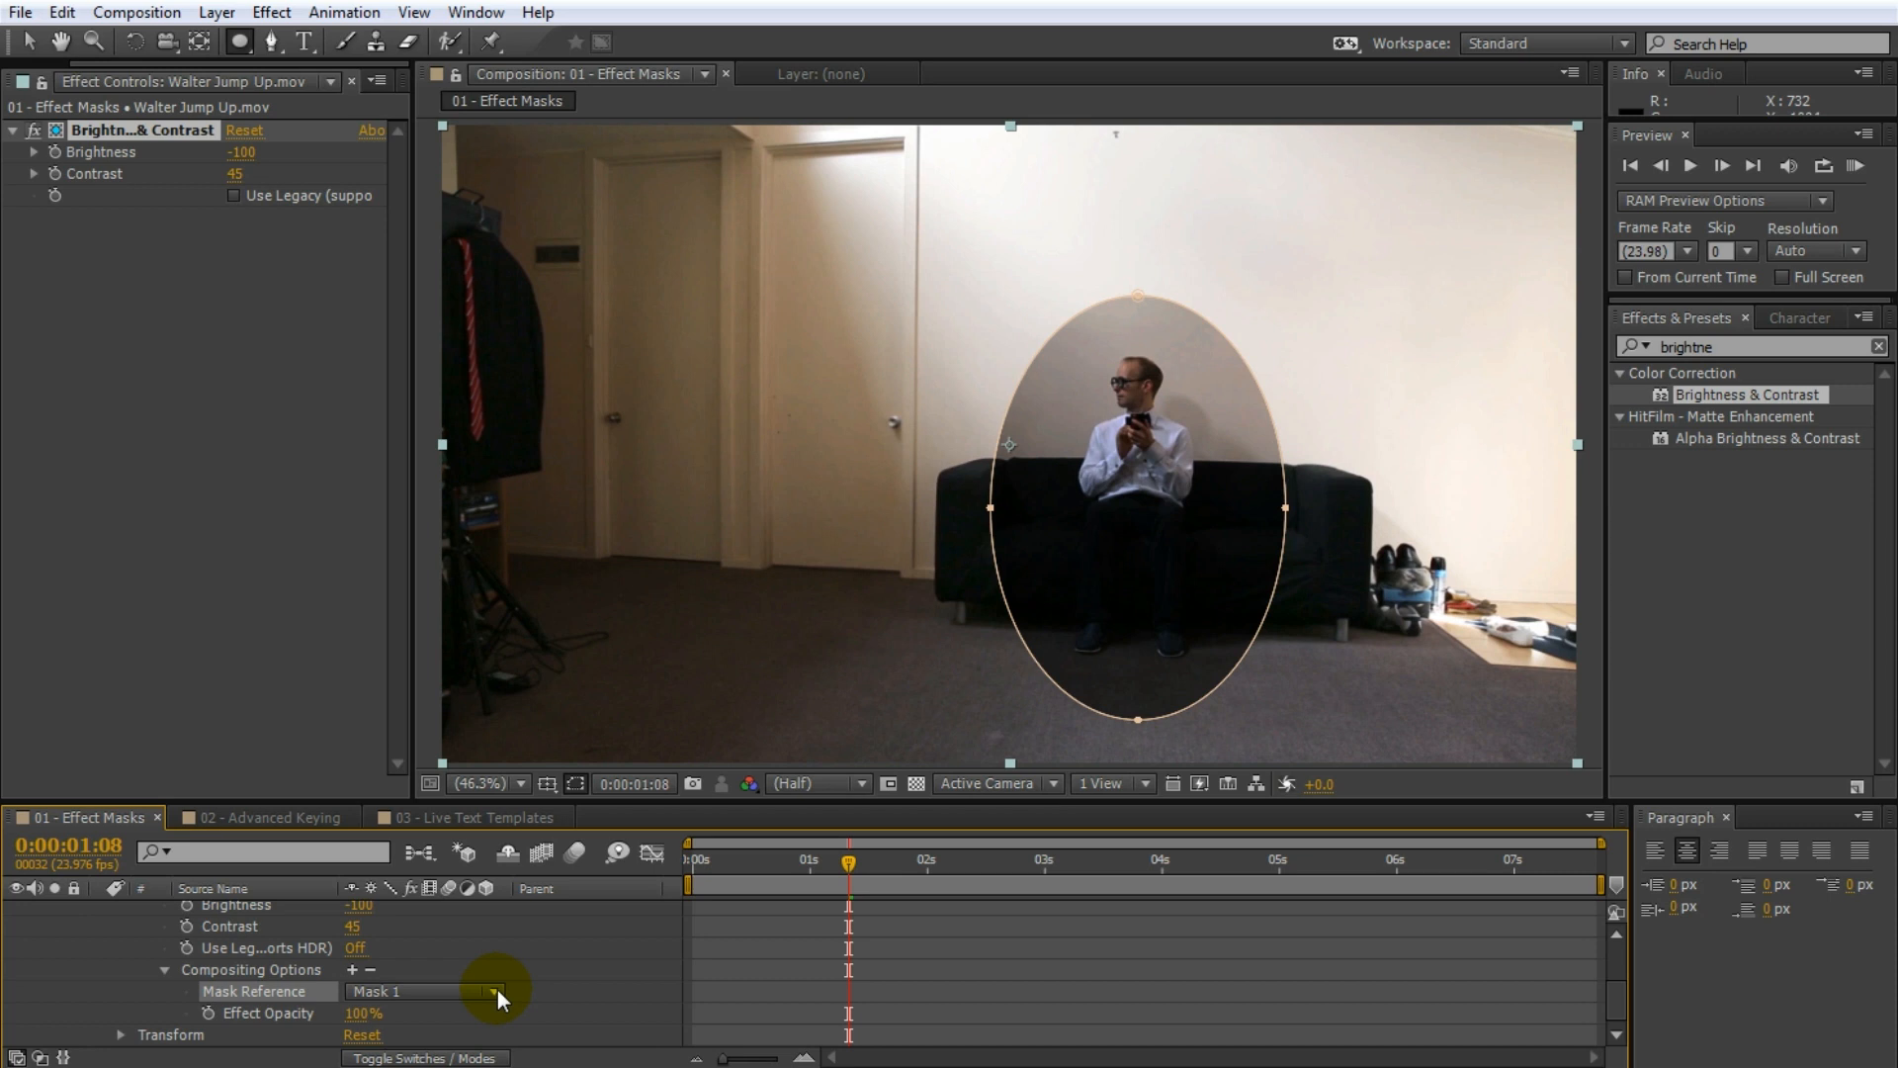
{"action": "left_click", "coordinate": [494, 991]}
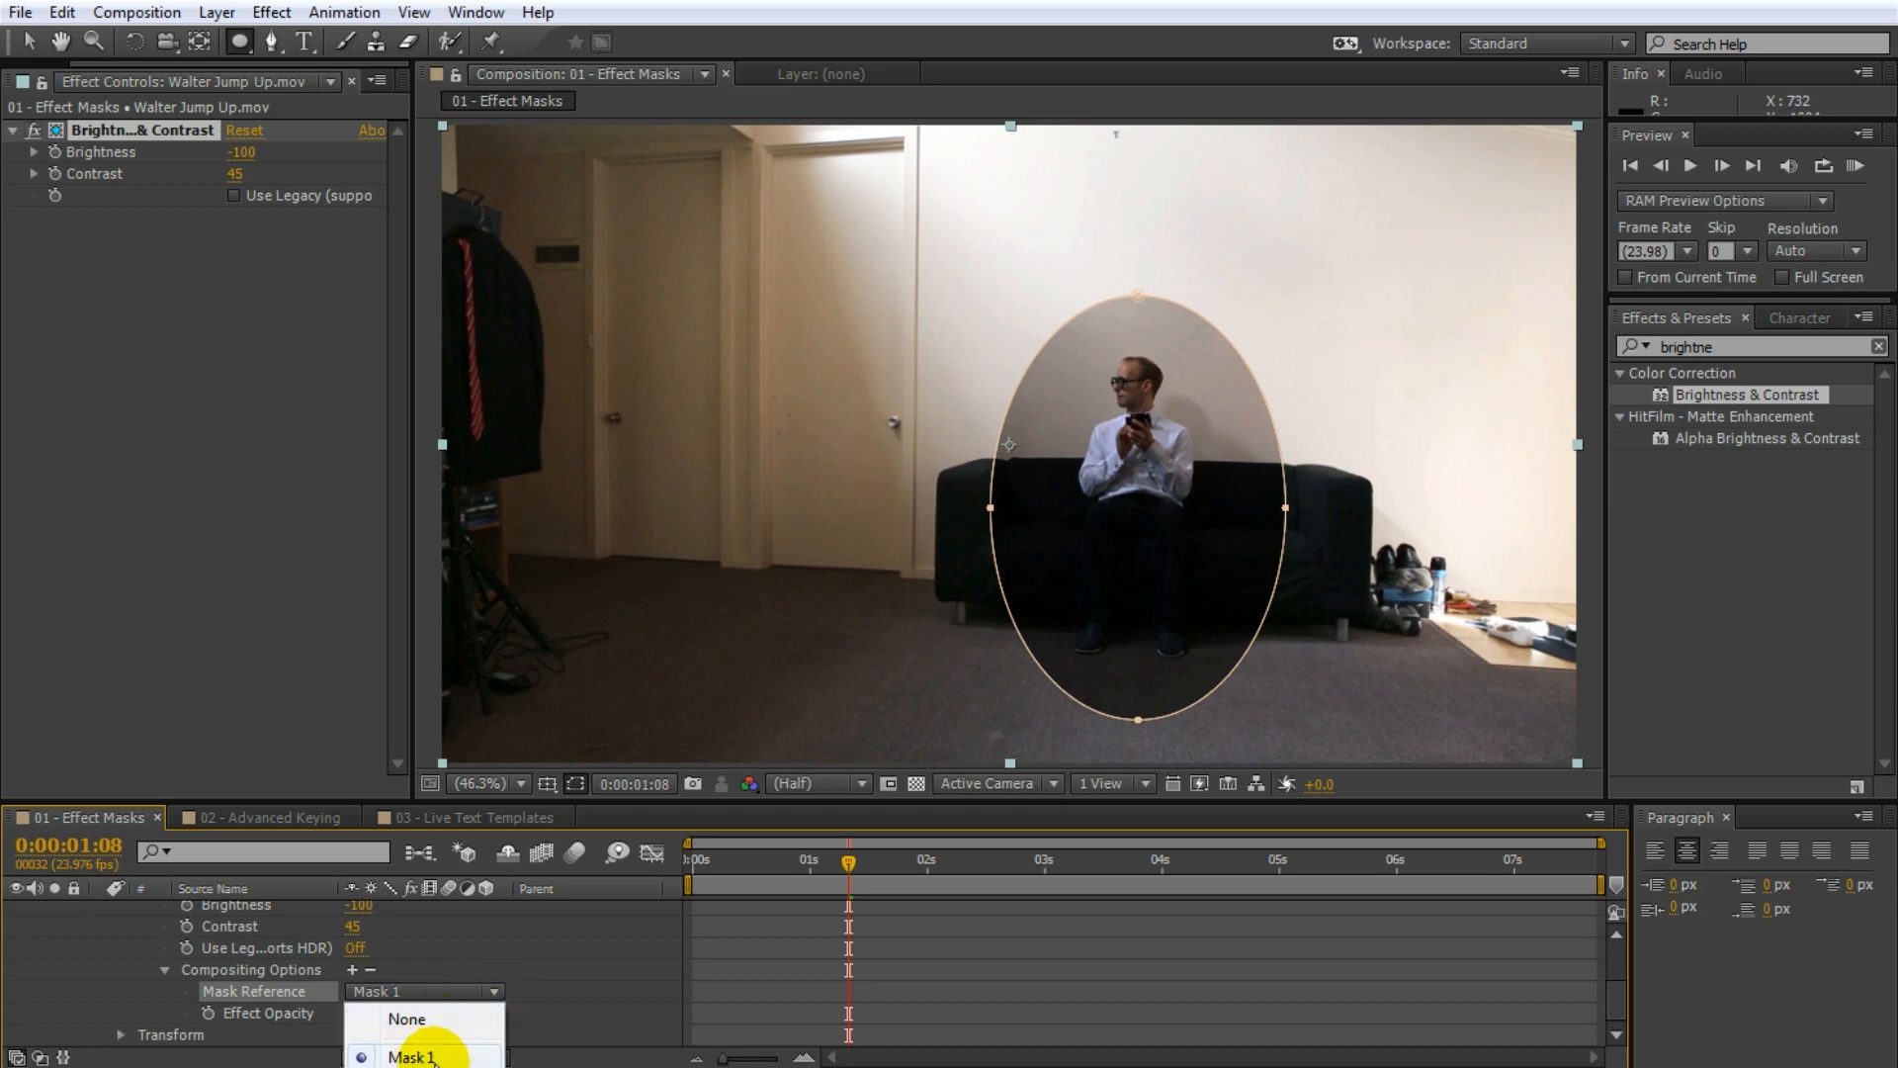
{"action": "left_click", "coordinate": [414, 1056]}
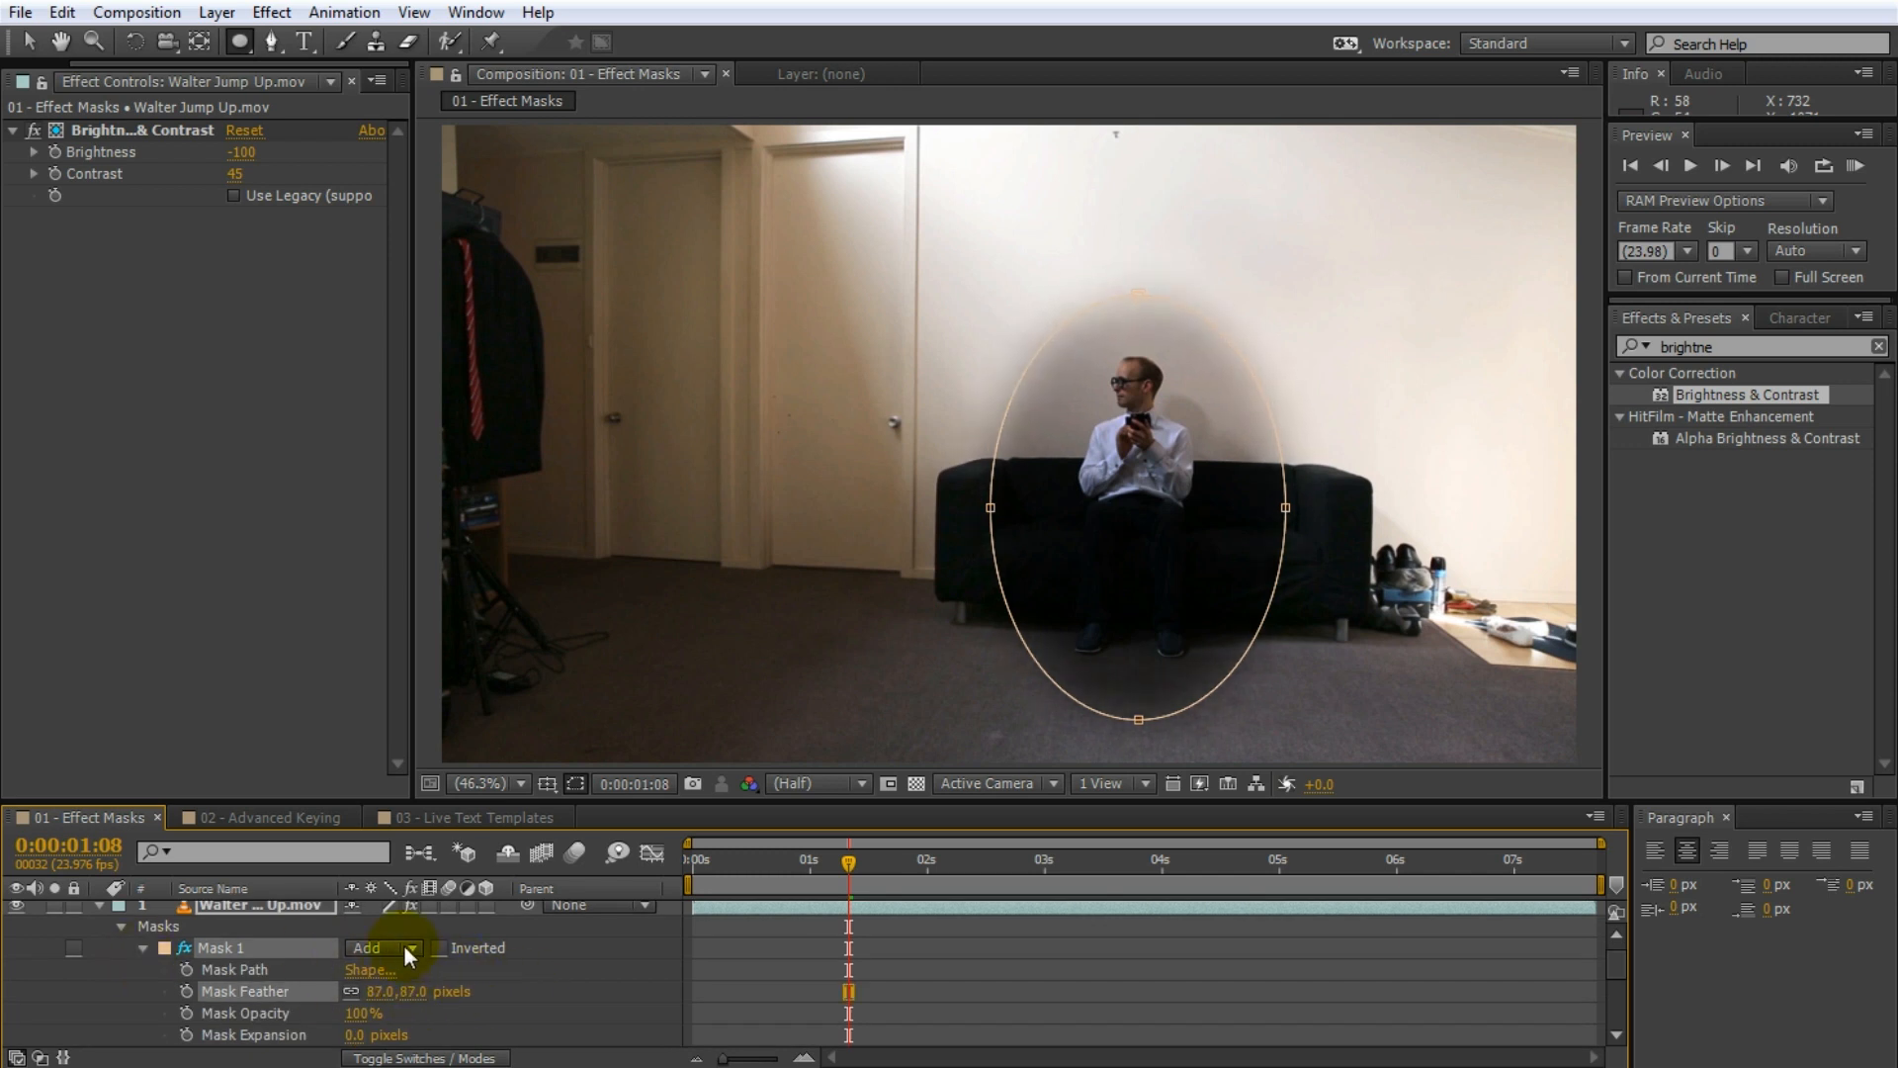
{"action": "left_click", "coordinate": [381, 948]}
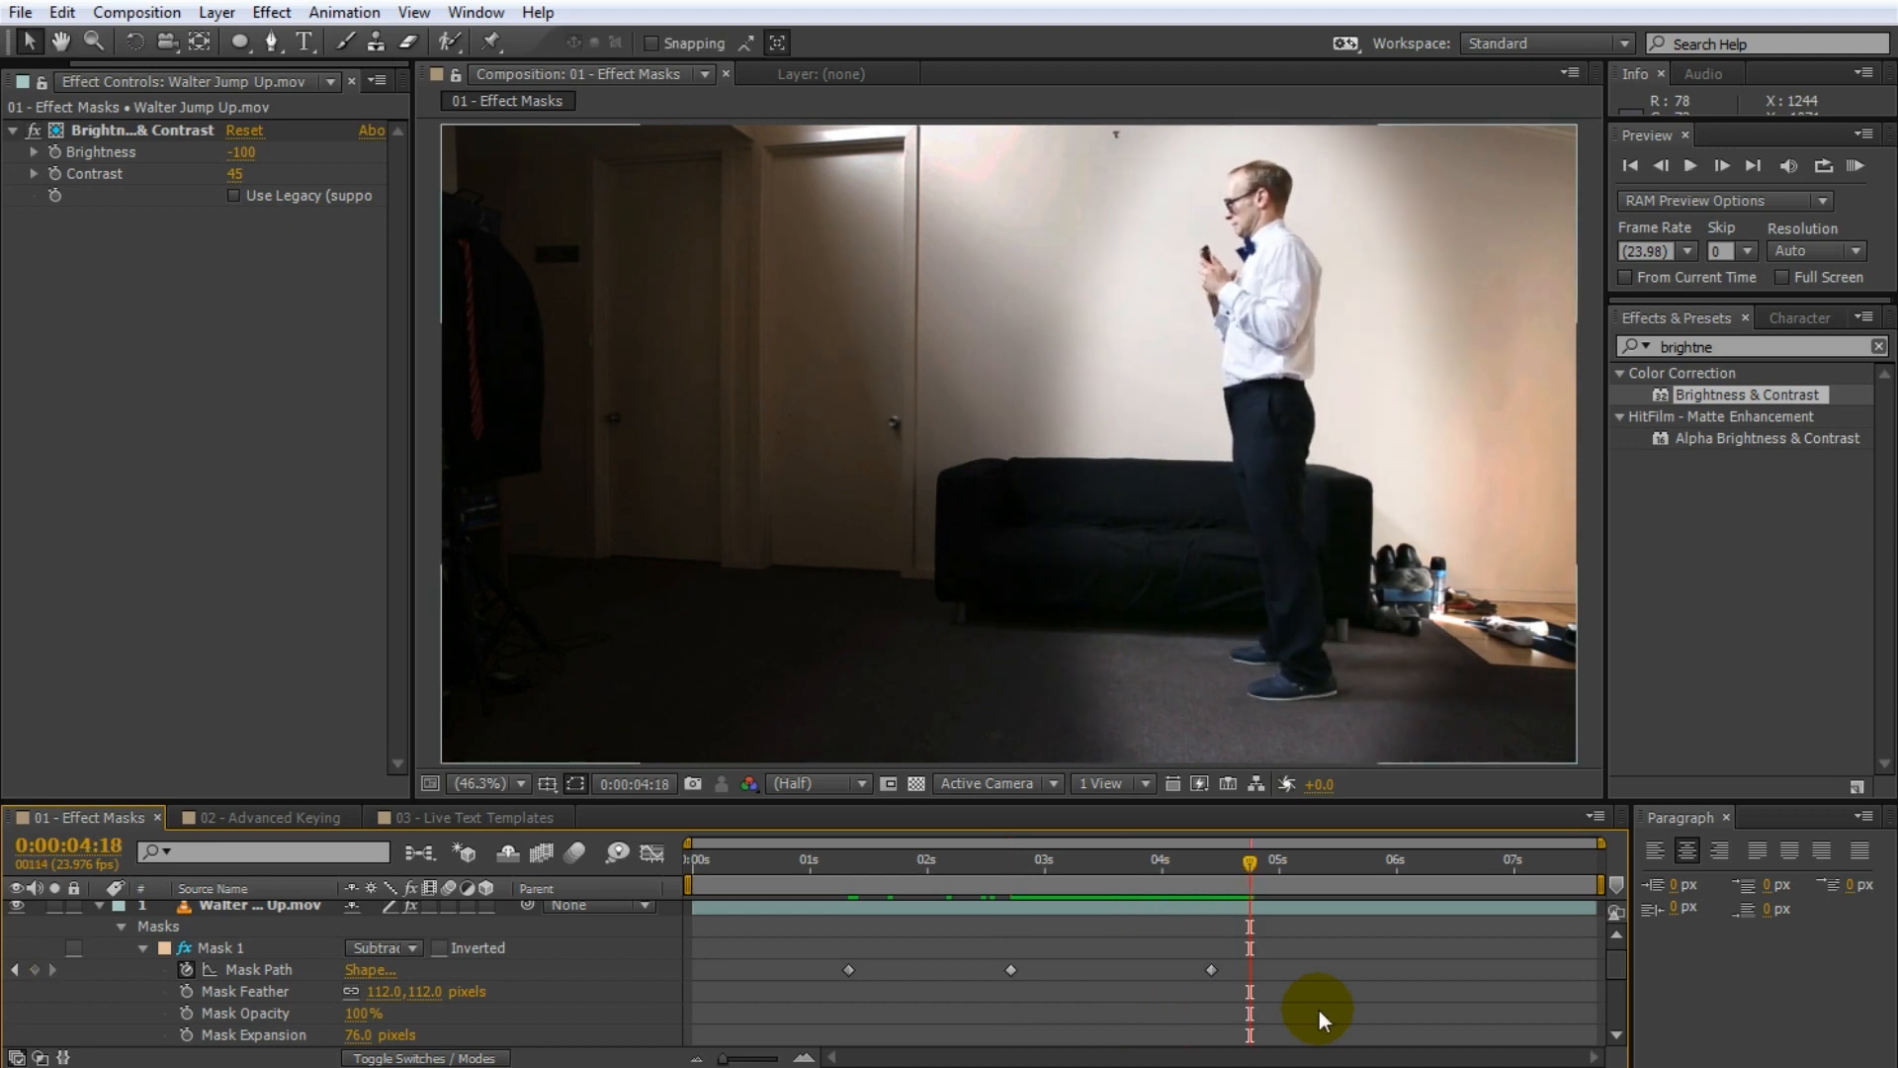
- Switch to the 02 - Advanced Keying composition and scrub through the Mario green-screen clip
{"action": "left_click", "coordinate": [261, 817]}
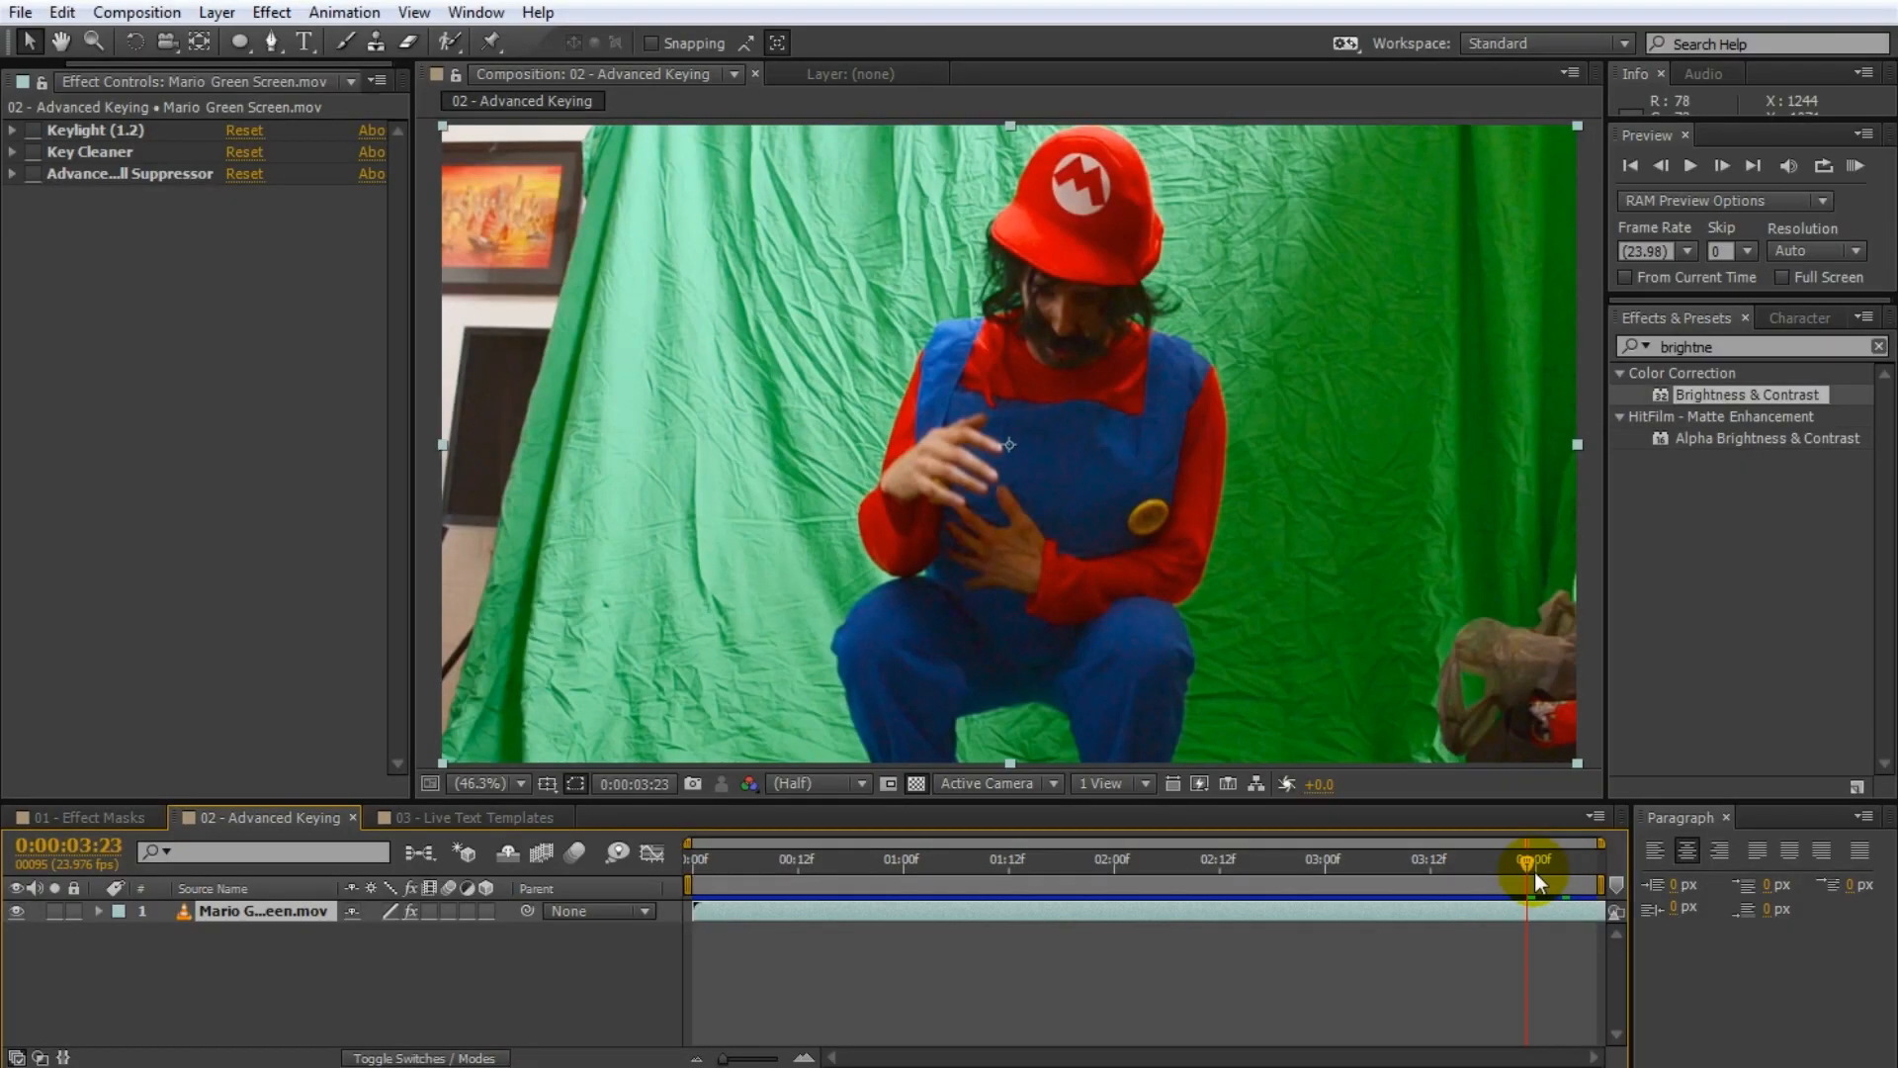
{"action": "left_click_drag", "start_coordinate": [1536, 878], "coordinate": [1289, 878]}
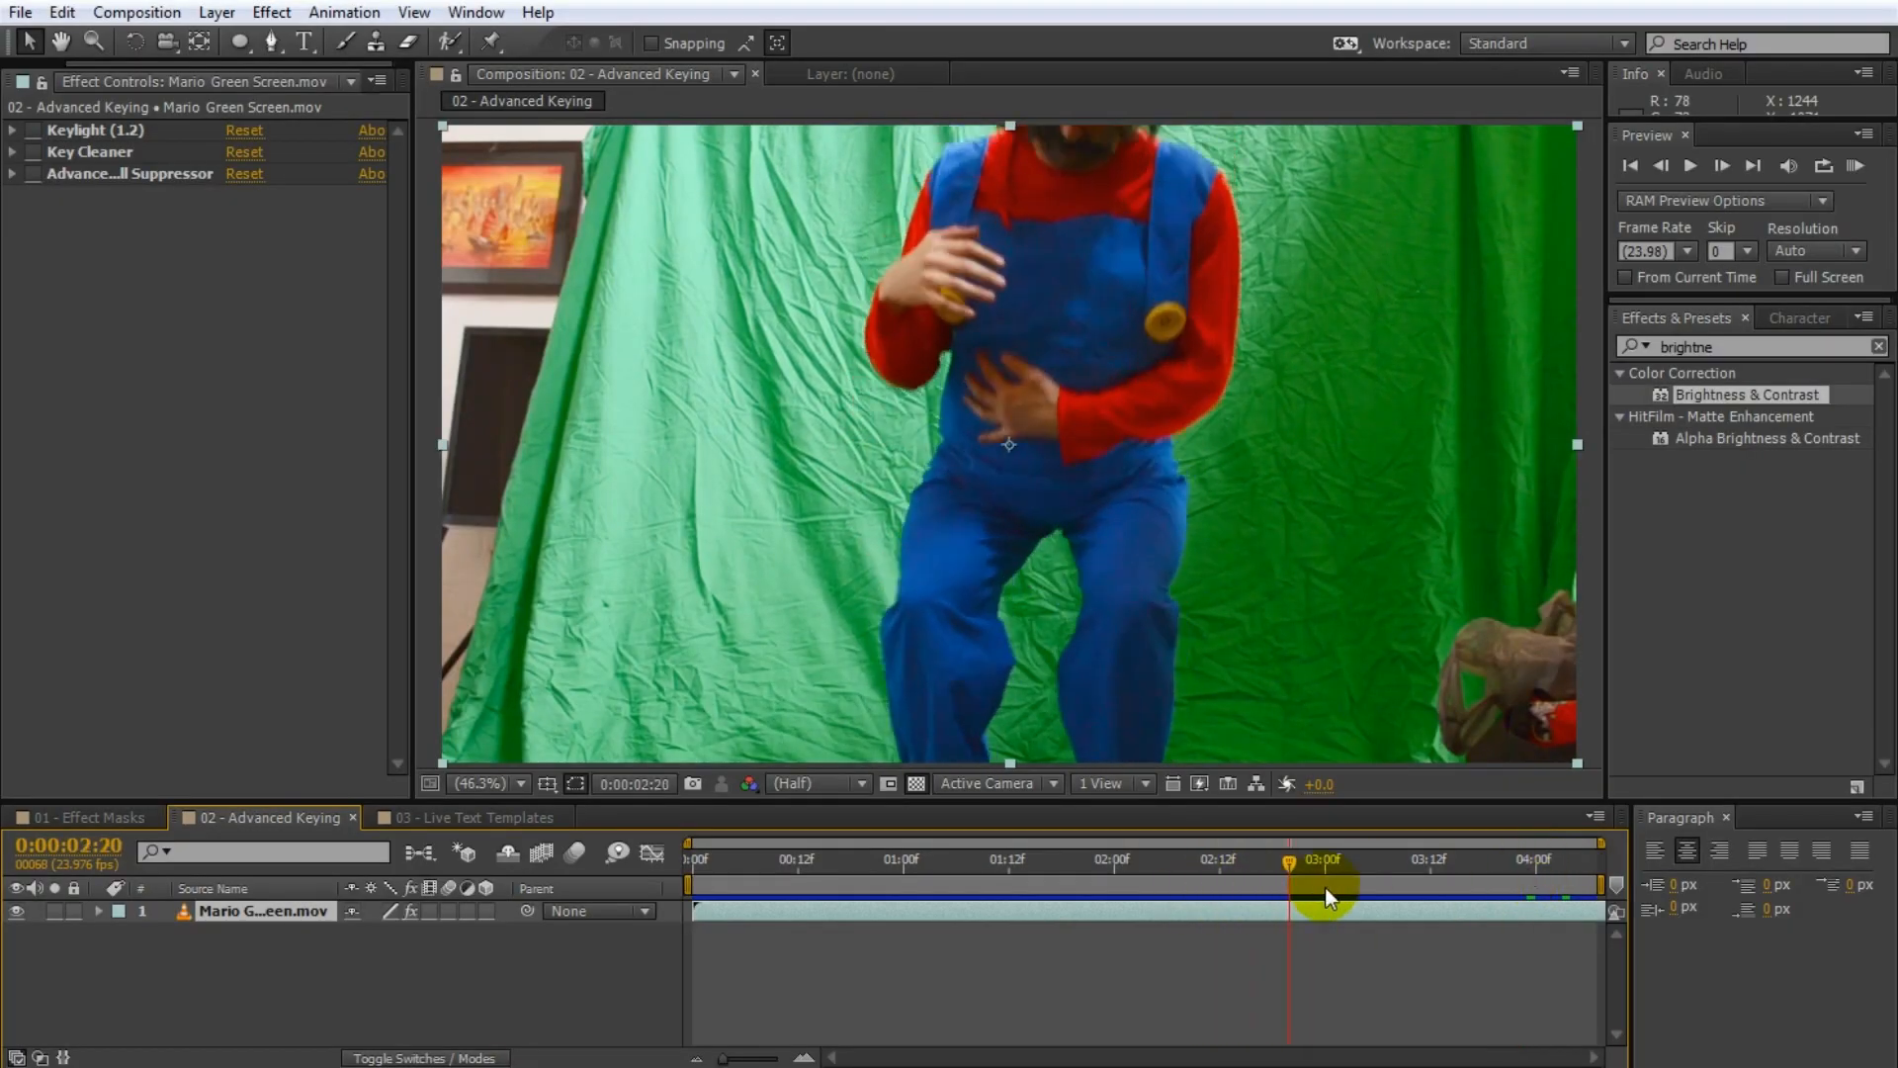
{"action": "left_click_drag", "start_coordinate": [1326, 896], "coordinate": [1493, 898]}
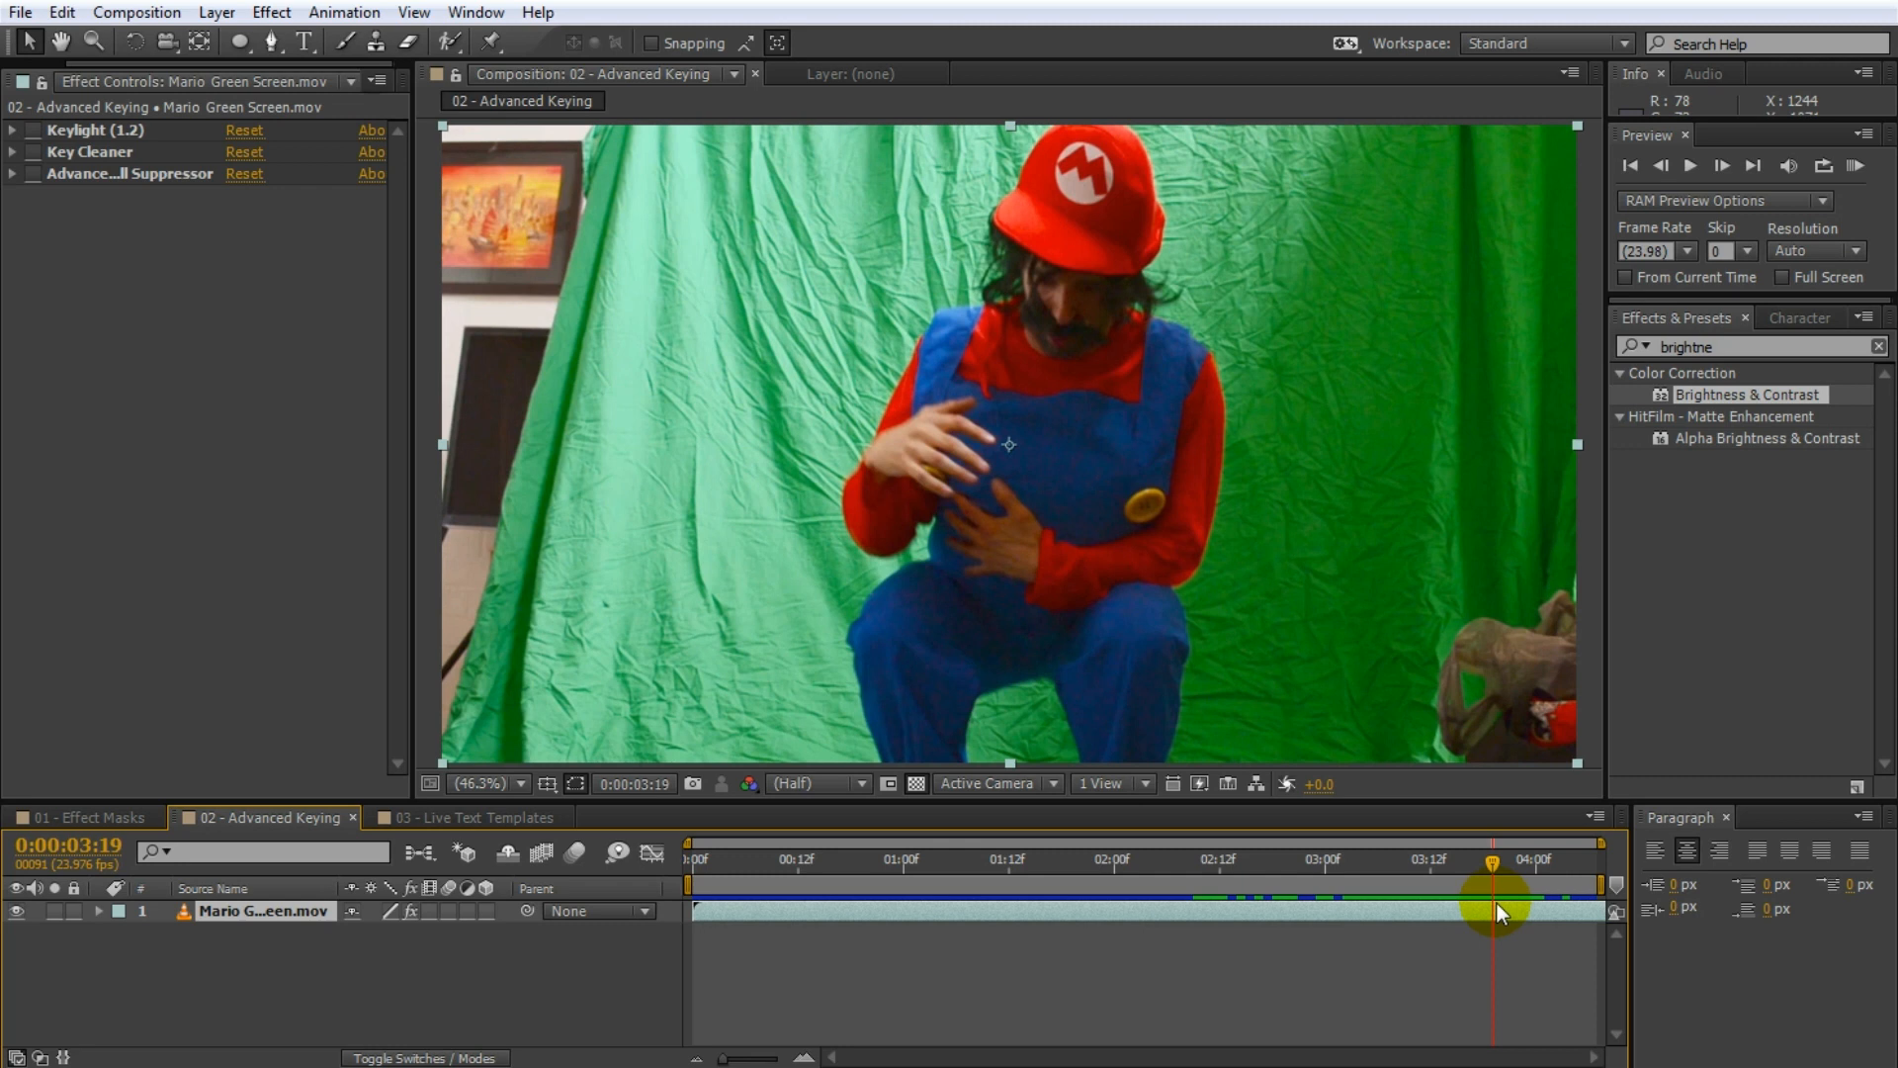
- Clear the effects search, expand the Keying category, and expand Keylight's settings
{"action": "left_click", "coordinate": [1879, 346]}
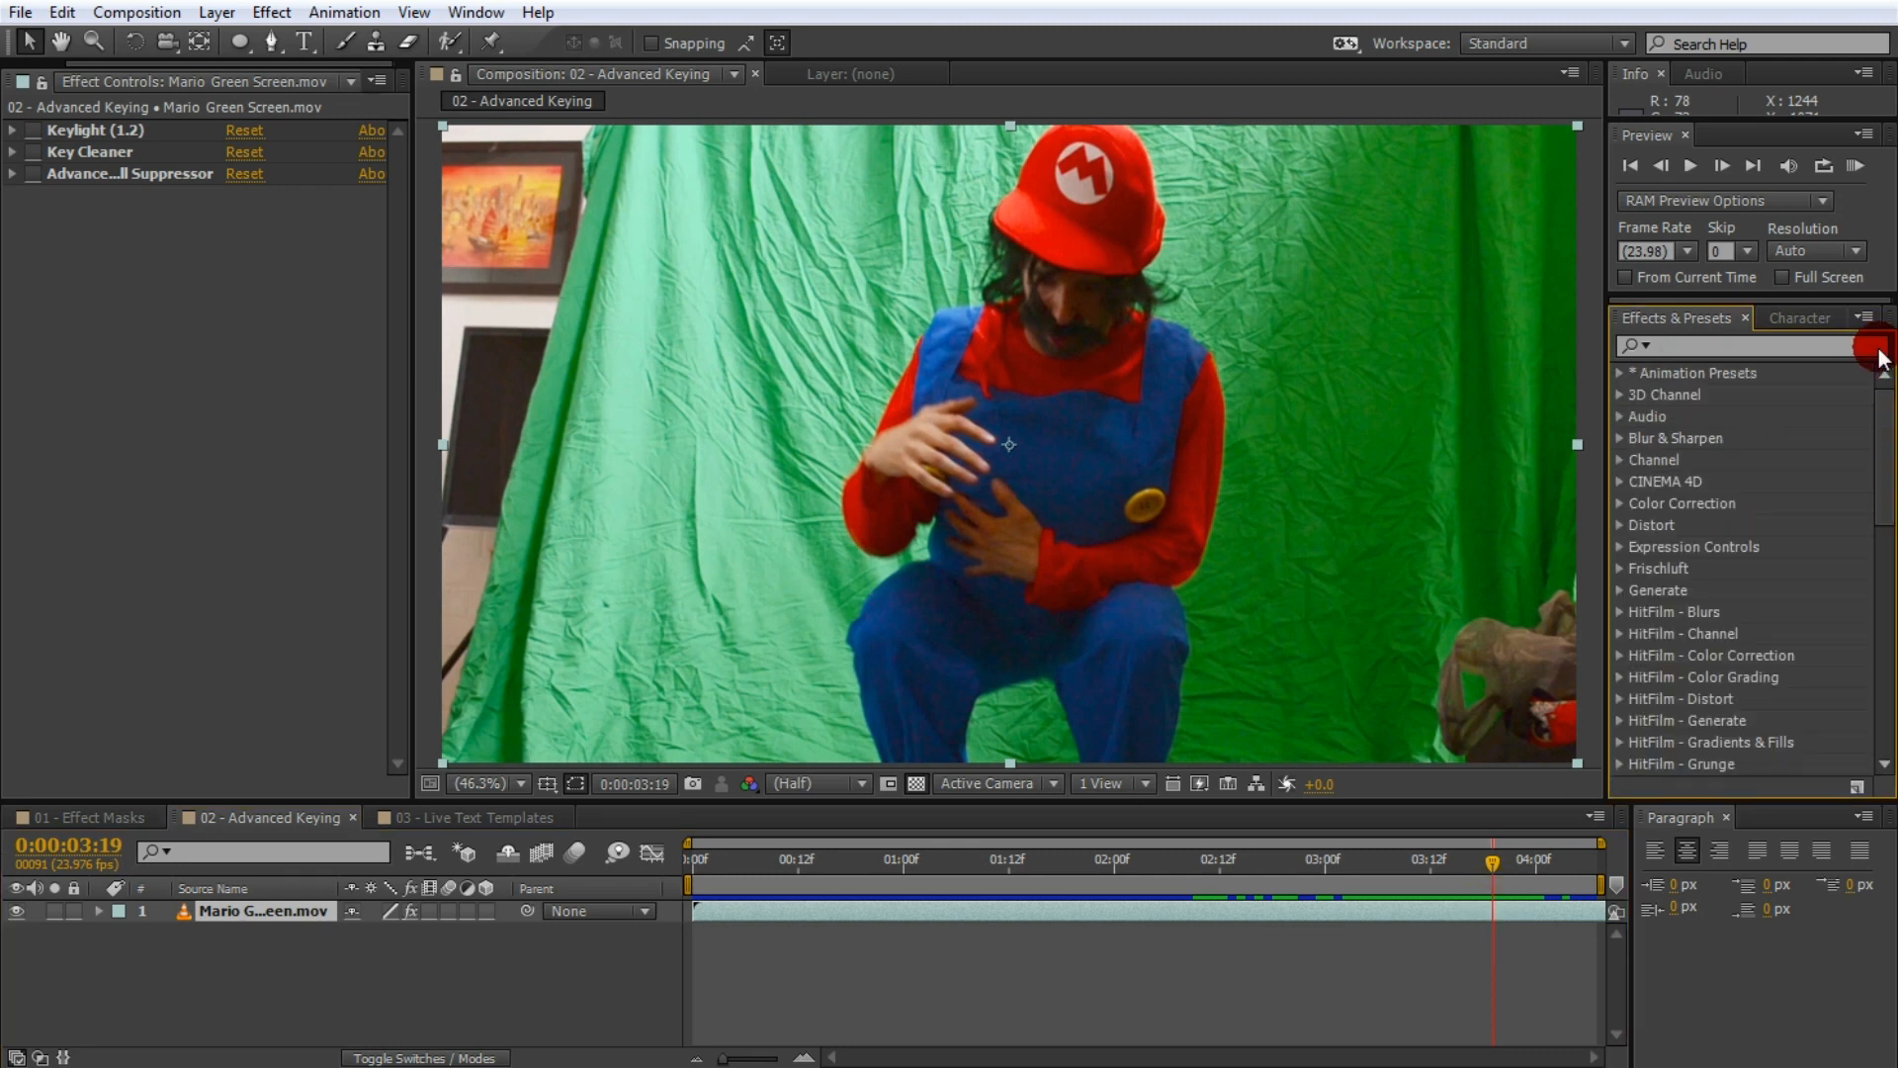
{"action": "scroll", "scroll_direction": "down", "scroll_amount": 3}
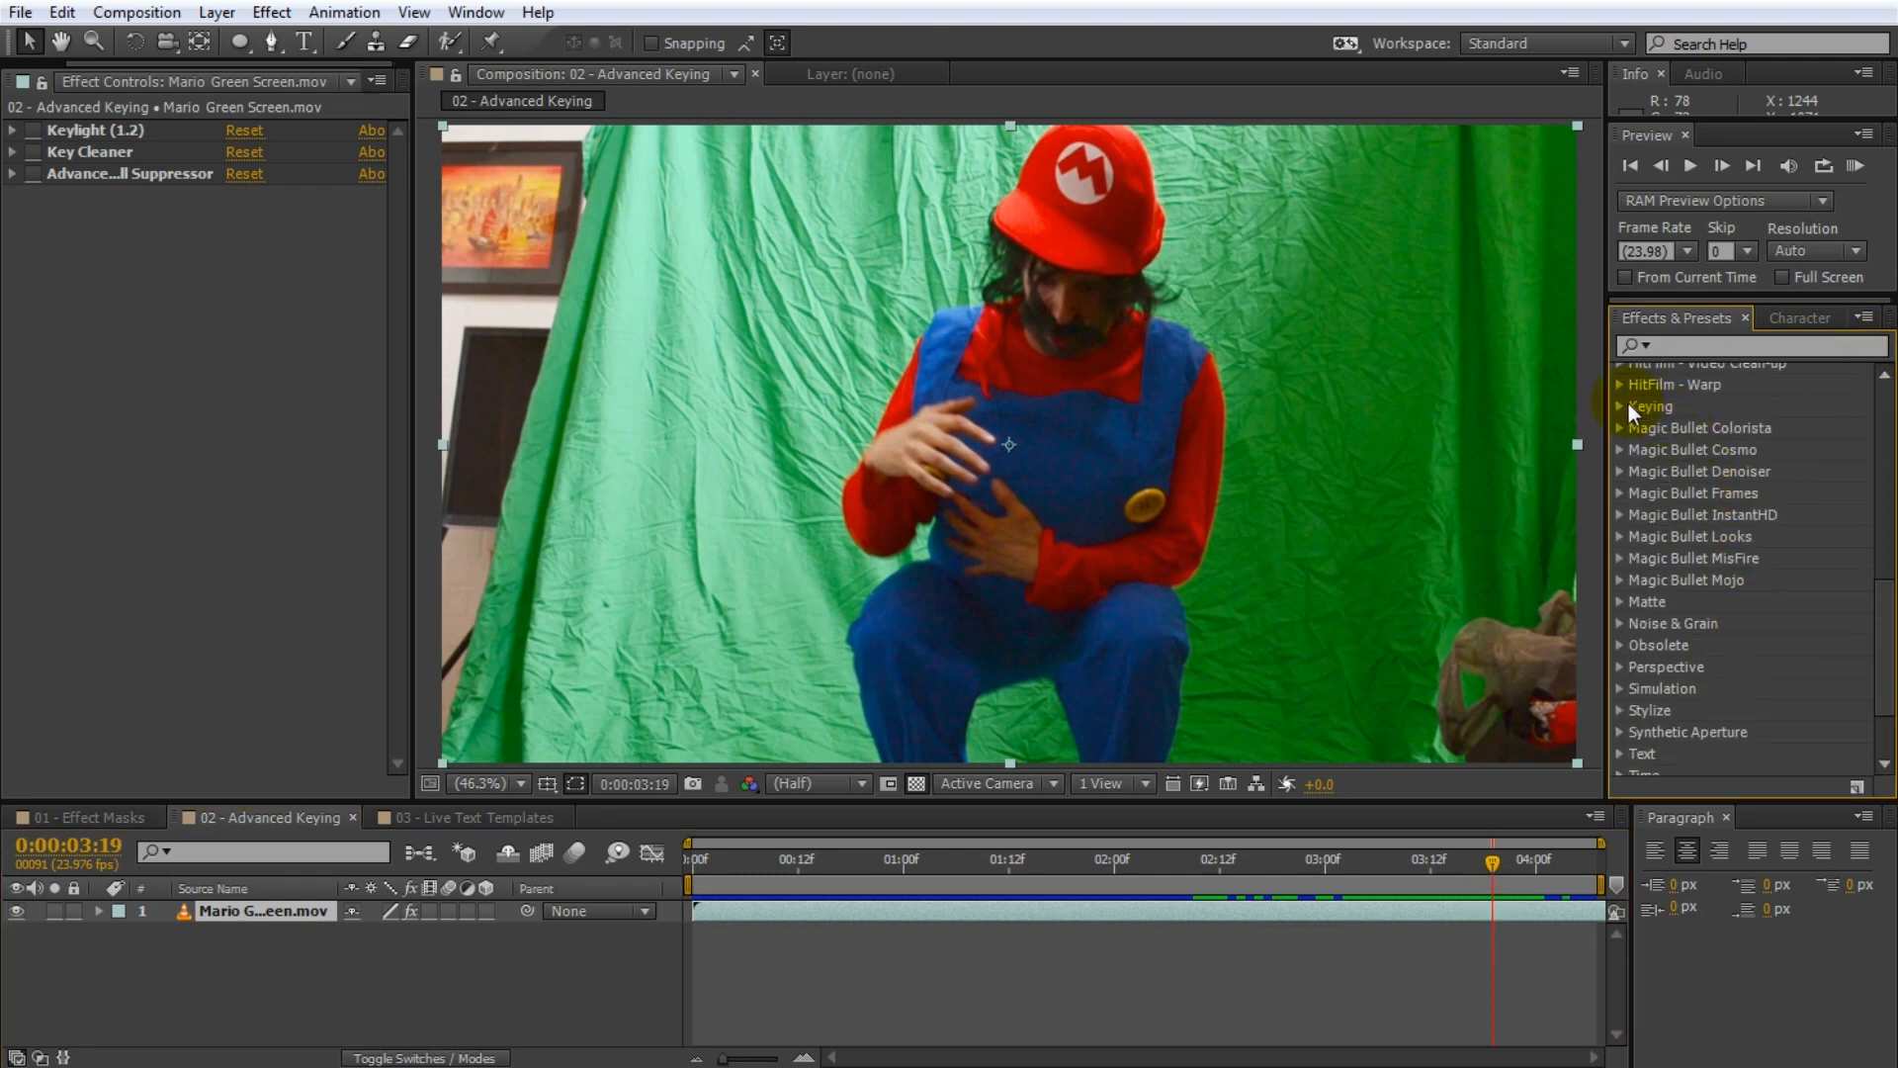
{"action": "left_click", "coordinate": [1621, 405]}
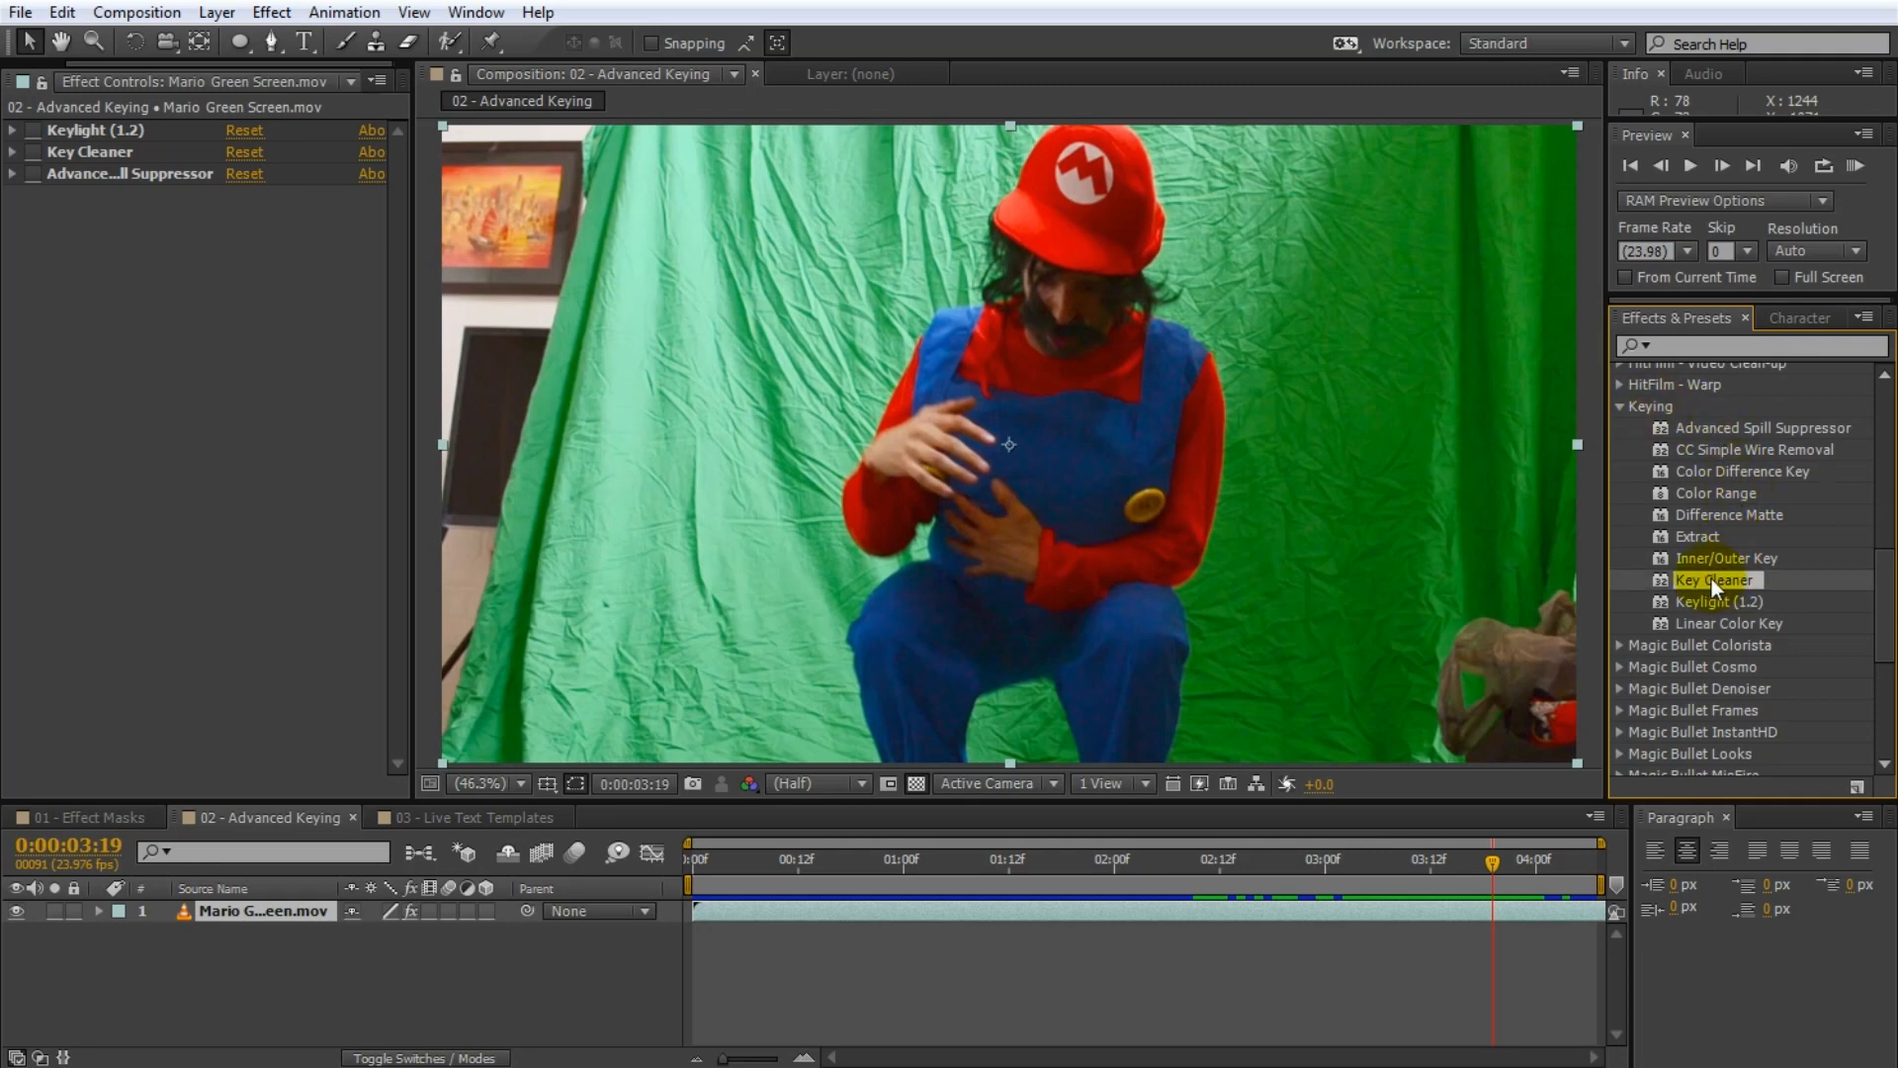
{"action": "mouse_move", "coordinate": [1764, 427]}
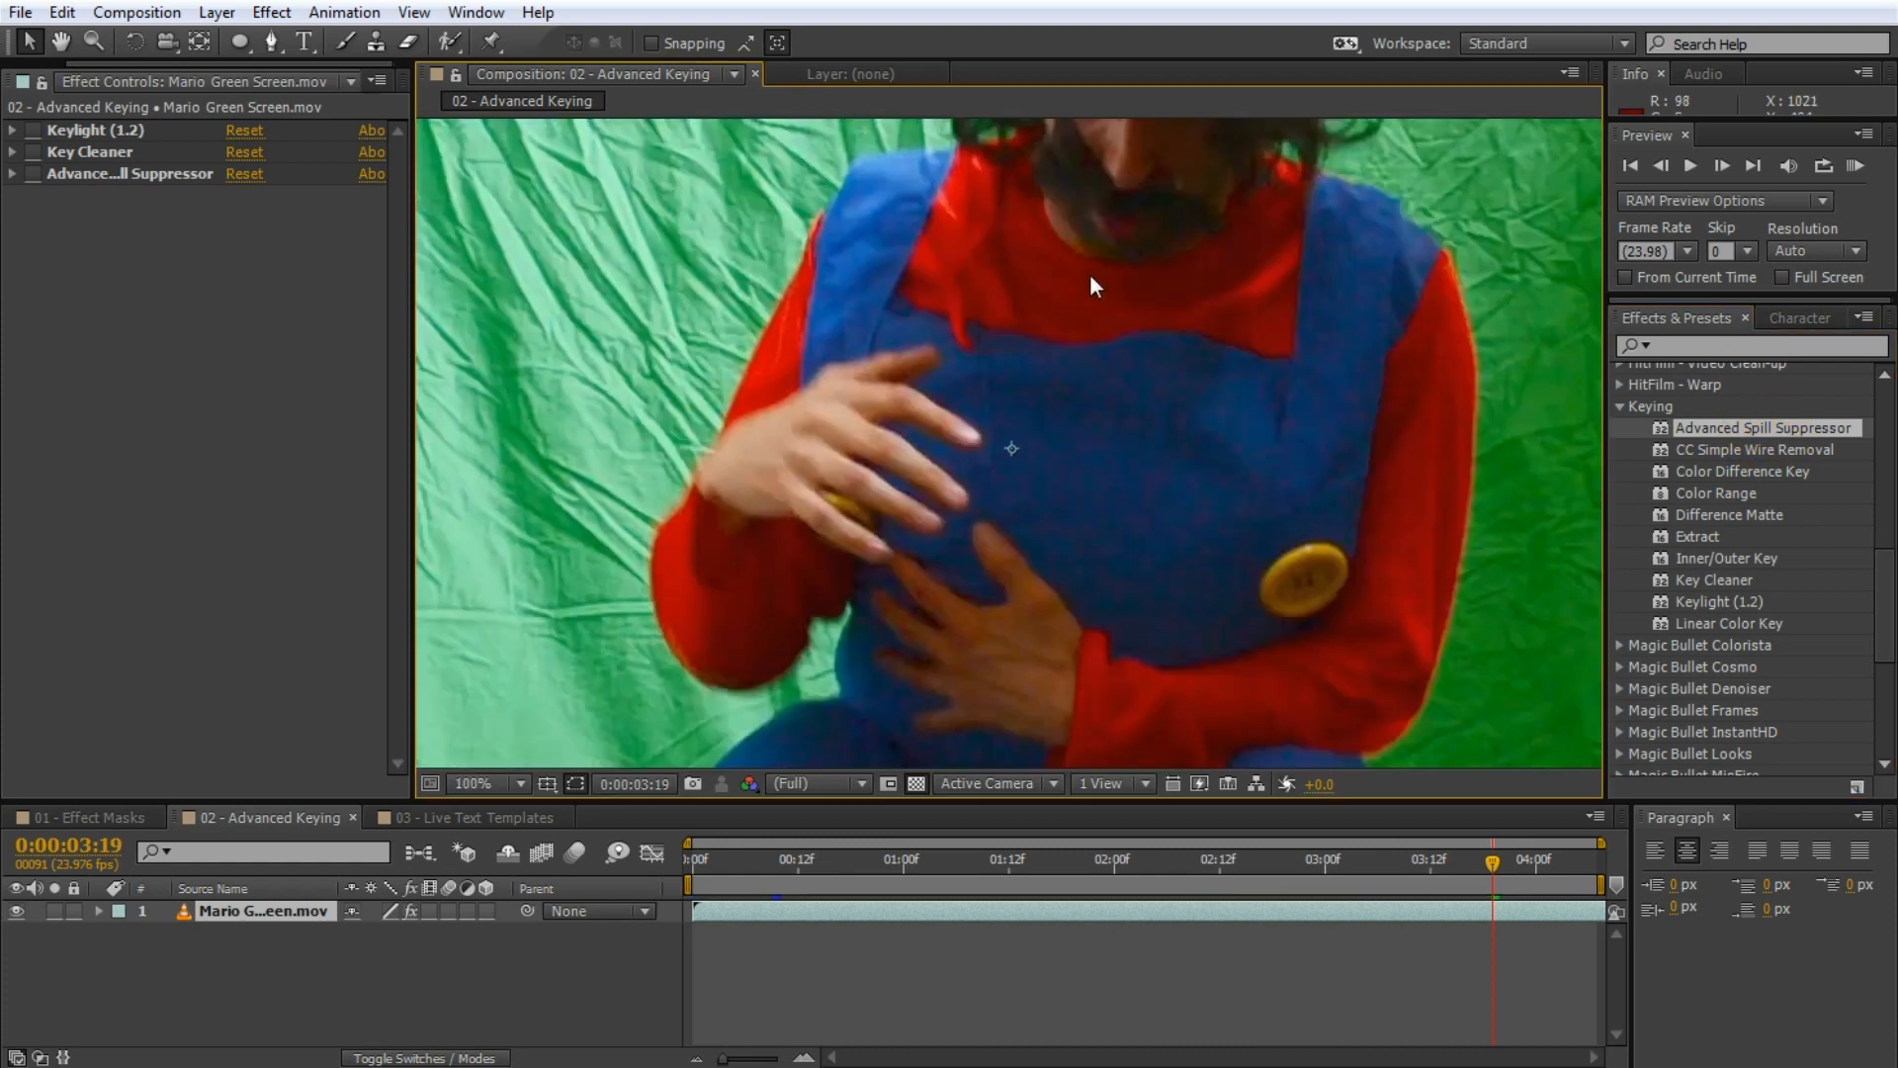
{"action": "left_click", "coordinate": [12, 130]}
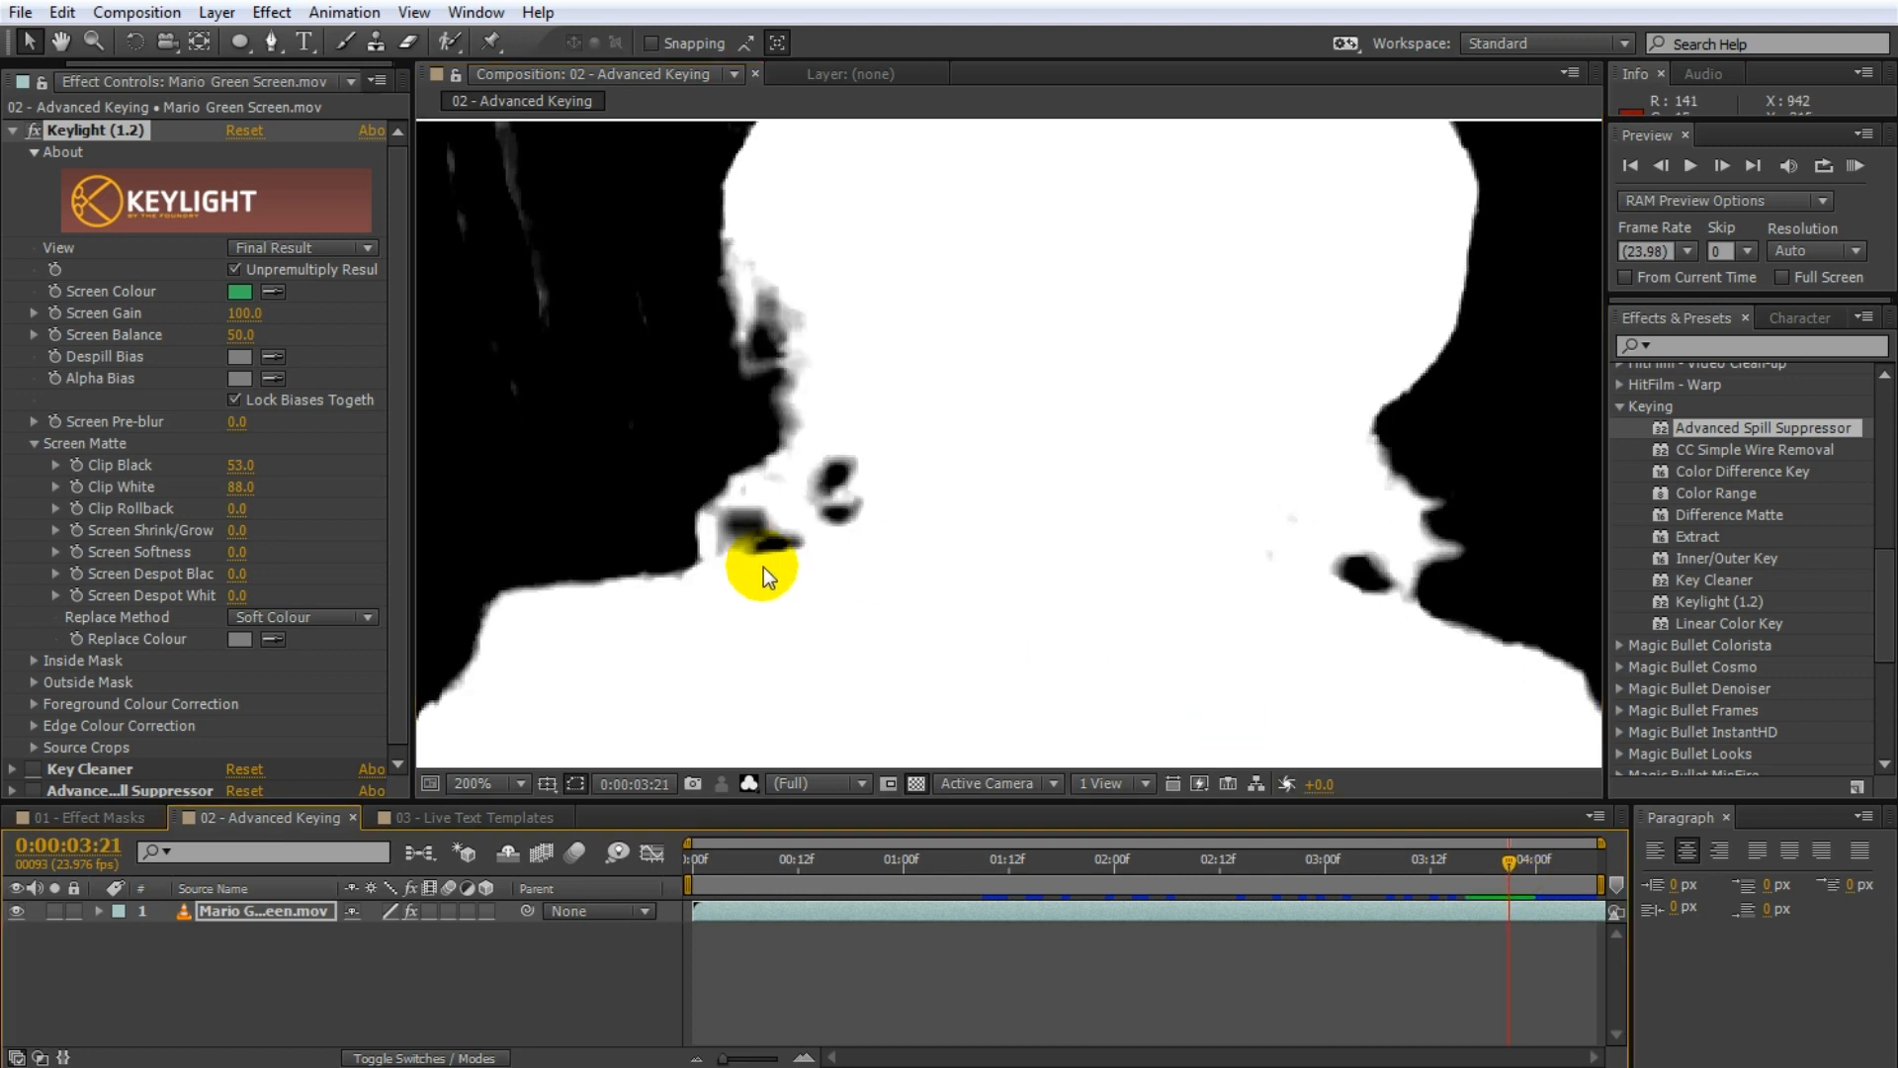
- Collapse Keylight's settings and switch the viewer from alpha back to full colour
{"action": "left_click", "coordinate": [13, 130]}
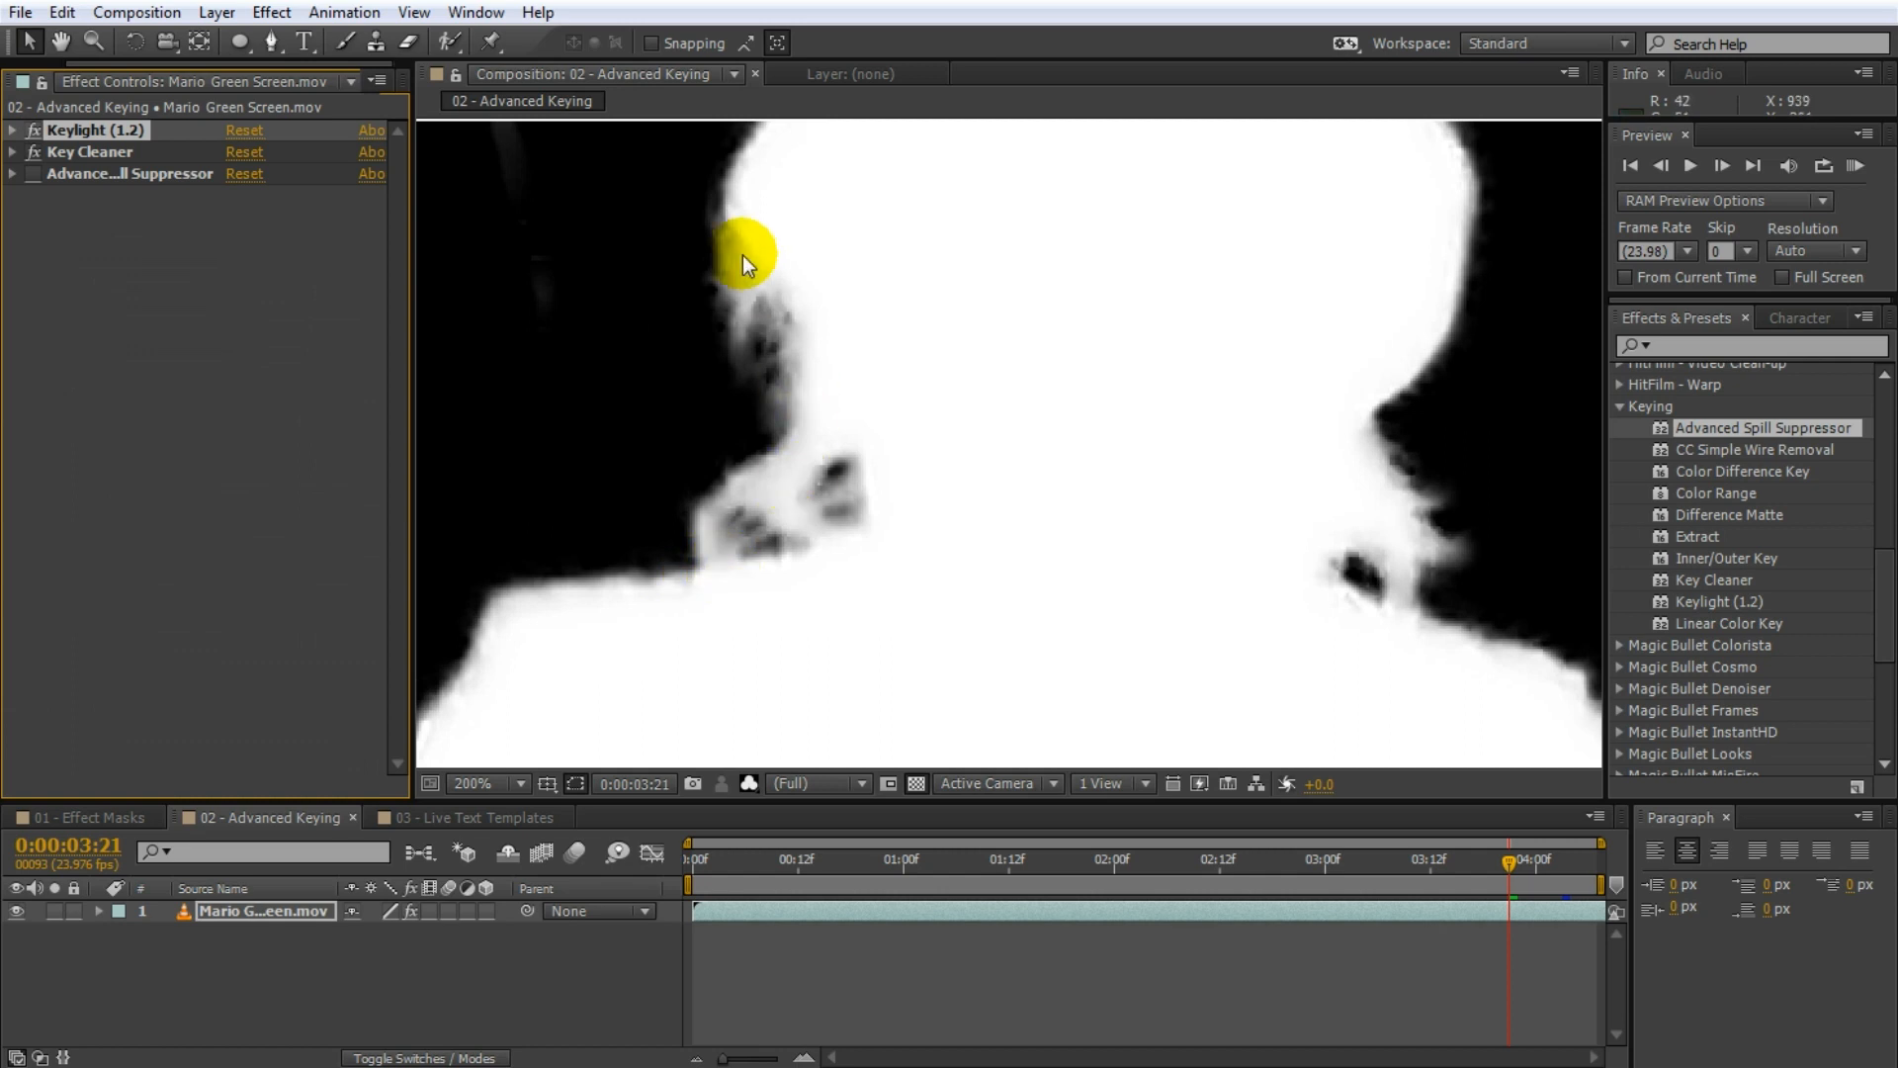
{"action": "mouse_move", "coordinate": [769, 603]}
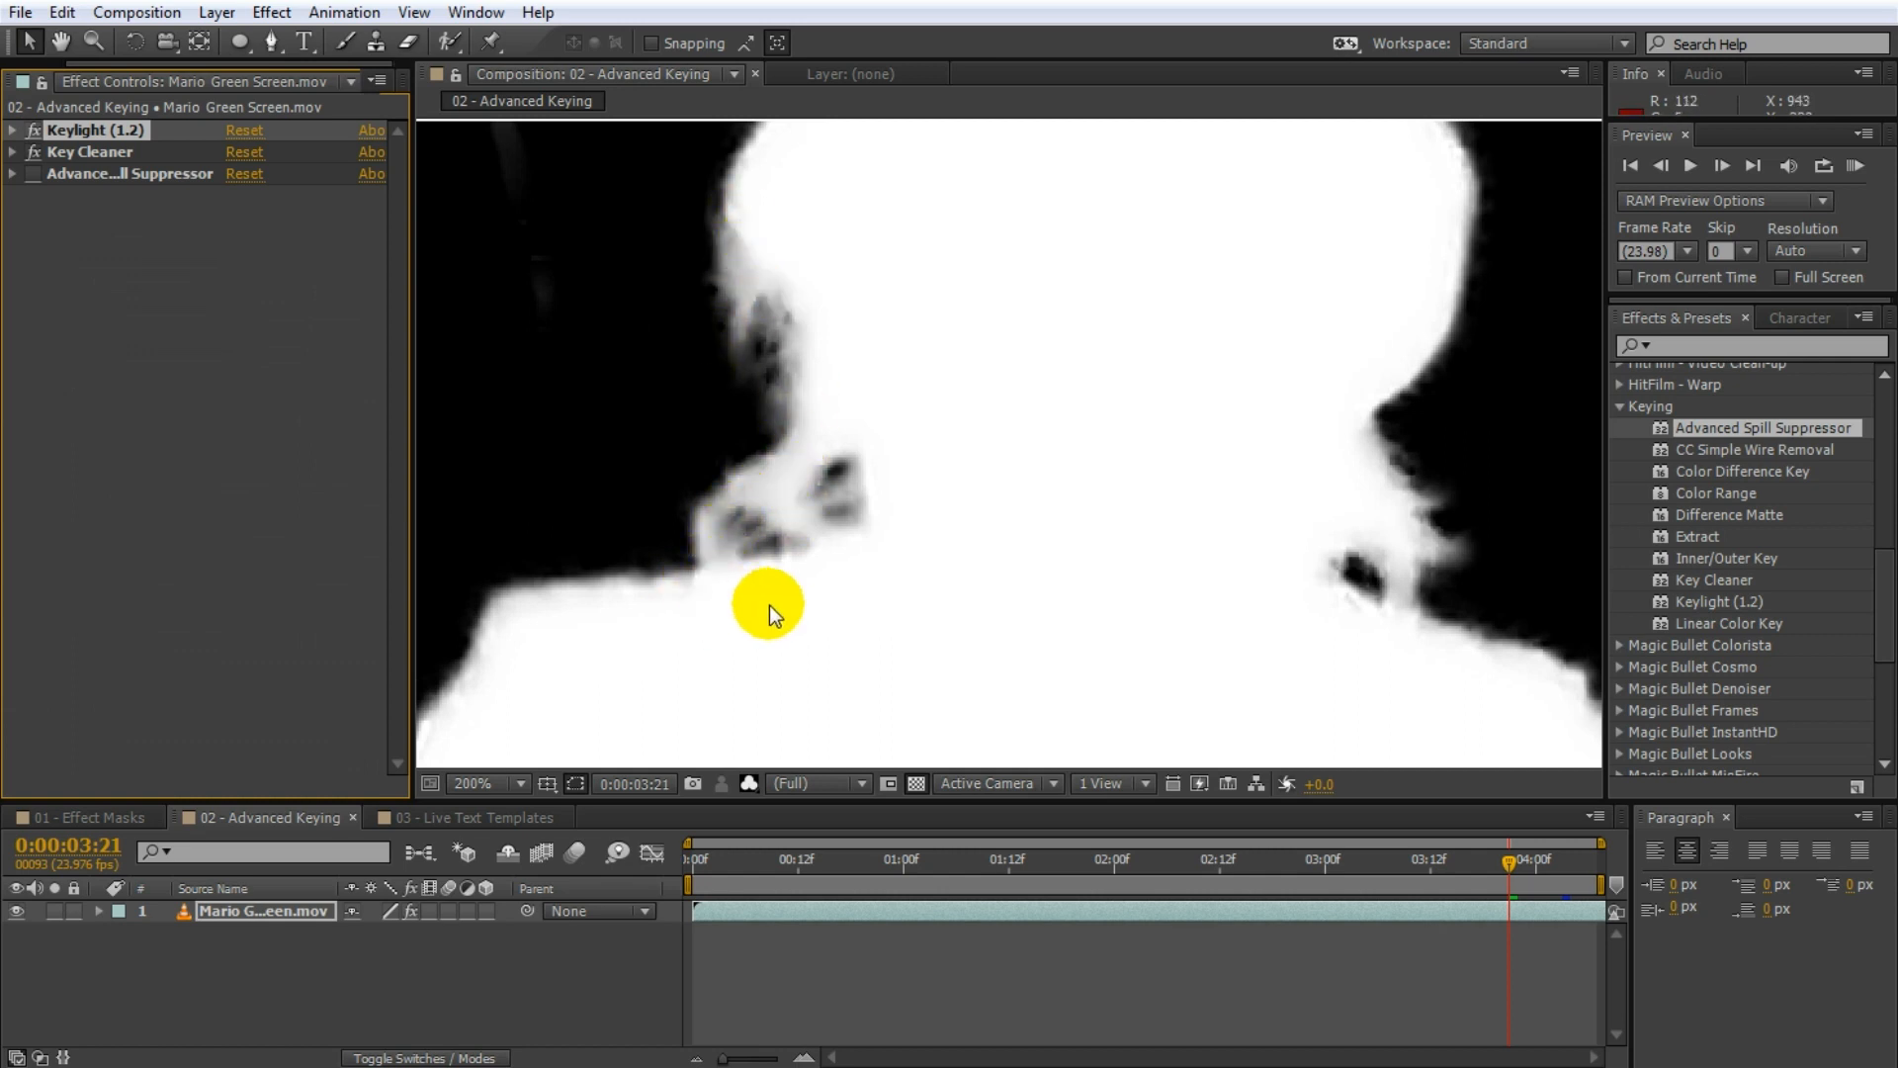
{"action": "left_click", "coordinate": [751, 783]}
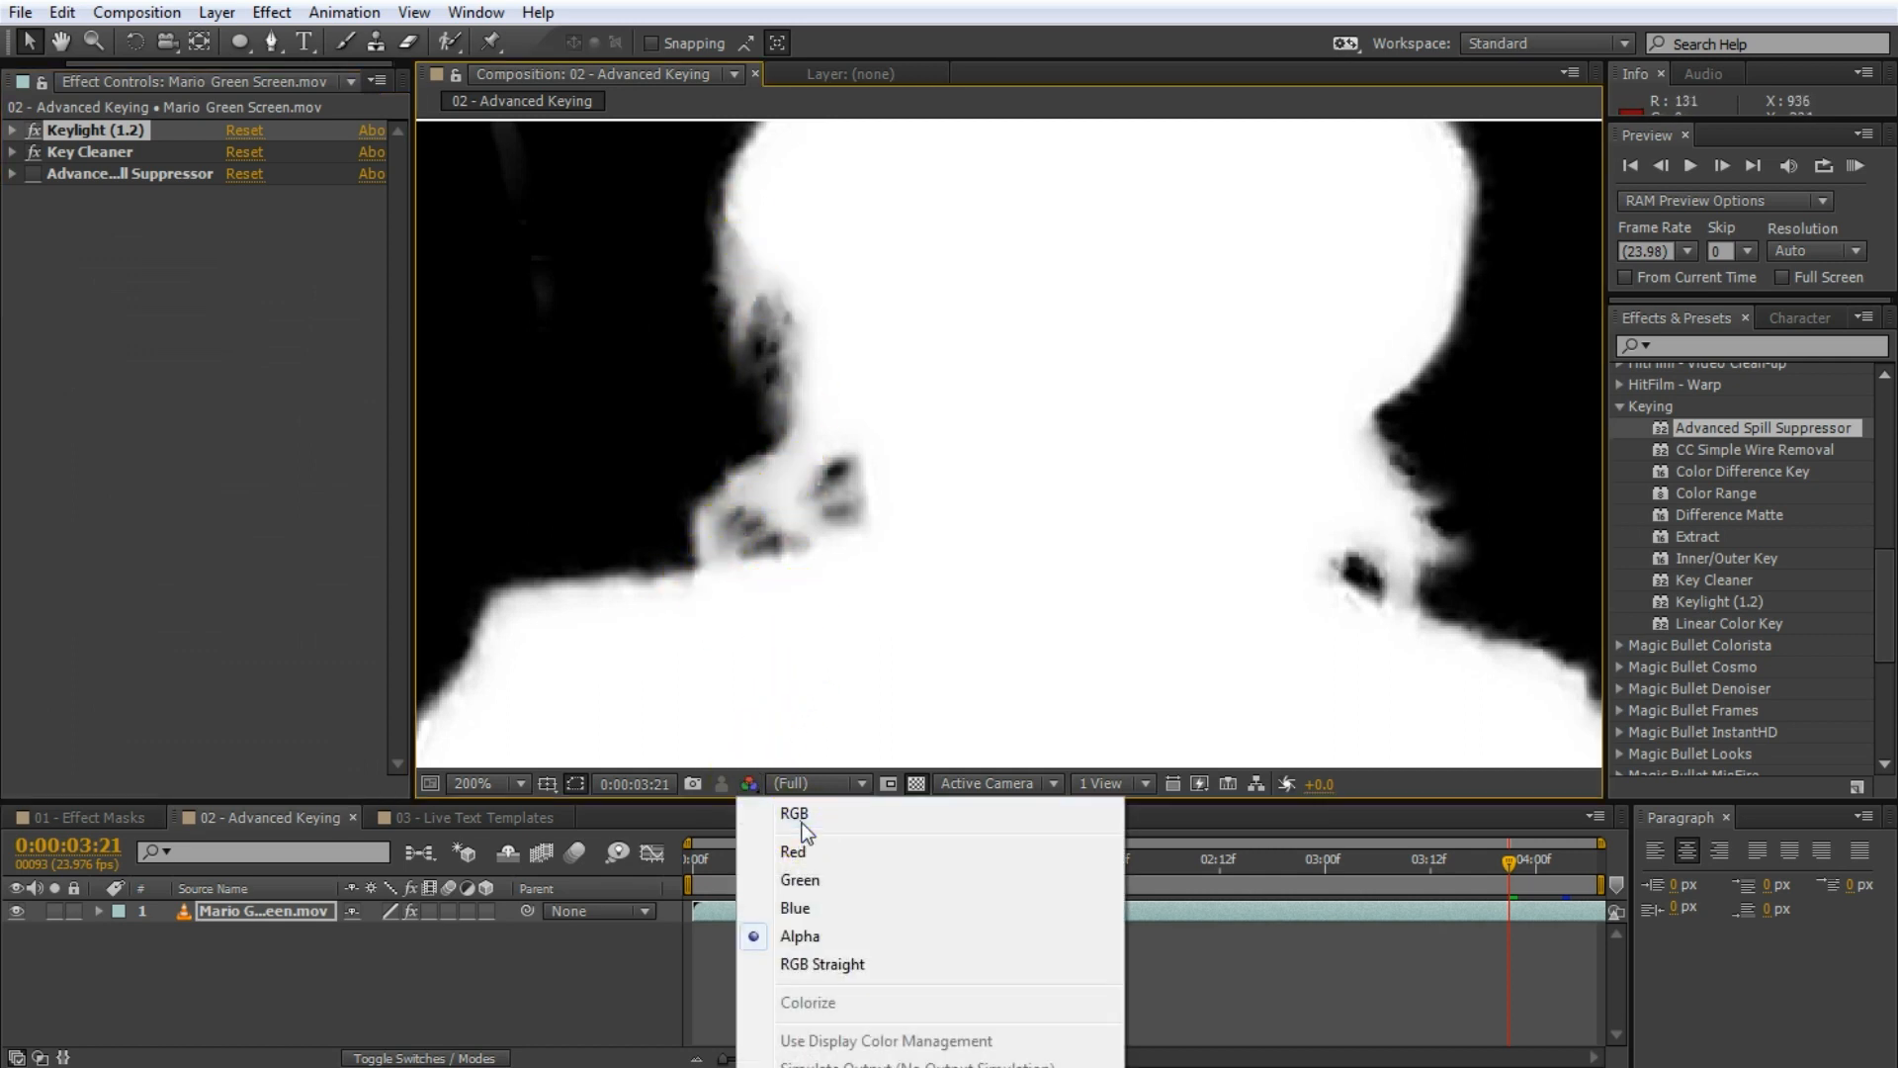
{"action": "left_click", "coordinate": [793, 813]}
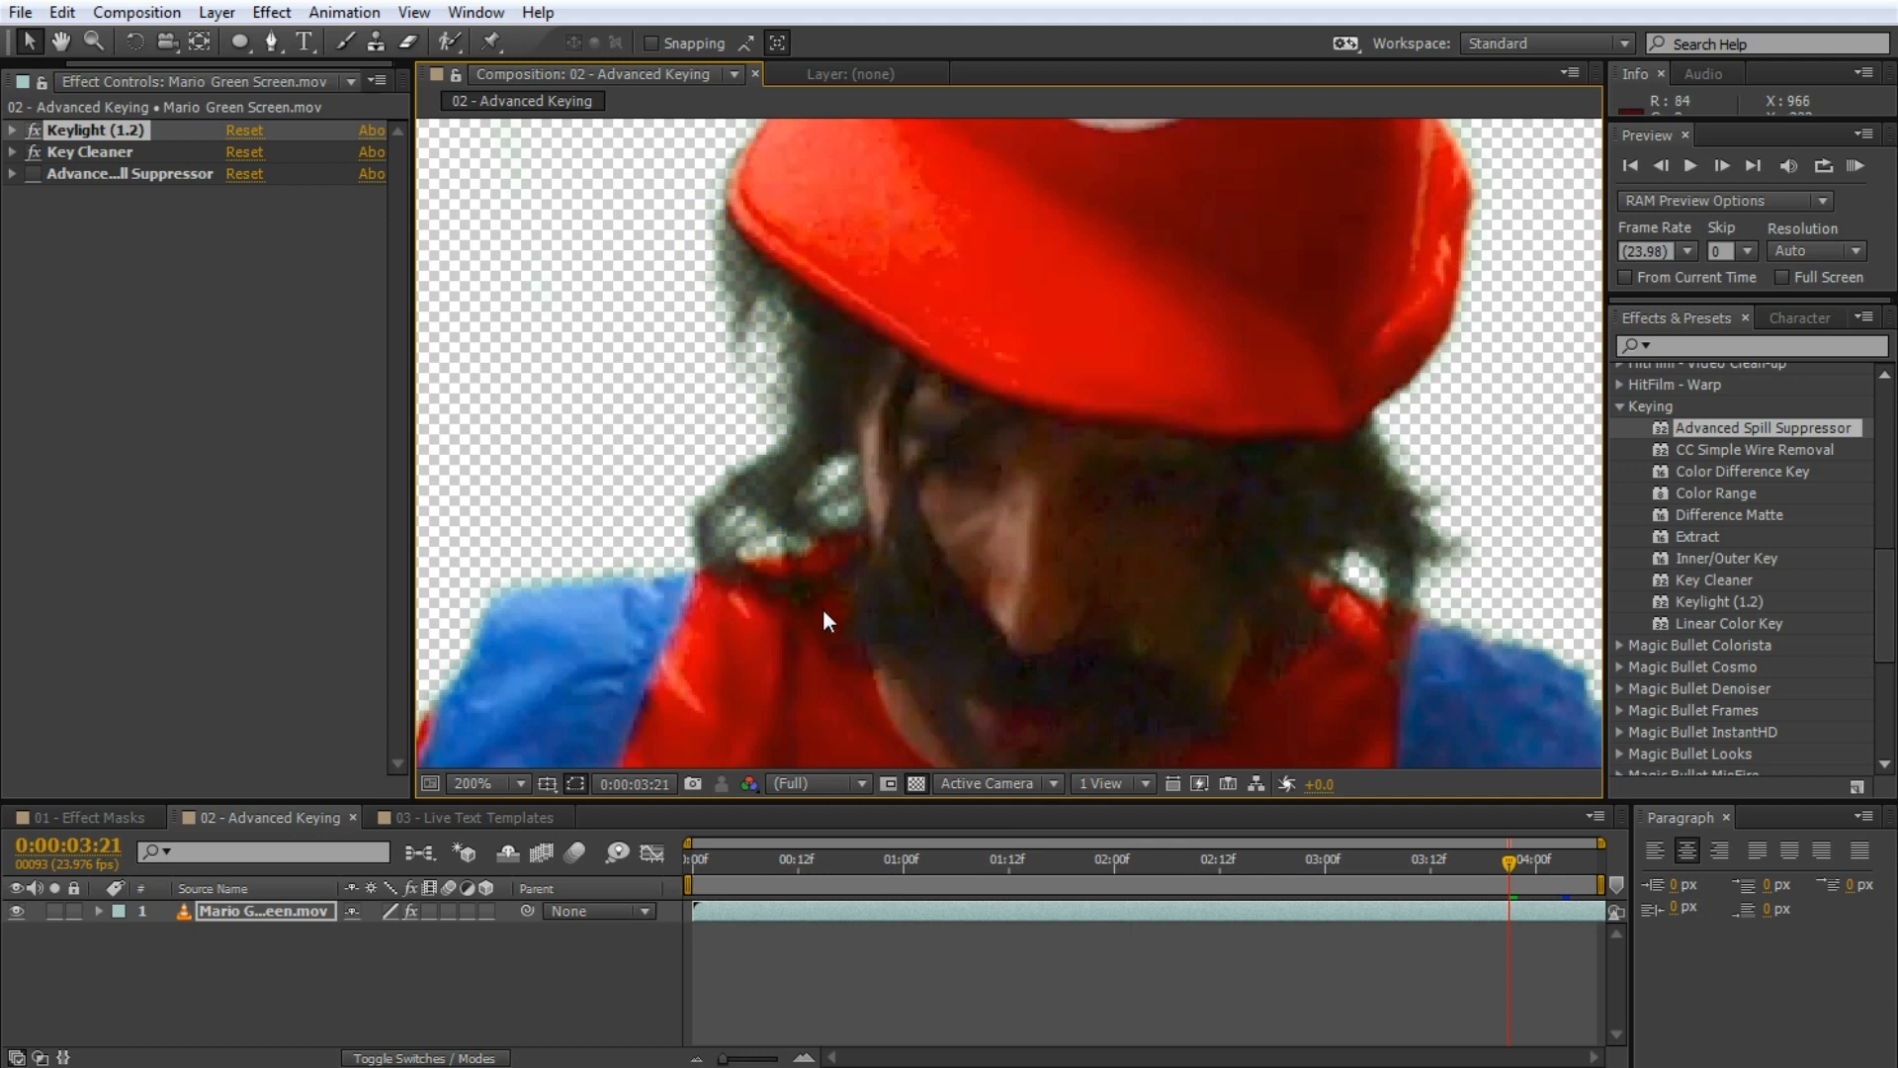
{"action": "mouse_move", "coordinate": [33, 182]}
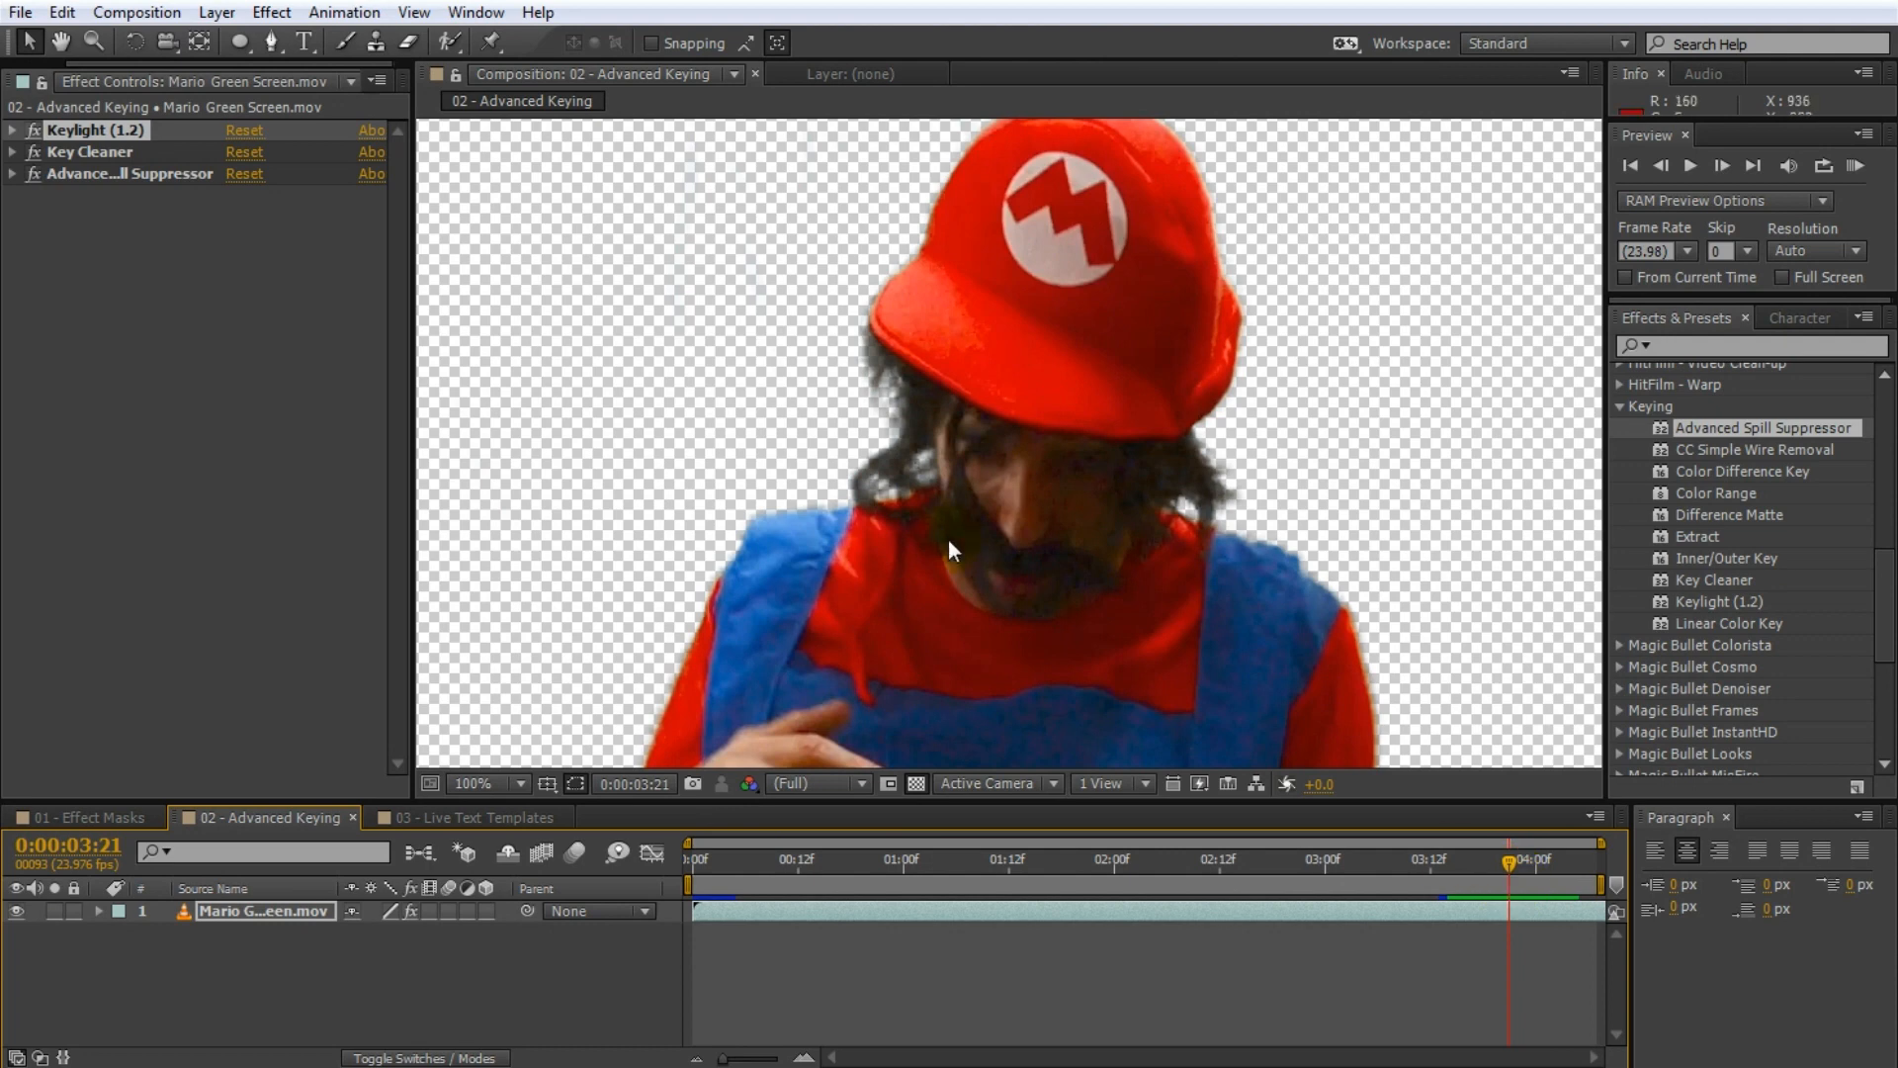
{"action": "mouse_move", "coordinate": [878, 617]}
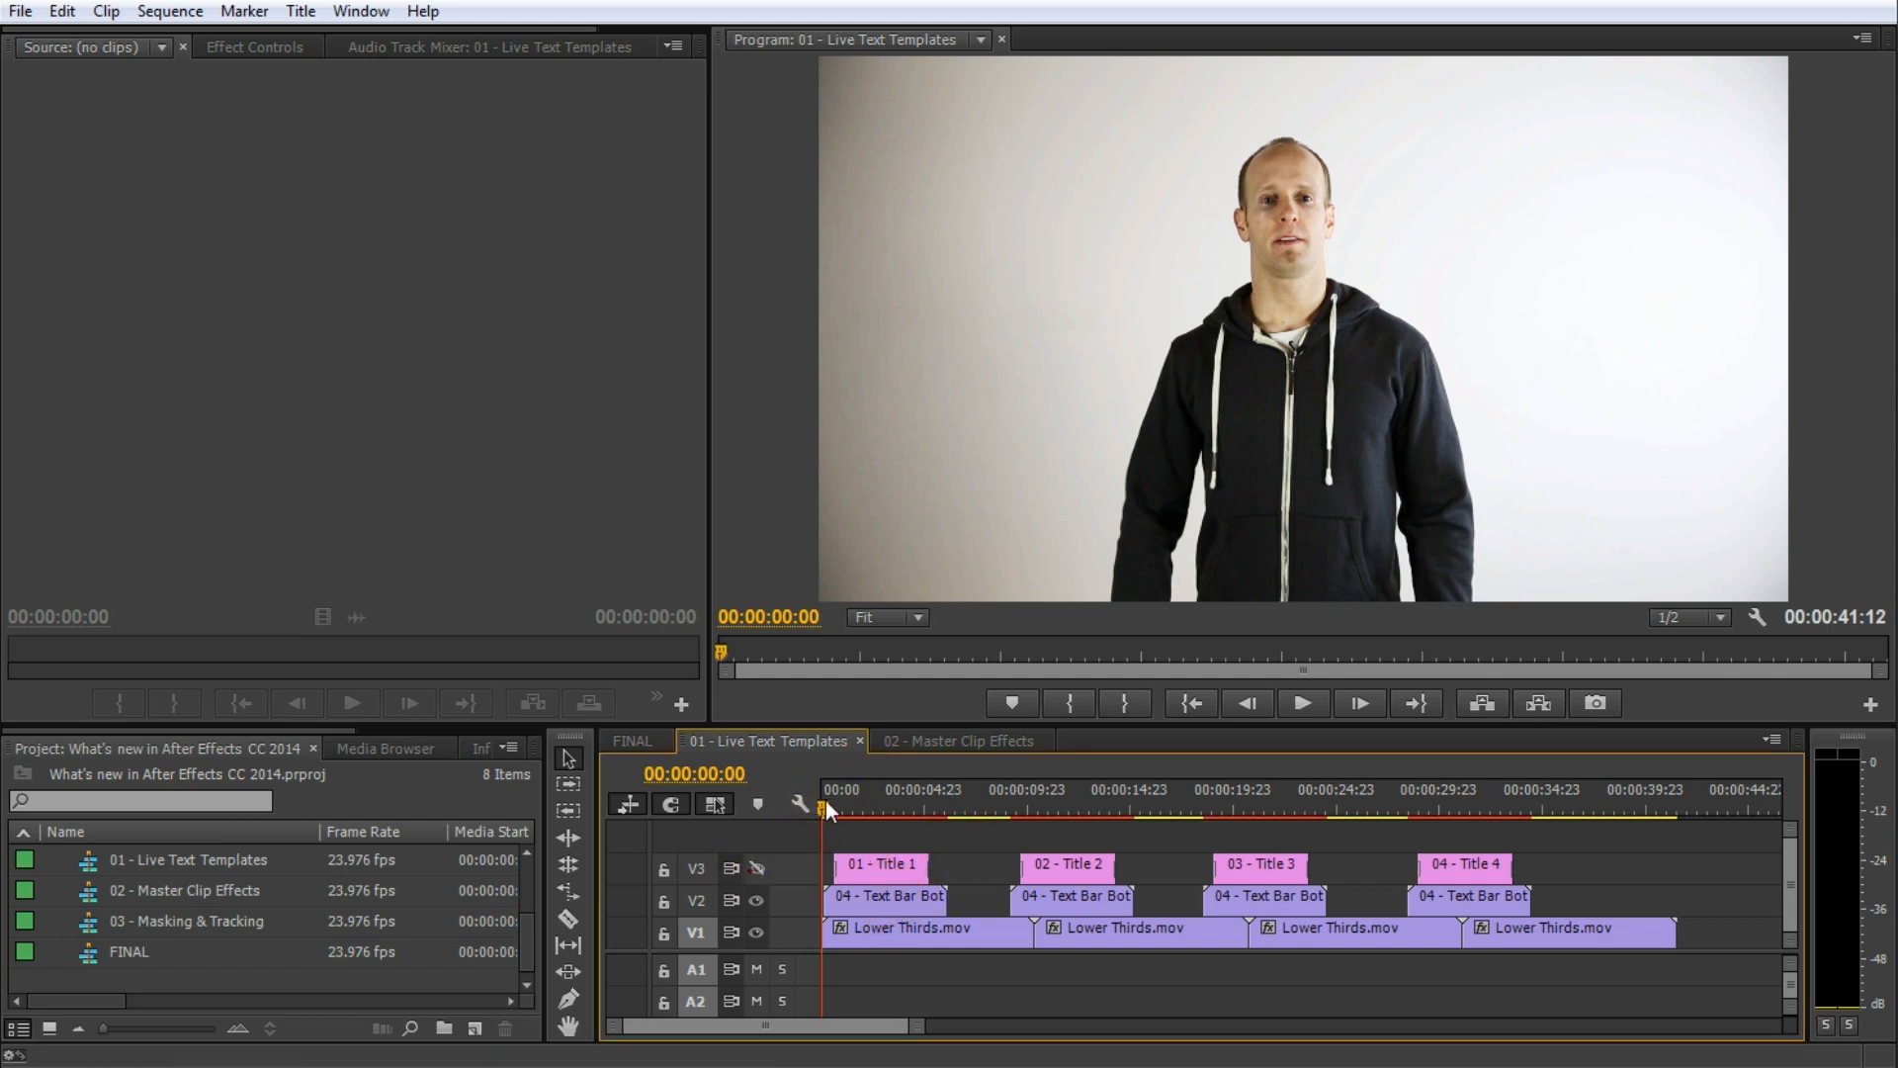
- Scrub the Live Text Templates sequence to preview the first and fourth animated titles
{"action": "left_click", "coordinate": [878, 808]}
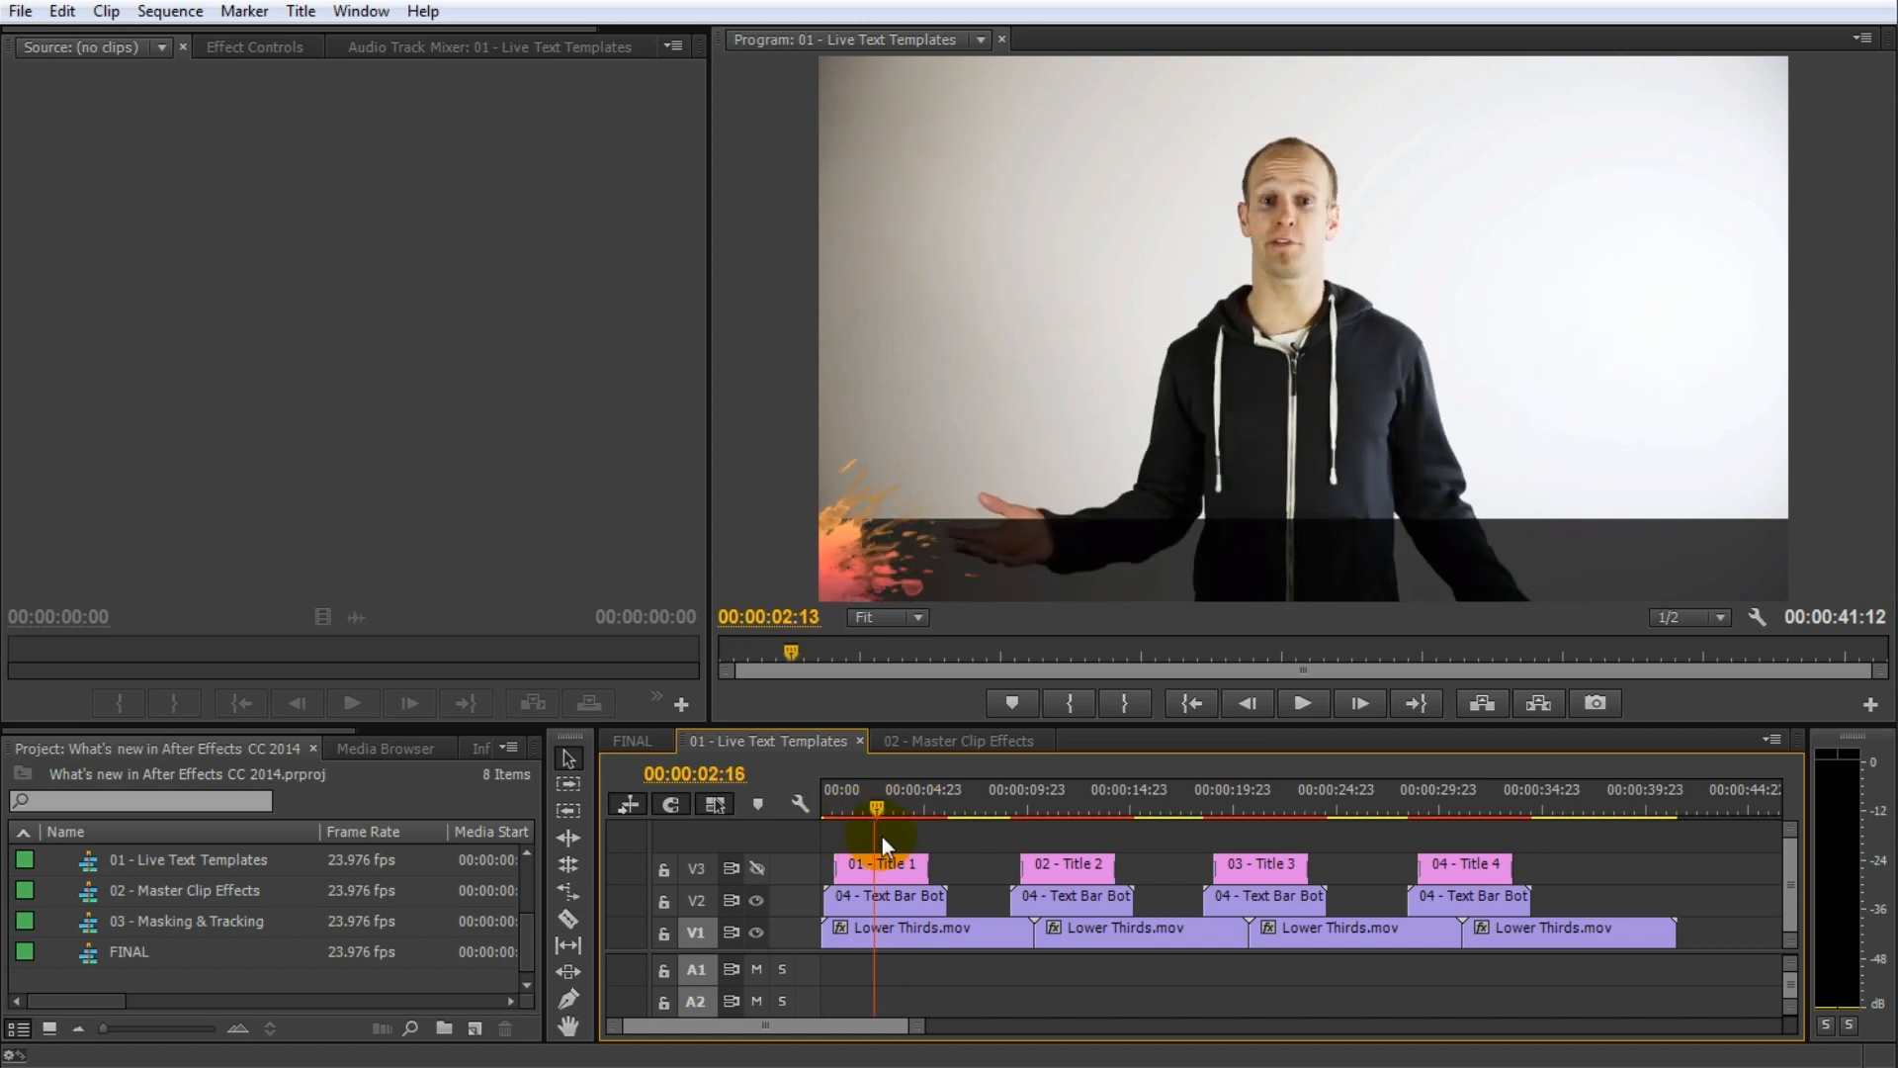
{"action": "left_click_drag", "start_coordinate": [875, 808], "coordinate": [886, 809]}
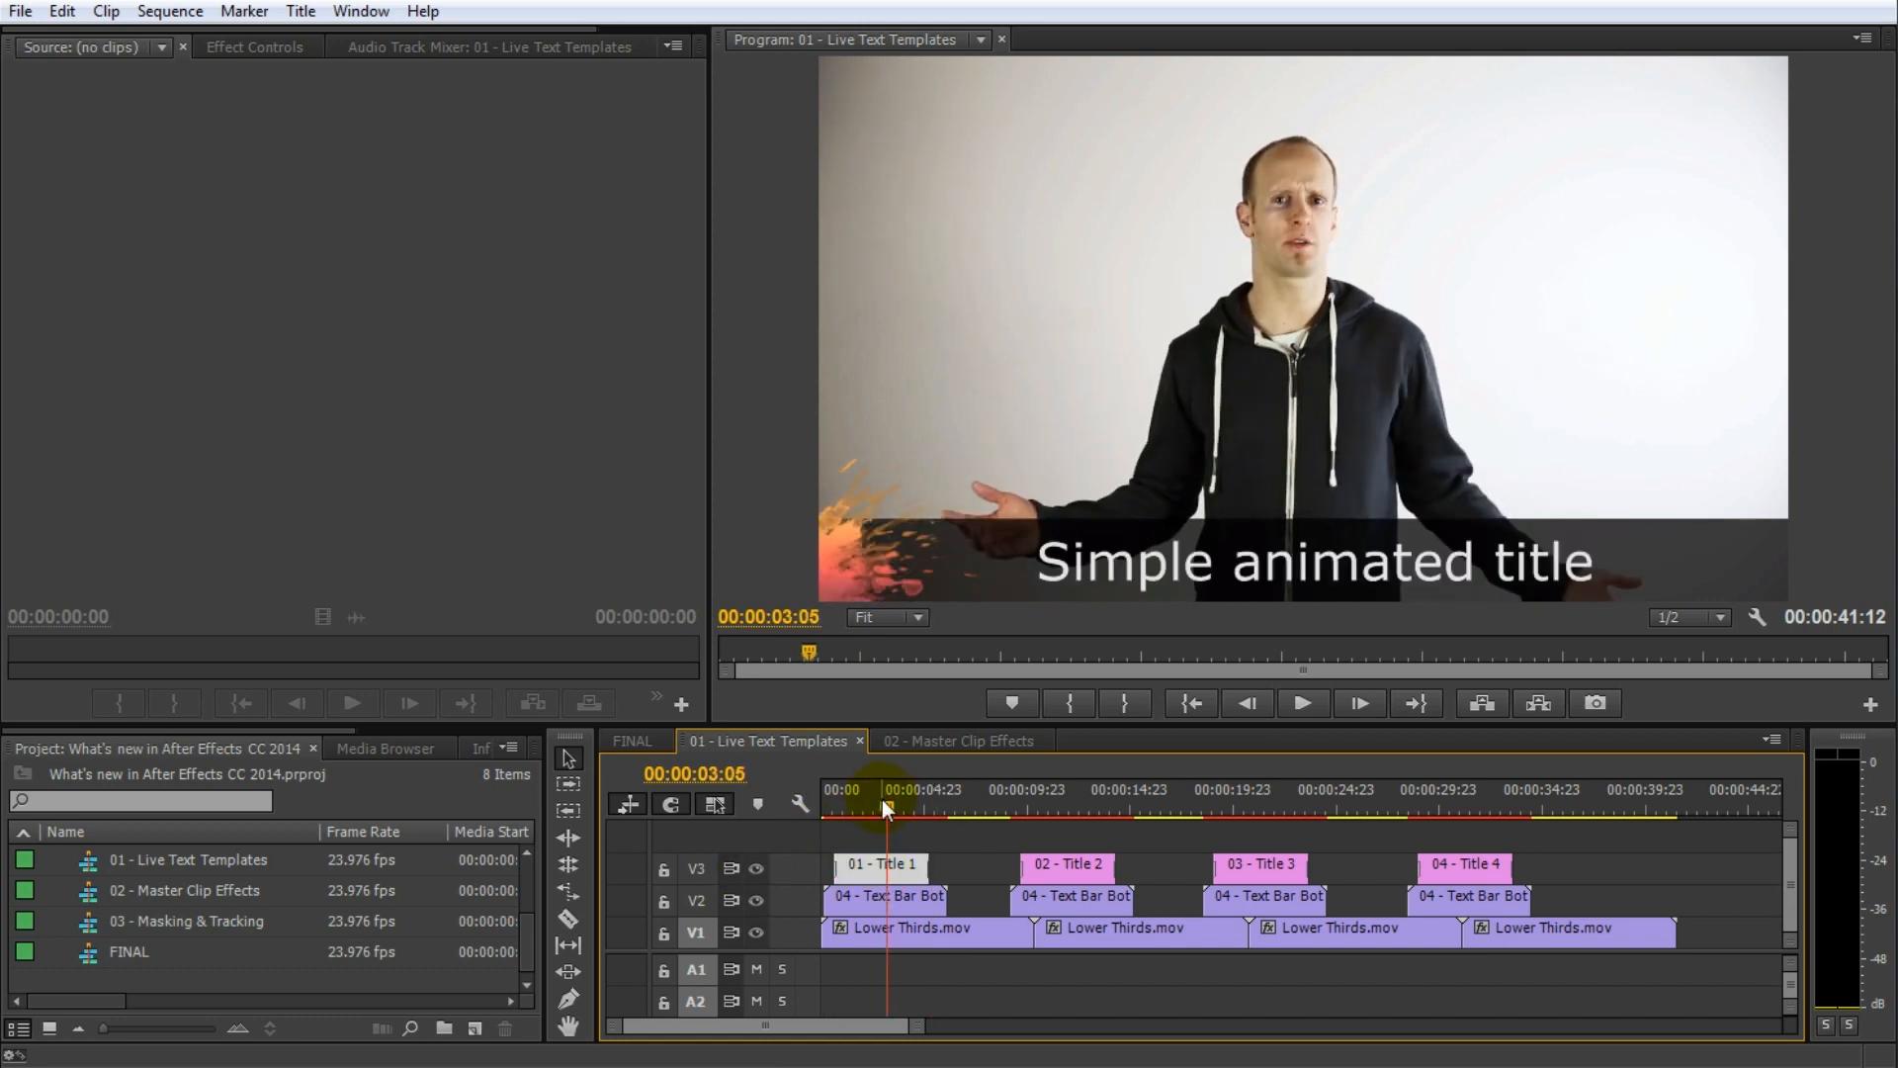
{"action": "left_click", "coordinate": [1056, 809]}
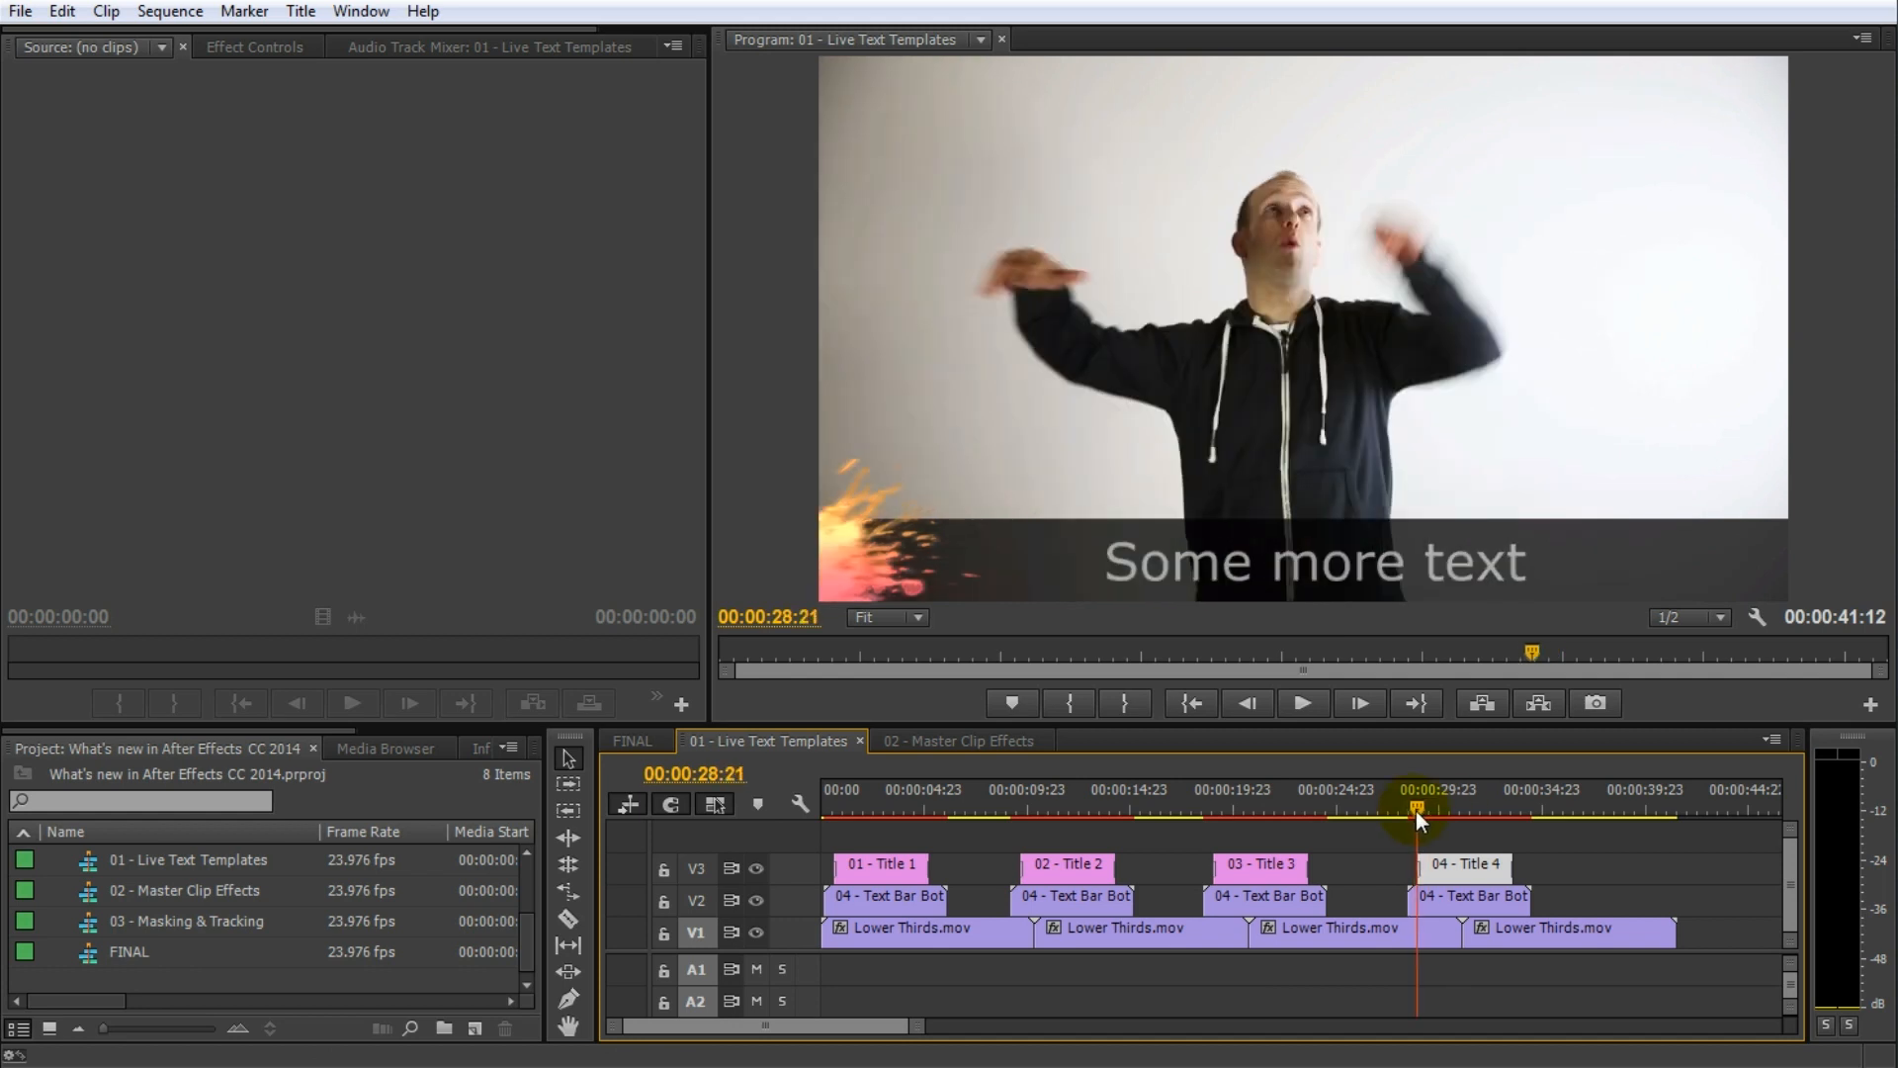
{"action": "left_click_drag", "start_coordinate": [1416, 811], "coordinate": [1465, 810]}
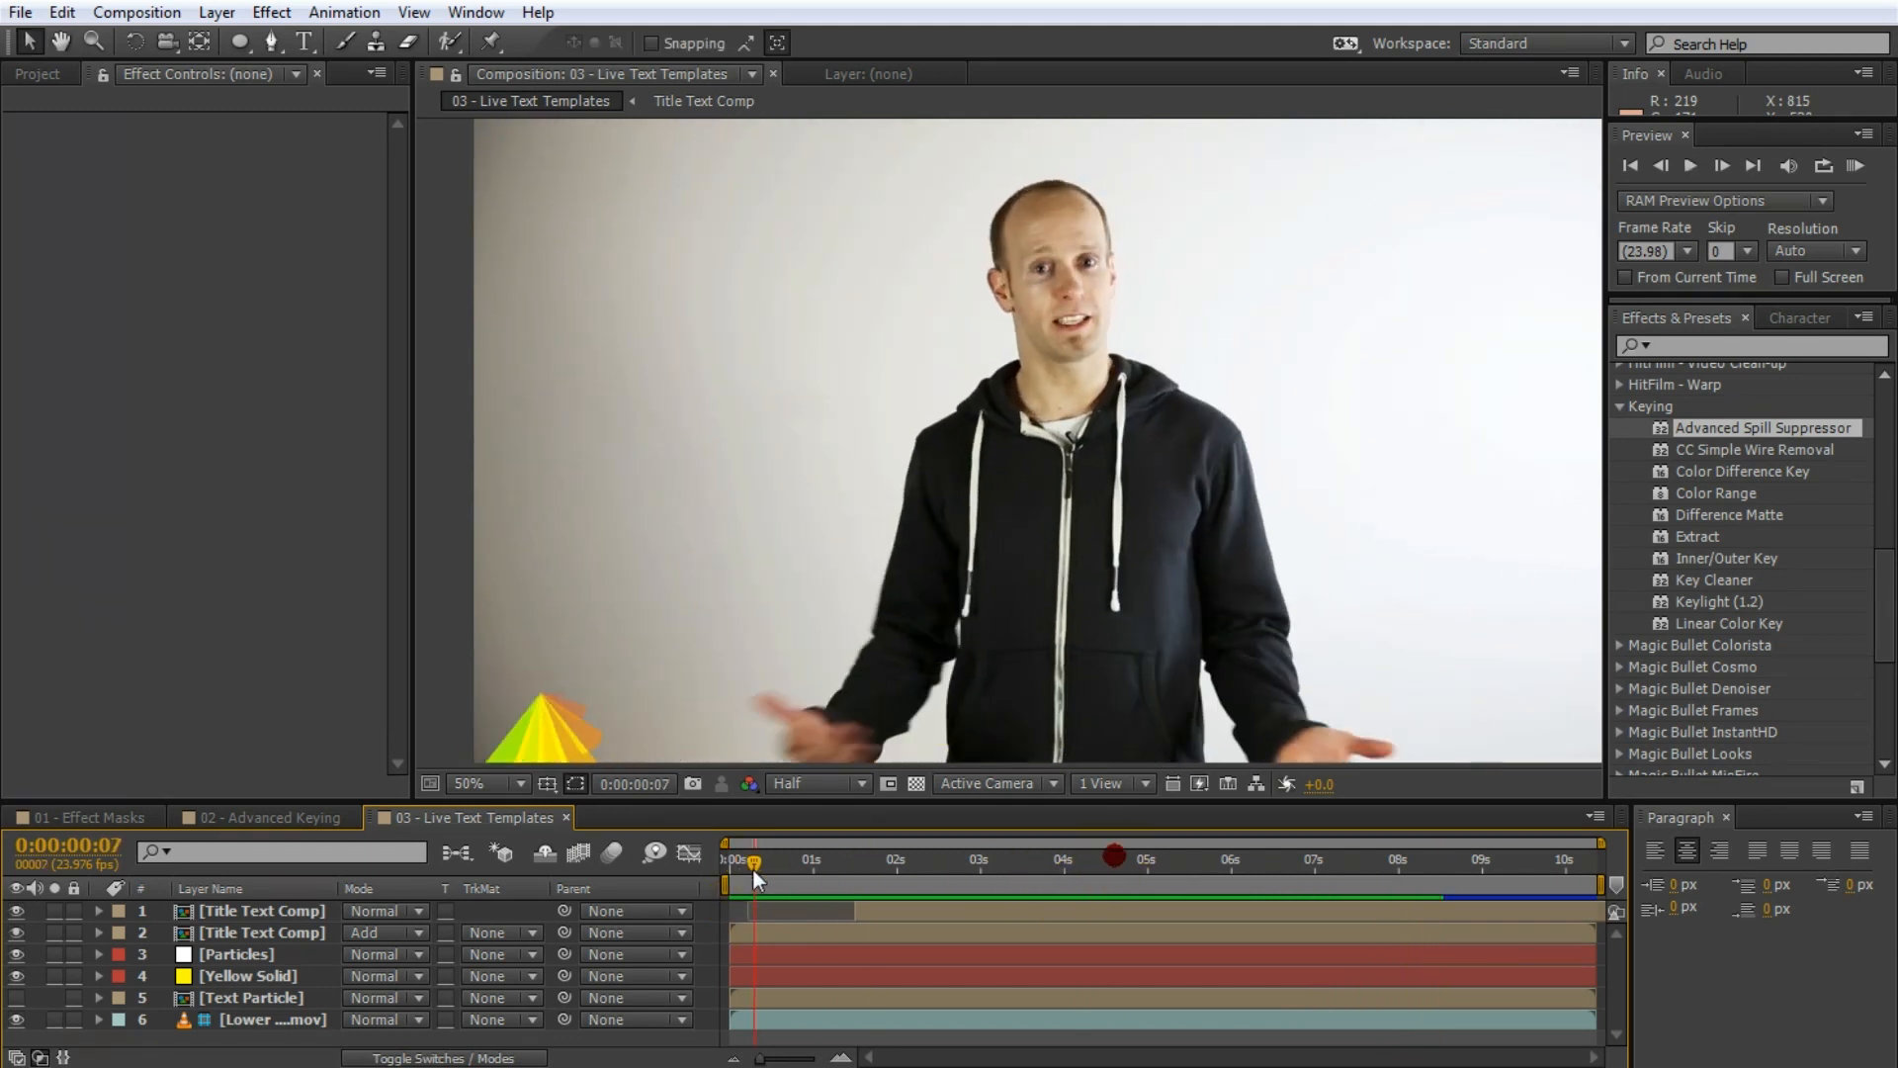
- Preview the titles, then flag the composition as a Premiere Pro template in Advanced settings
{"action": "left_click_drag", "start_coordinate": [753, 862], "coordinate": [901, 863]}
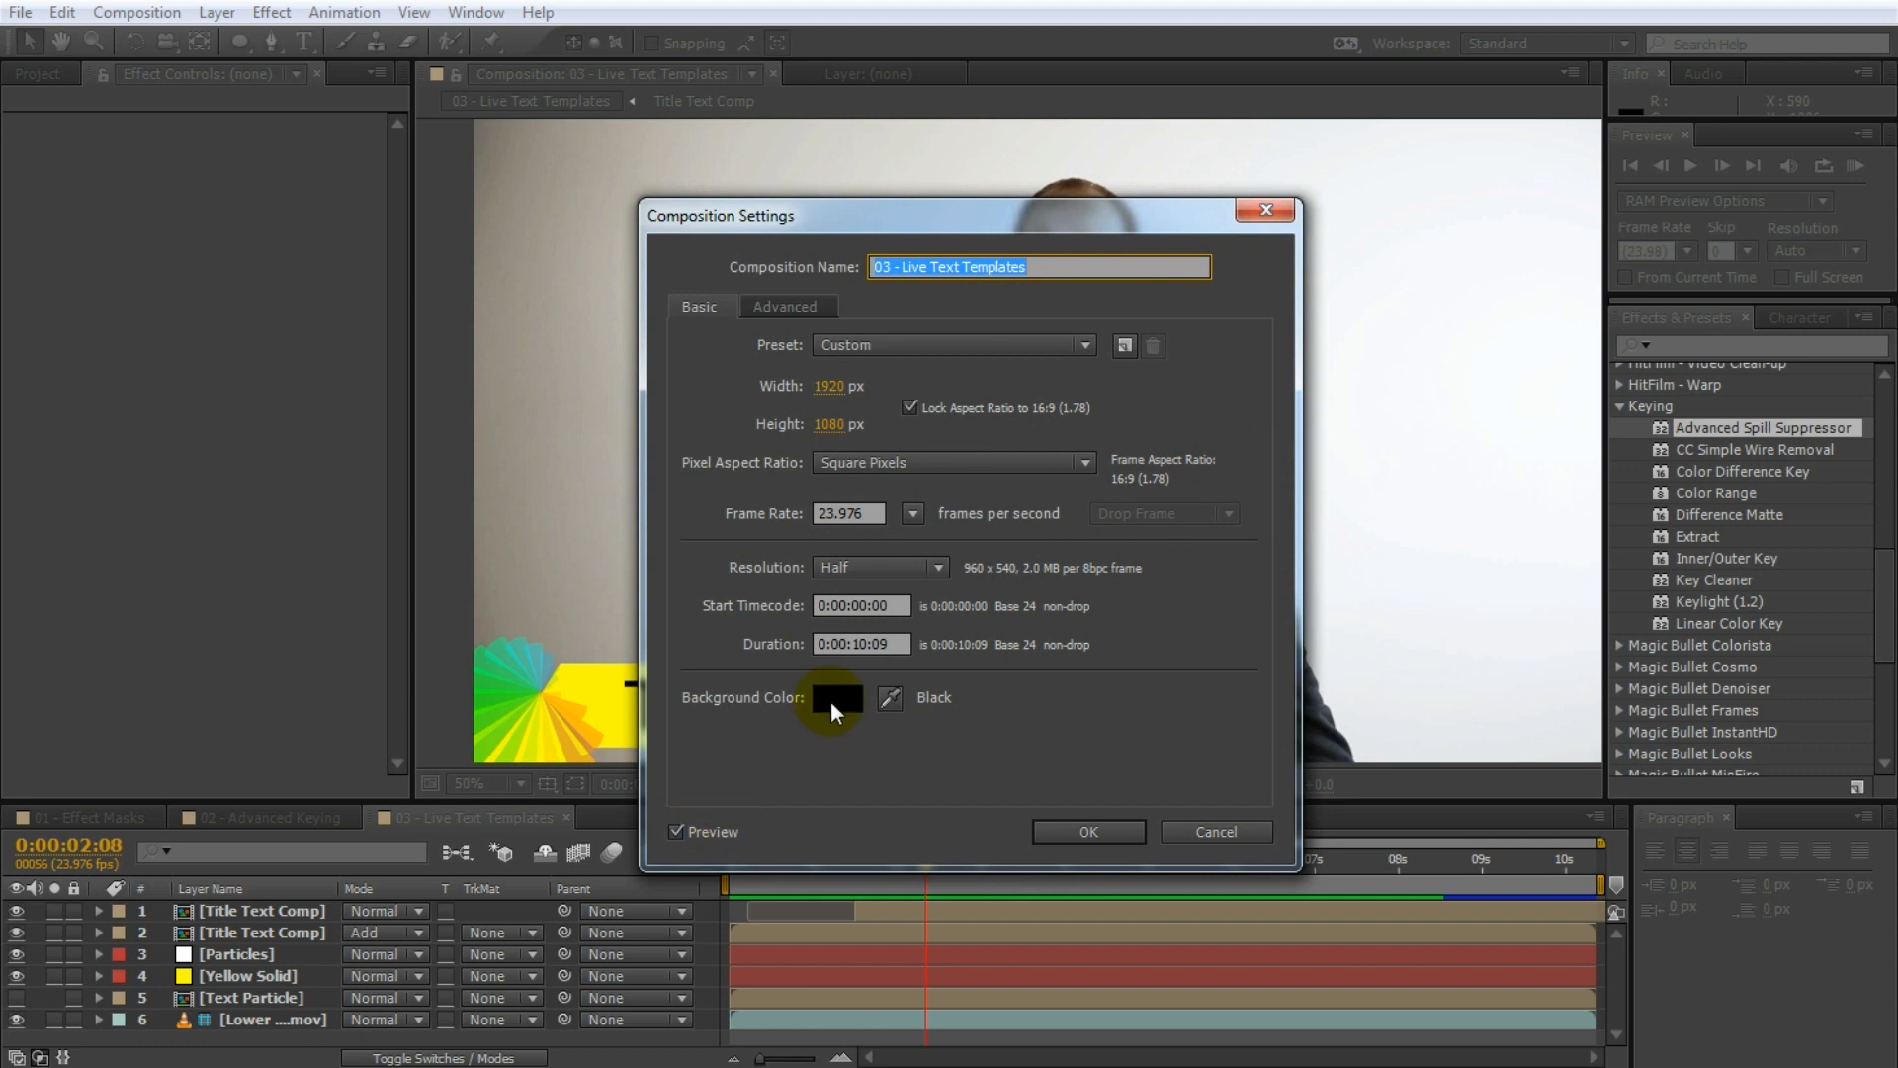
{"action": "left_click", "coordinate": [784, 305]}
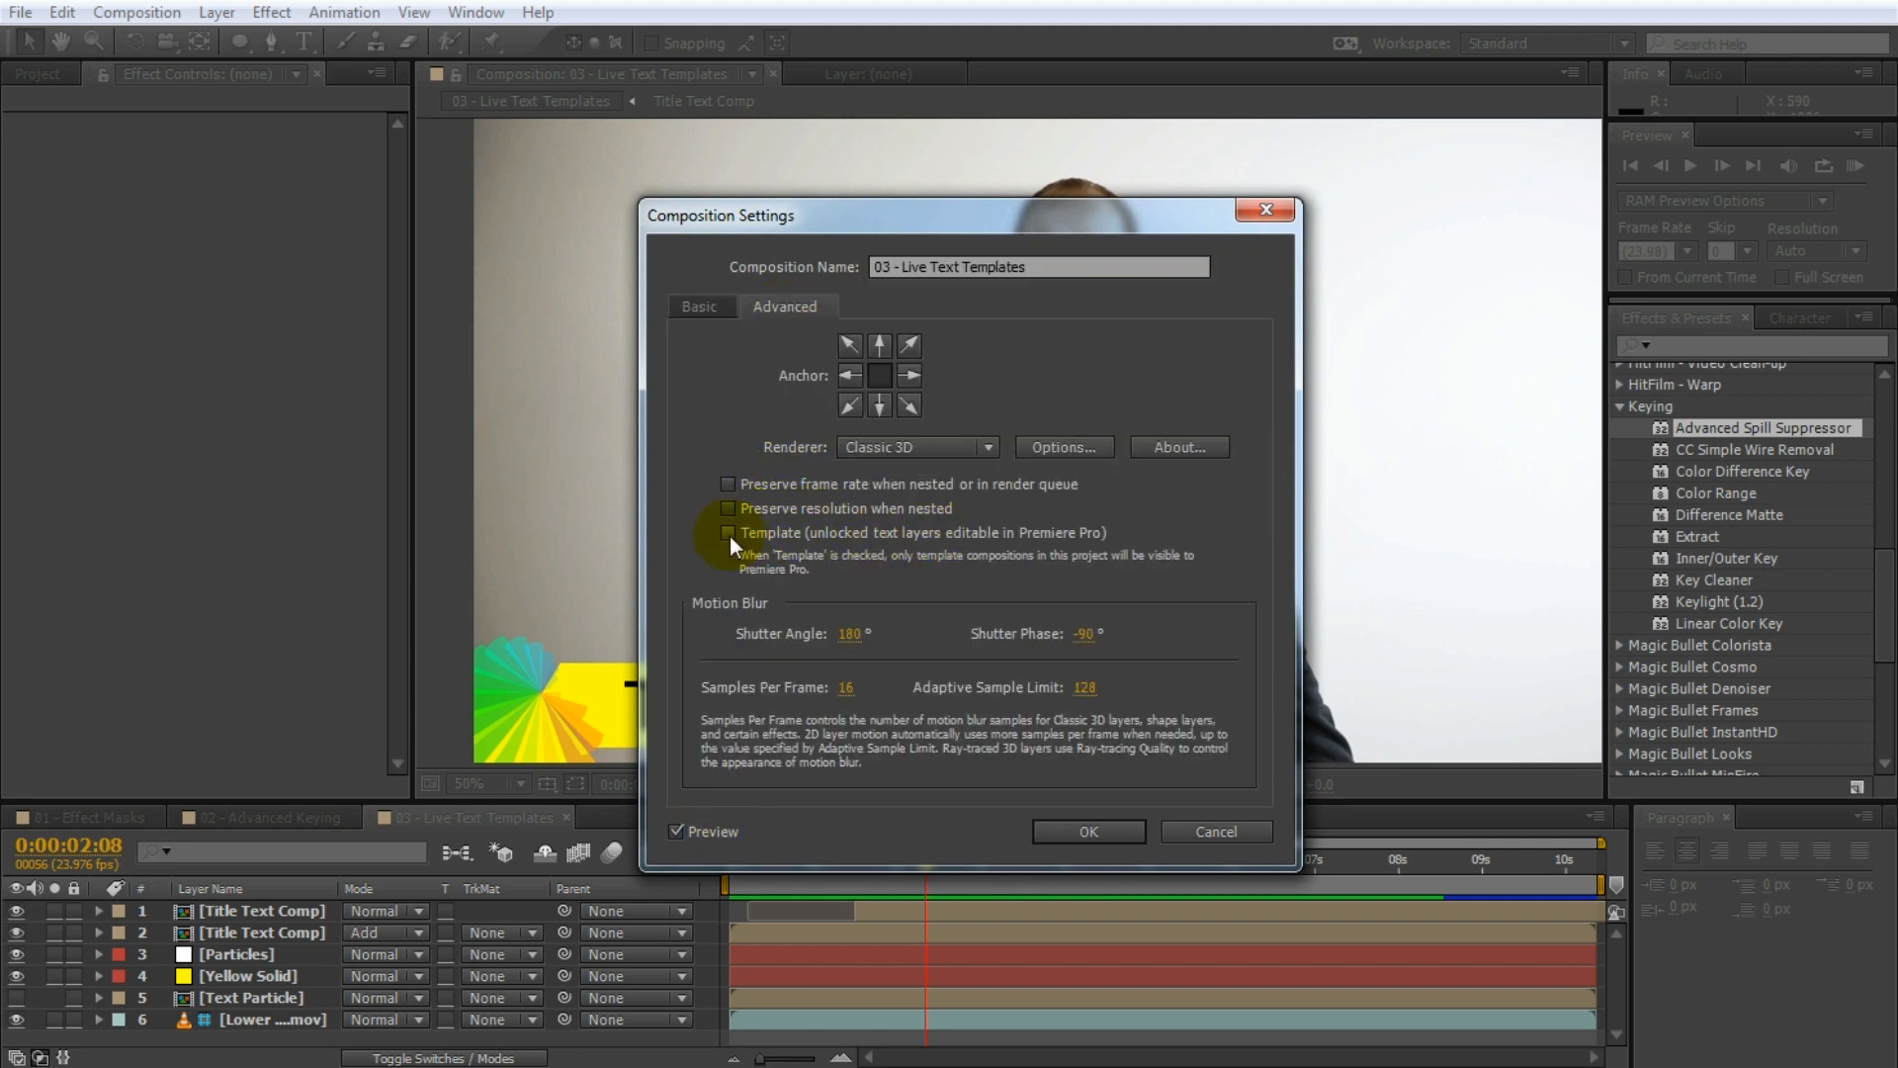
{"action": "left_click", "coordinate": [727, 533]}
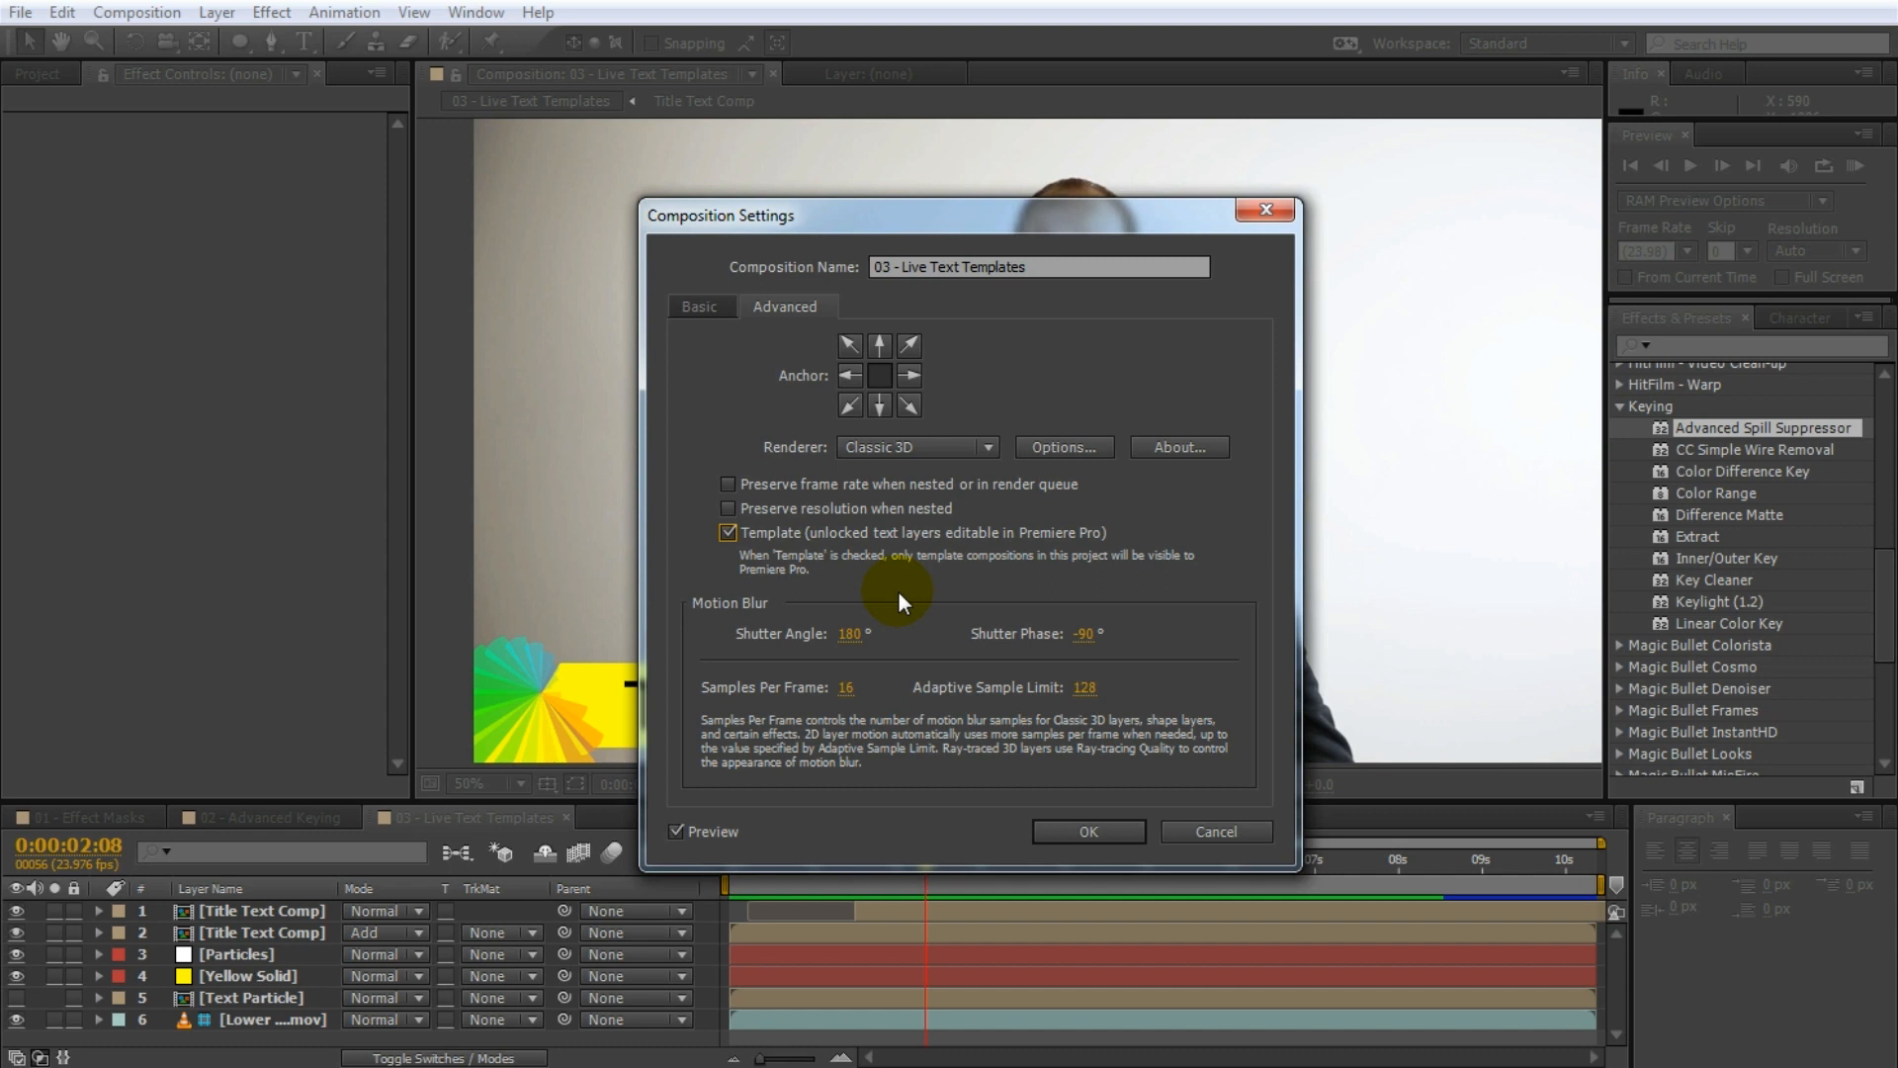
{"action": "mouse_move", "coordinate": [1083, 832]}
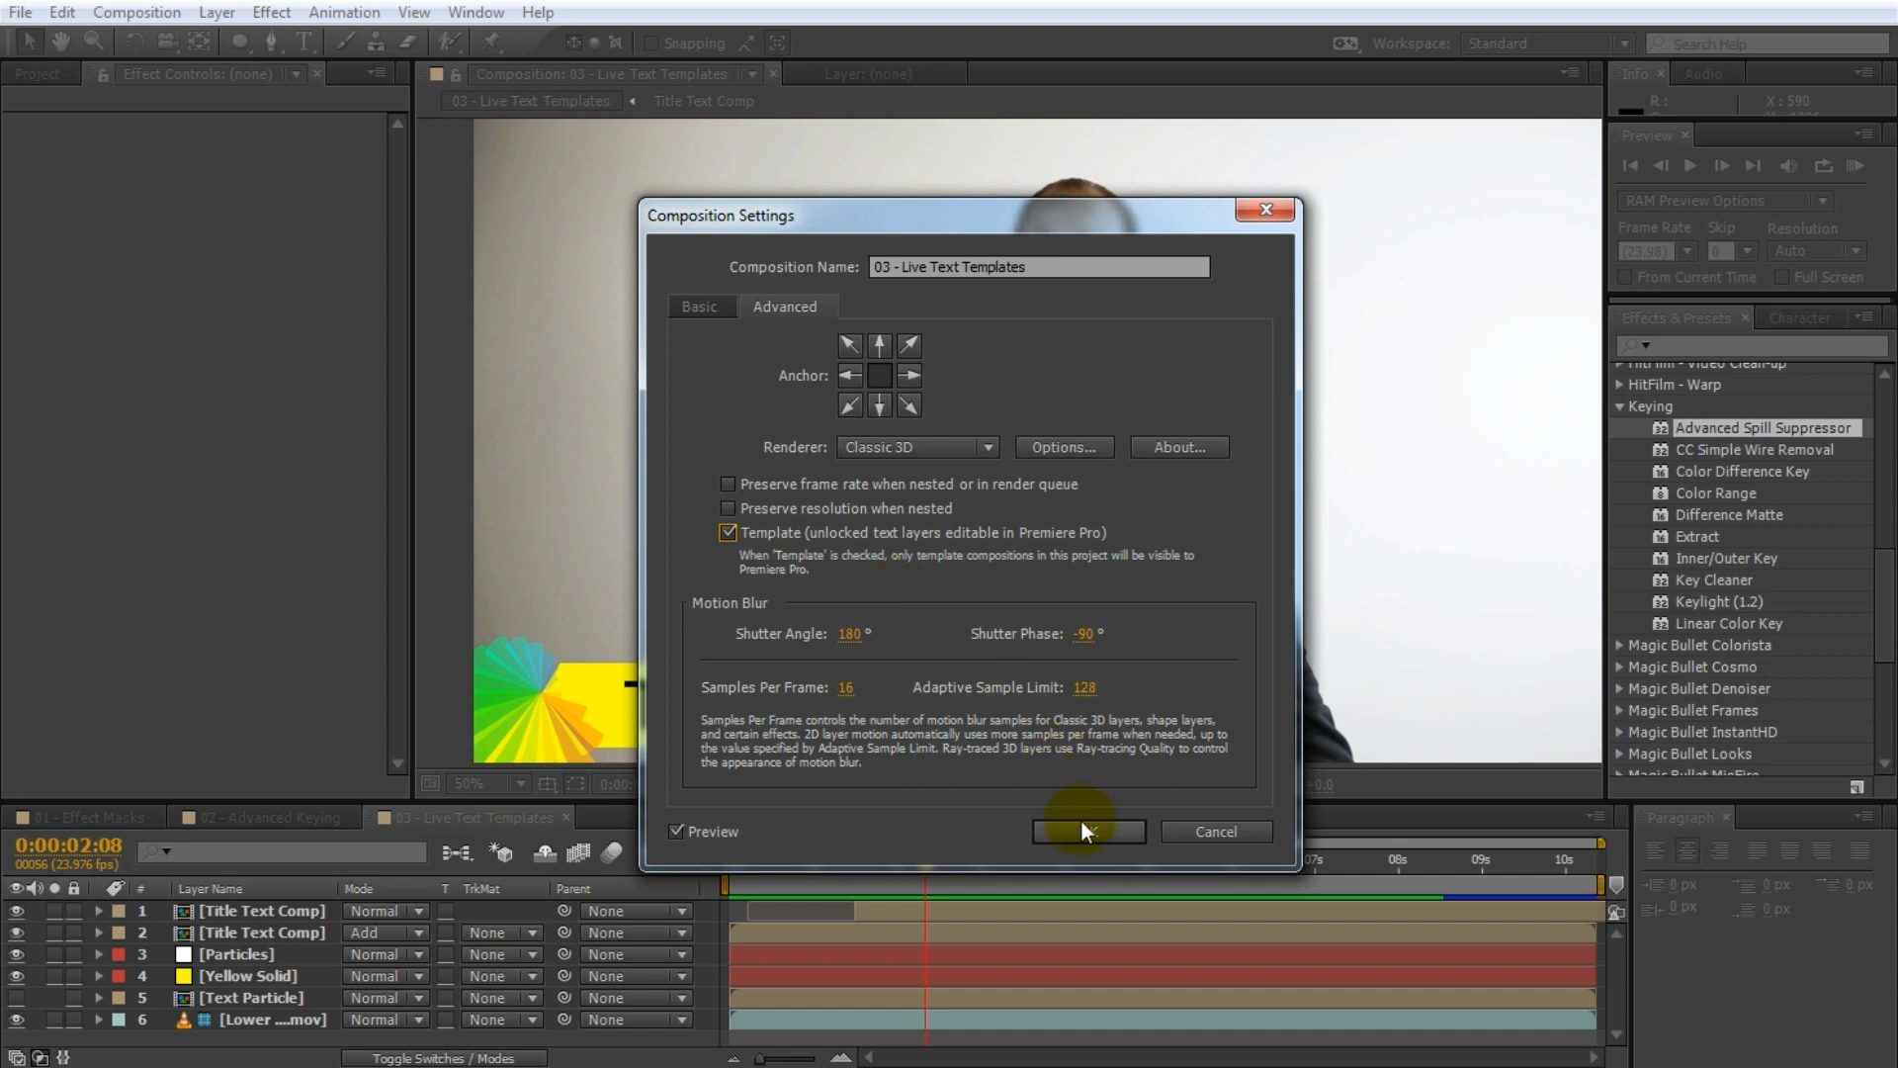
{"action": "left_click", "coordinate": [1085, 831]}
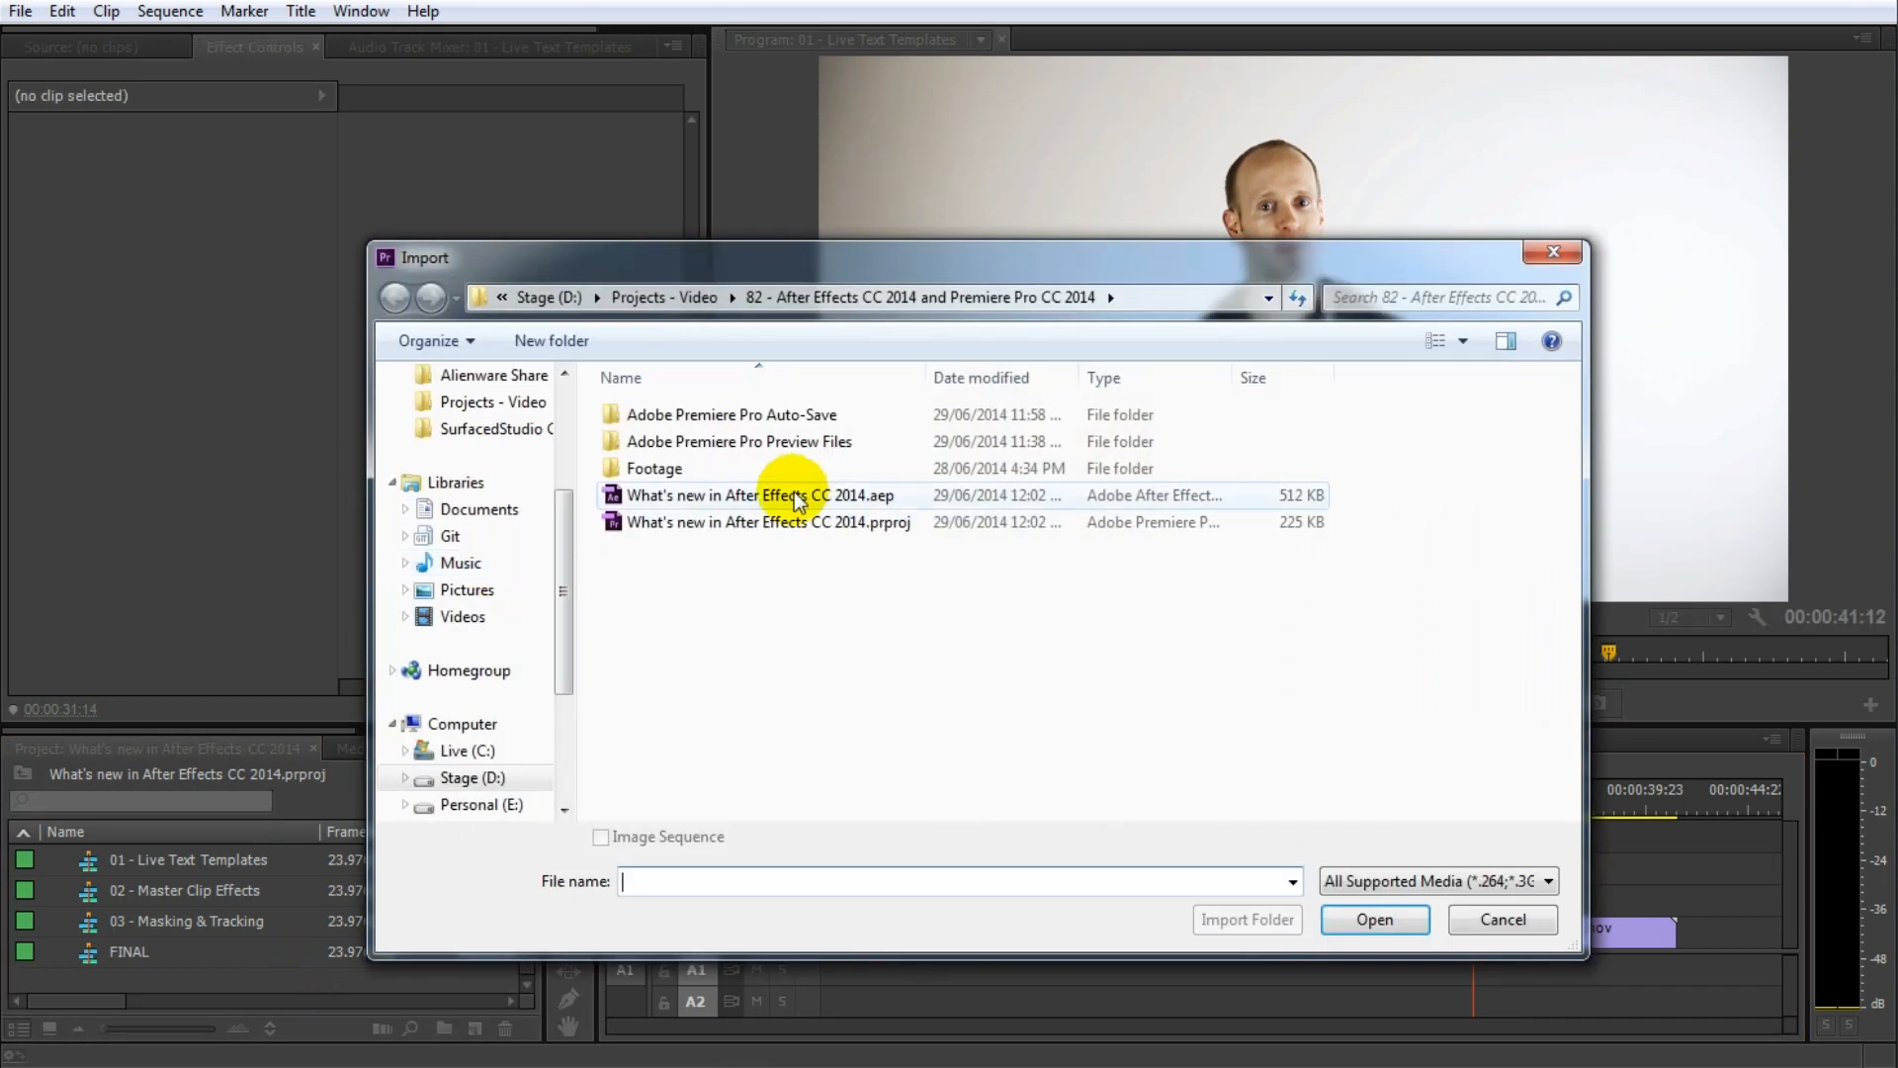
- Import 03 - Live Text Templates from the .aep project and place it on V2
{"action": "double_click", "coordinate": [760, 495]}
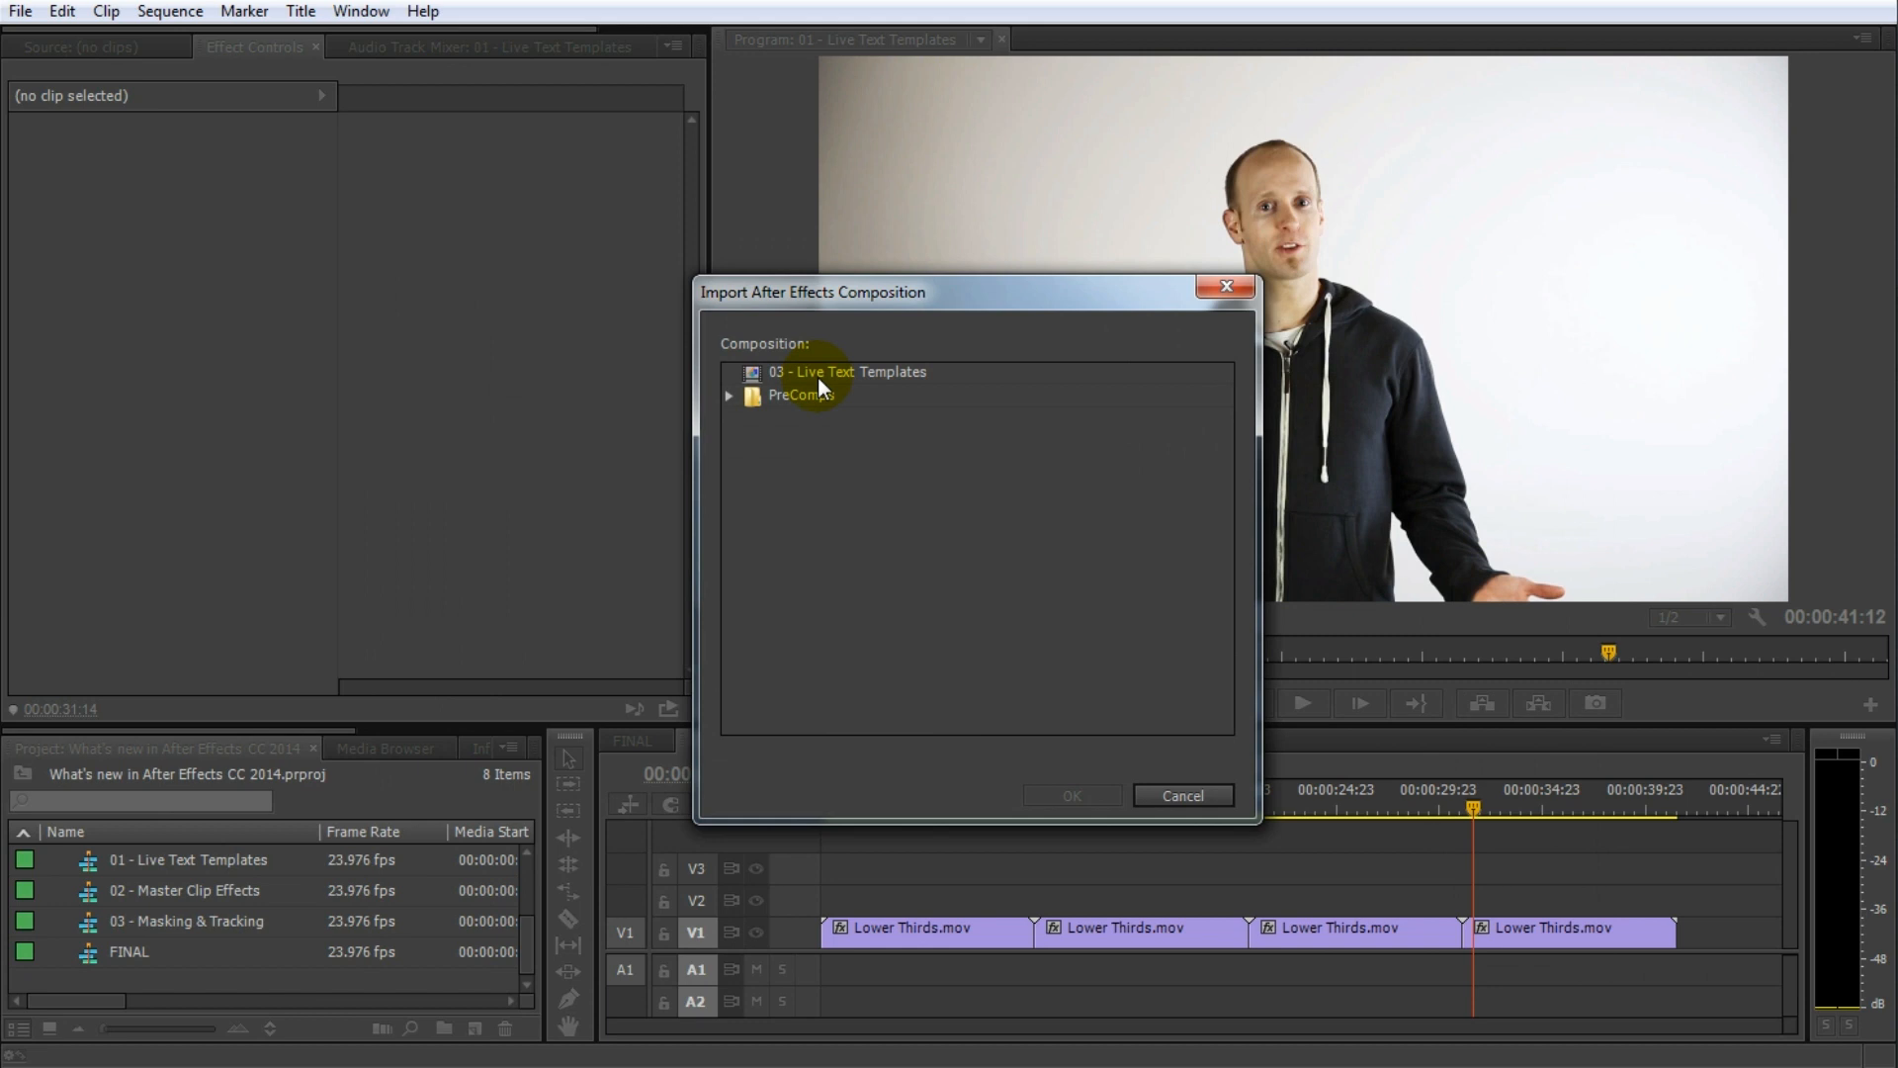
{"action": "left_click", "coordinate": [847, 372]}
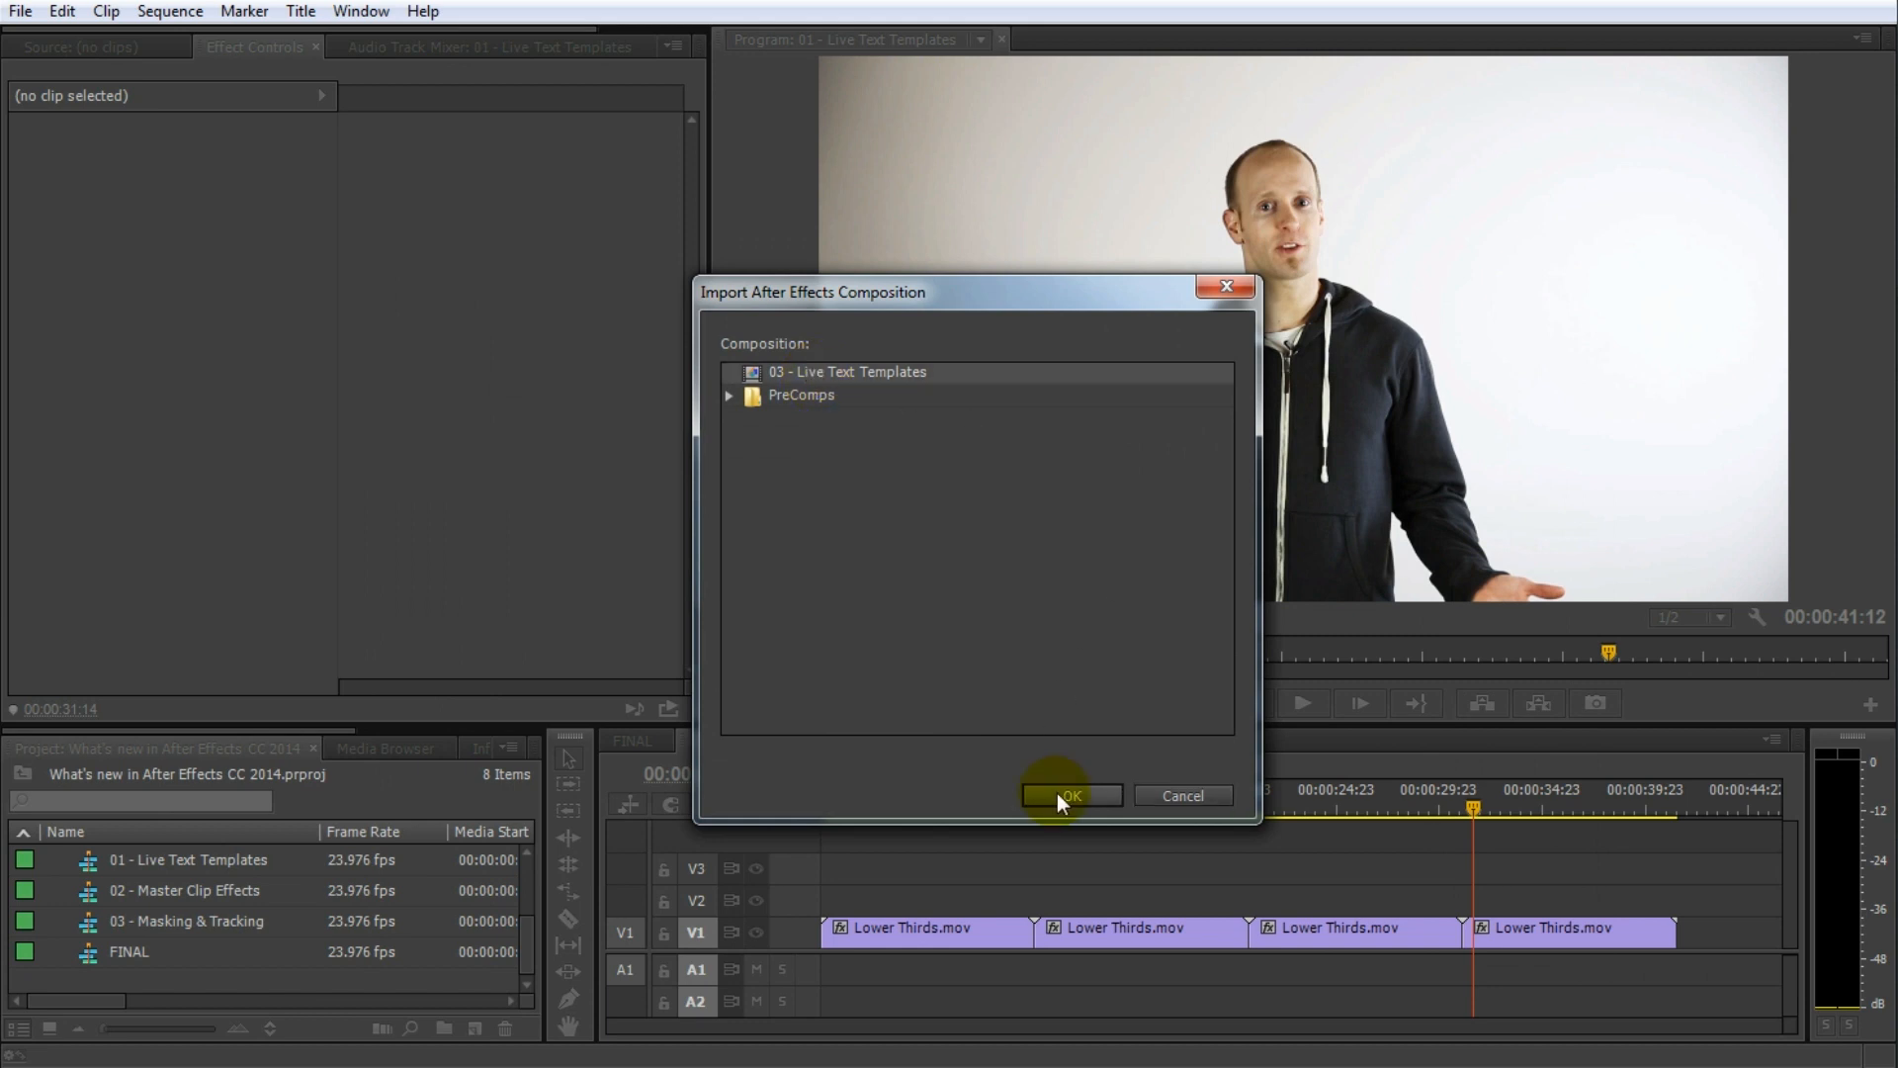
{"action": "left_click", "coordinate": [1062, 795]}
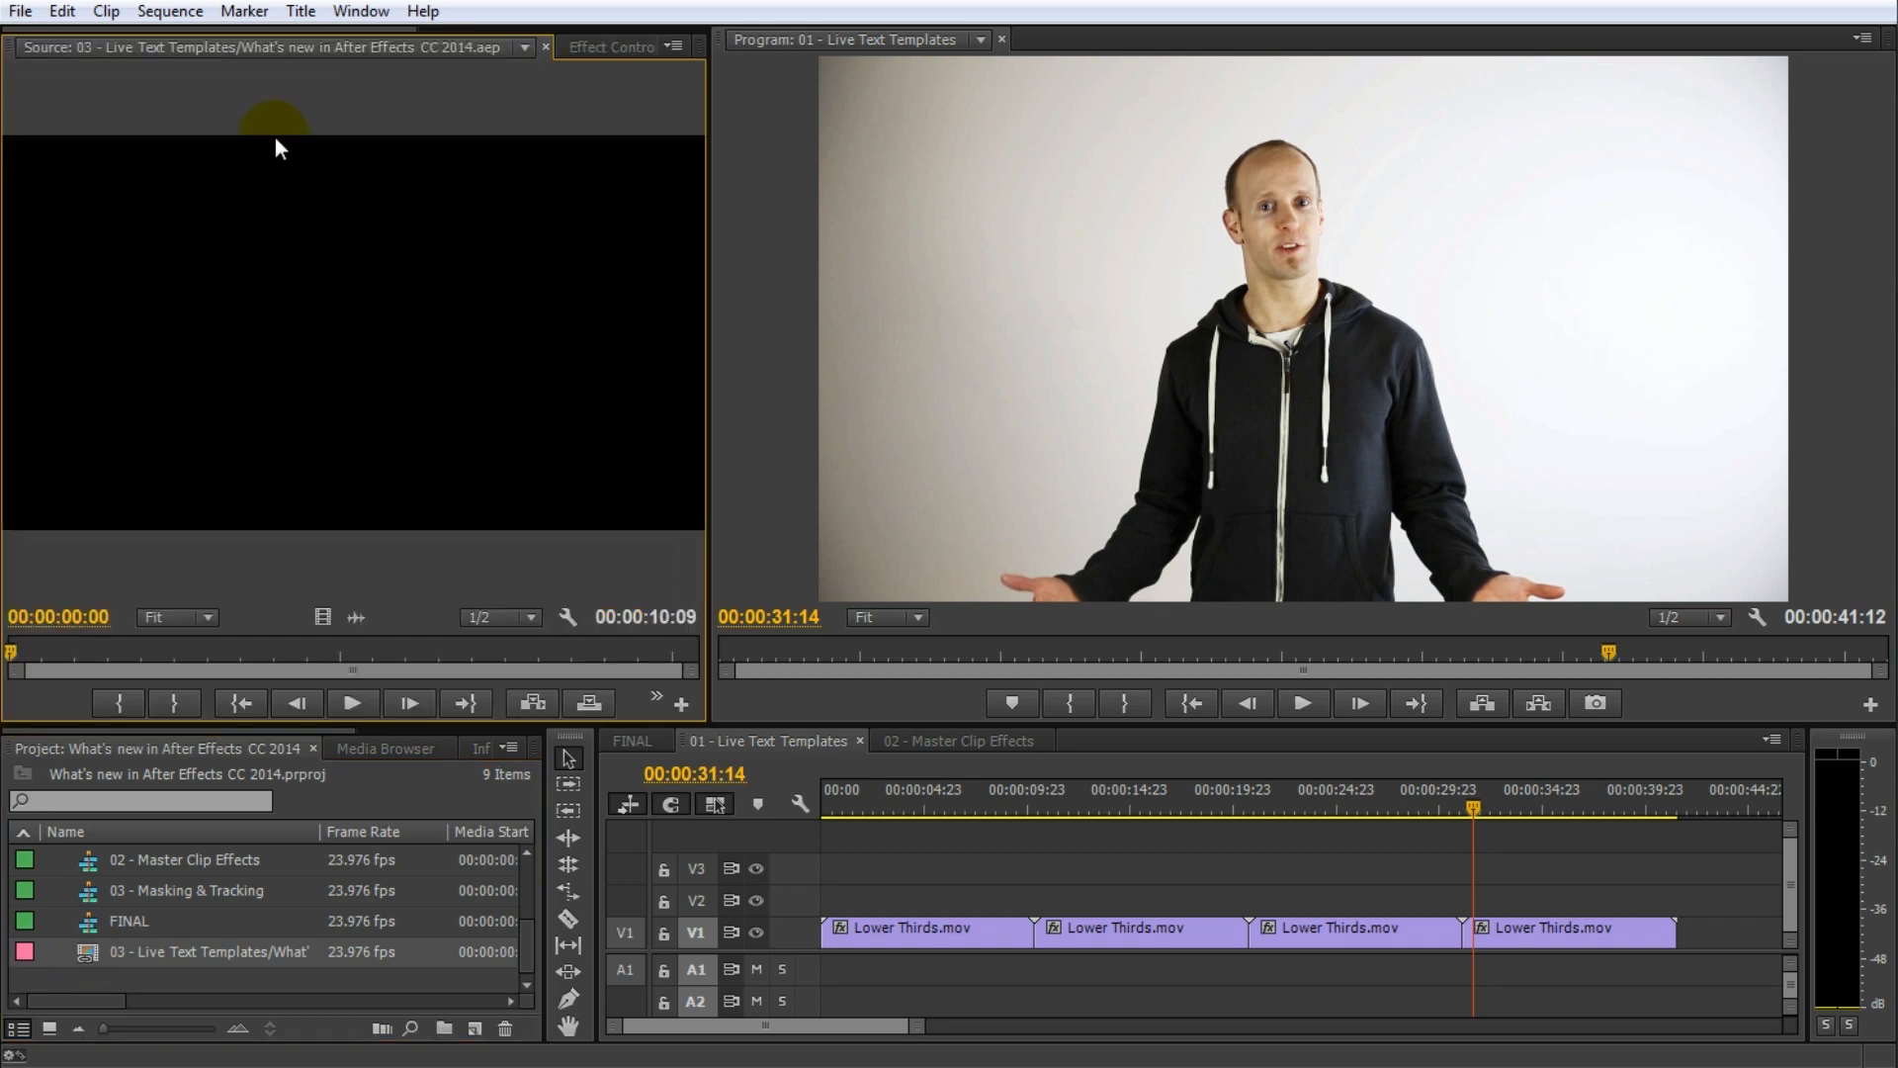
{"action": "left_click", "coordinate": [619, 47]}
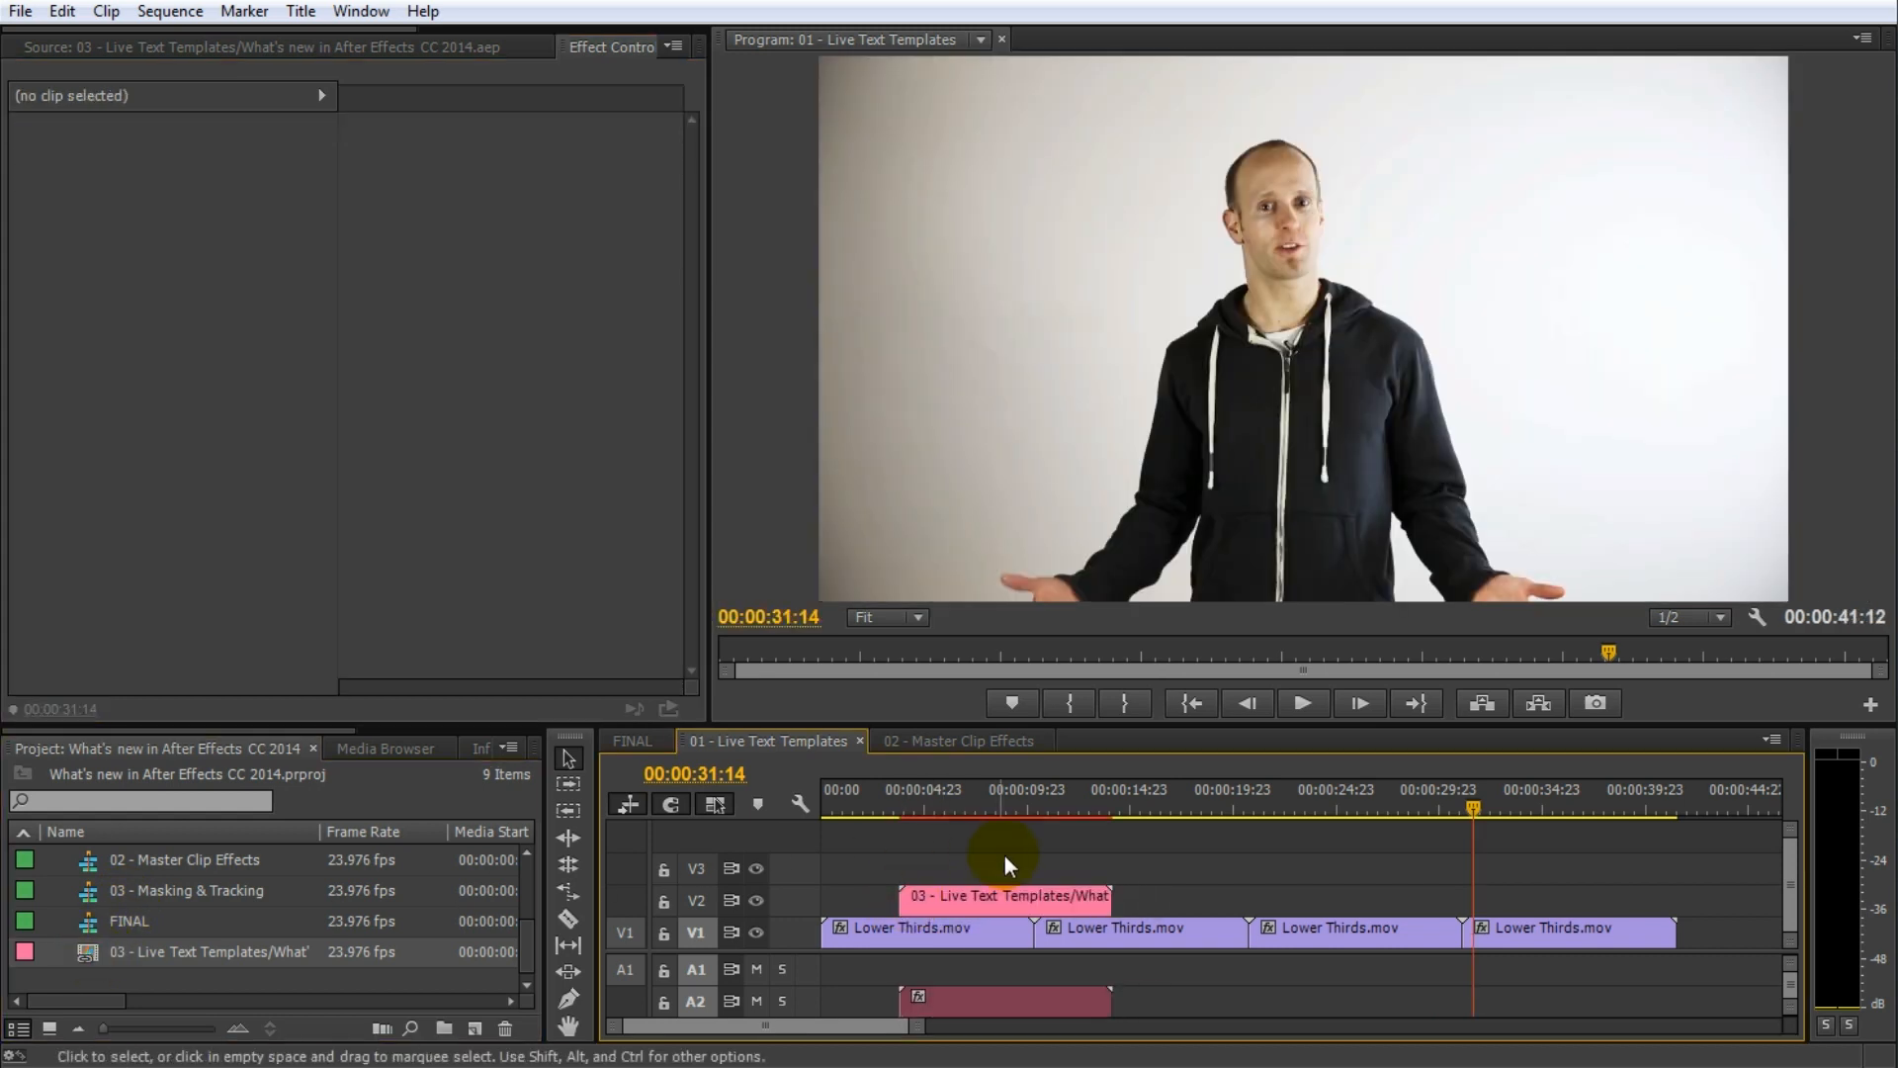
- Jump the playhead to the imported yellow title, then reopen the import file browser
{"action": "left_click", "coordinate": [942, 809]}
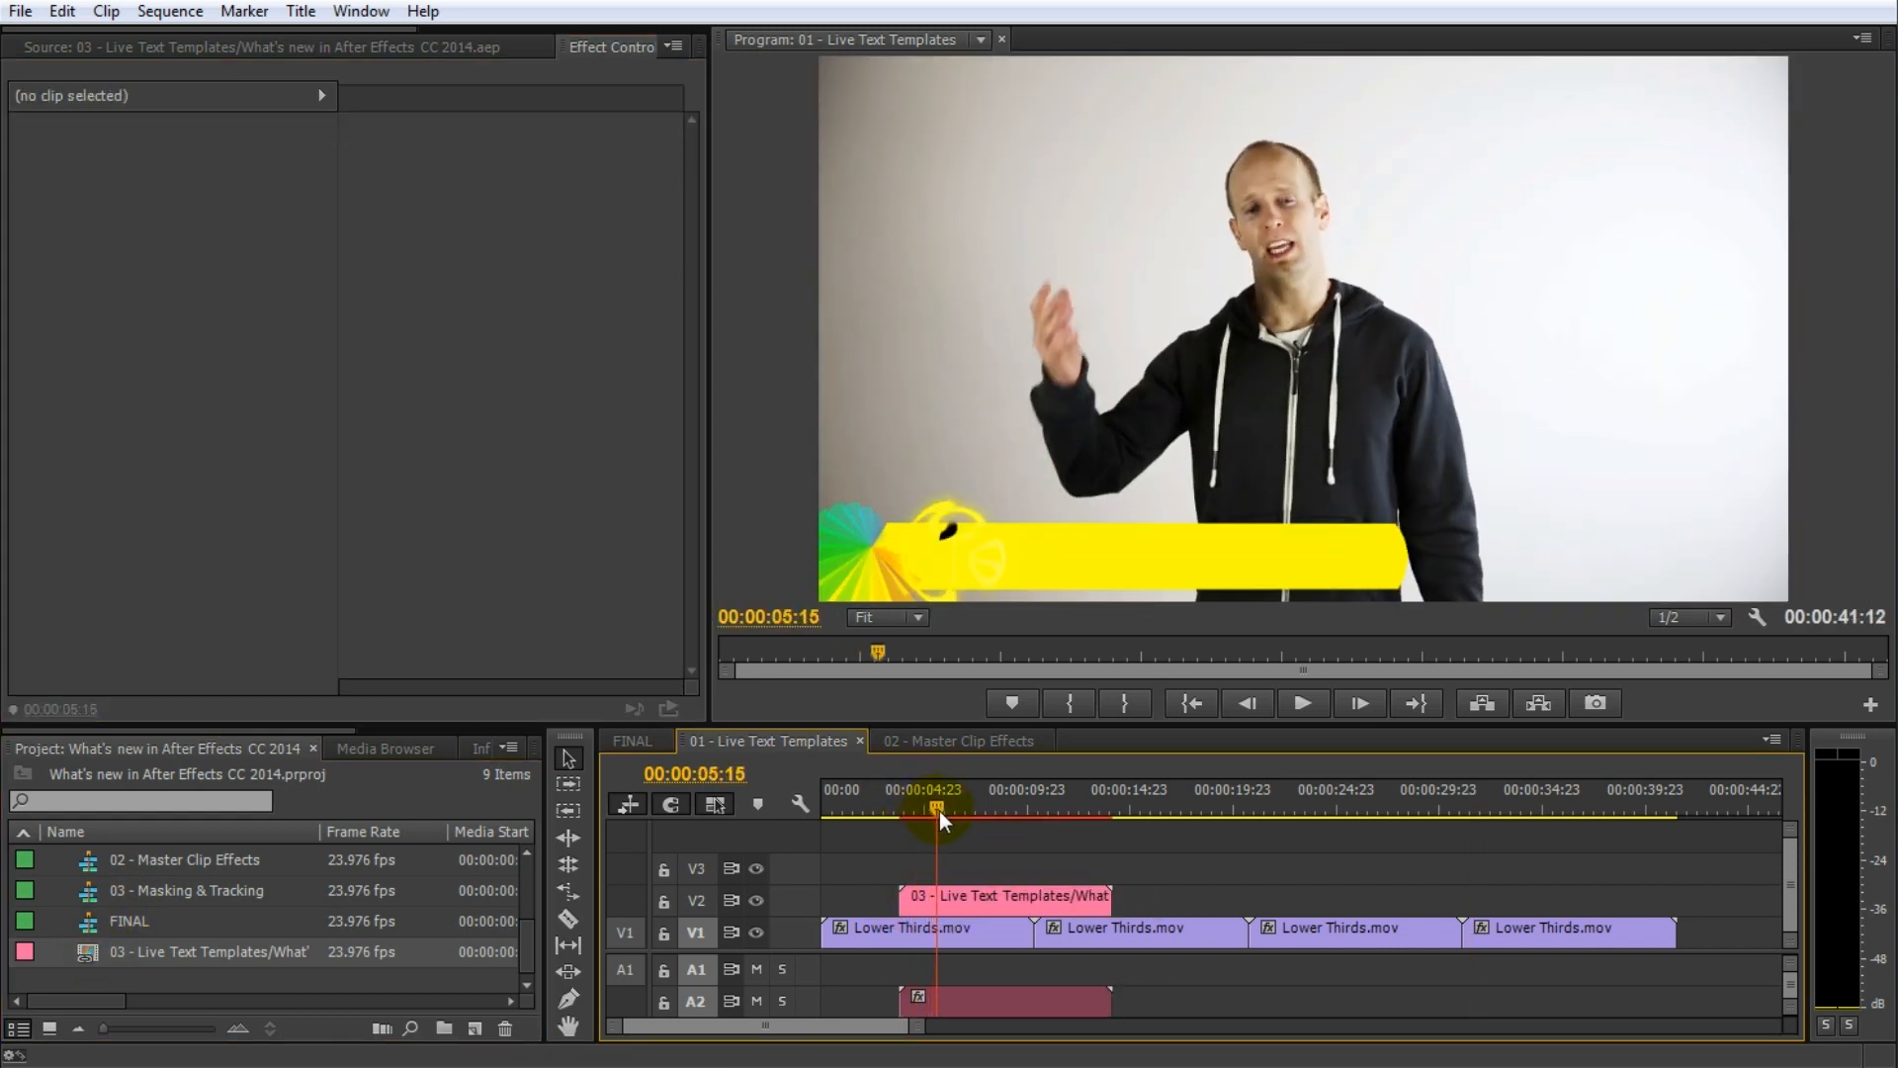
{"action": "left_click", "coordinate": [961, 807]}
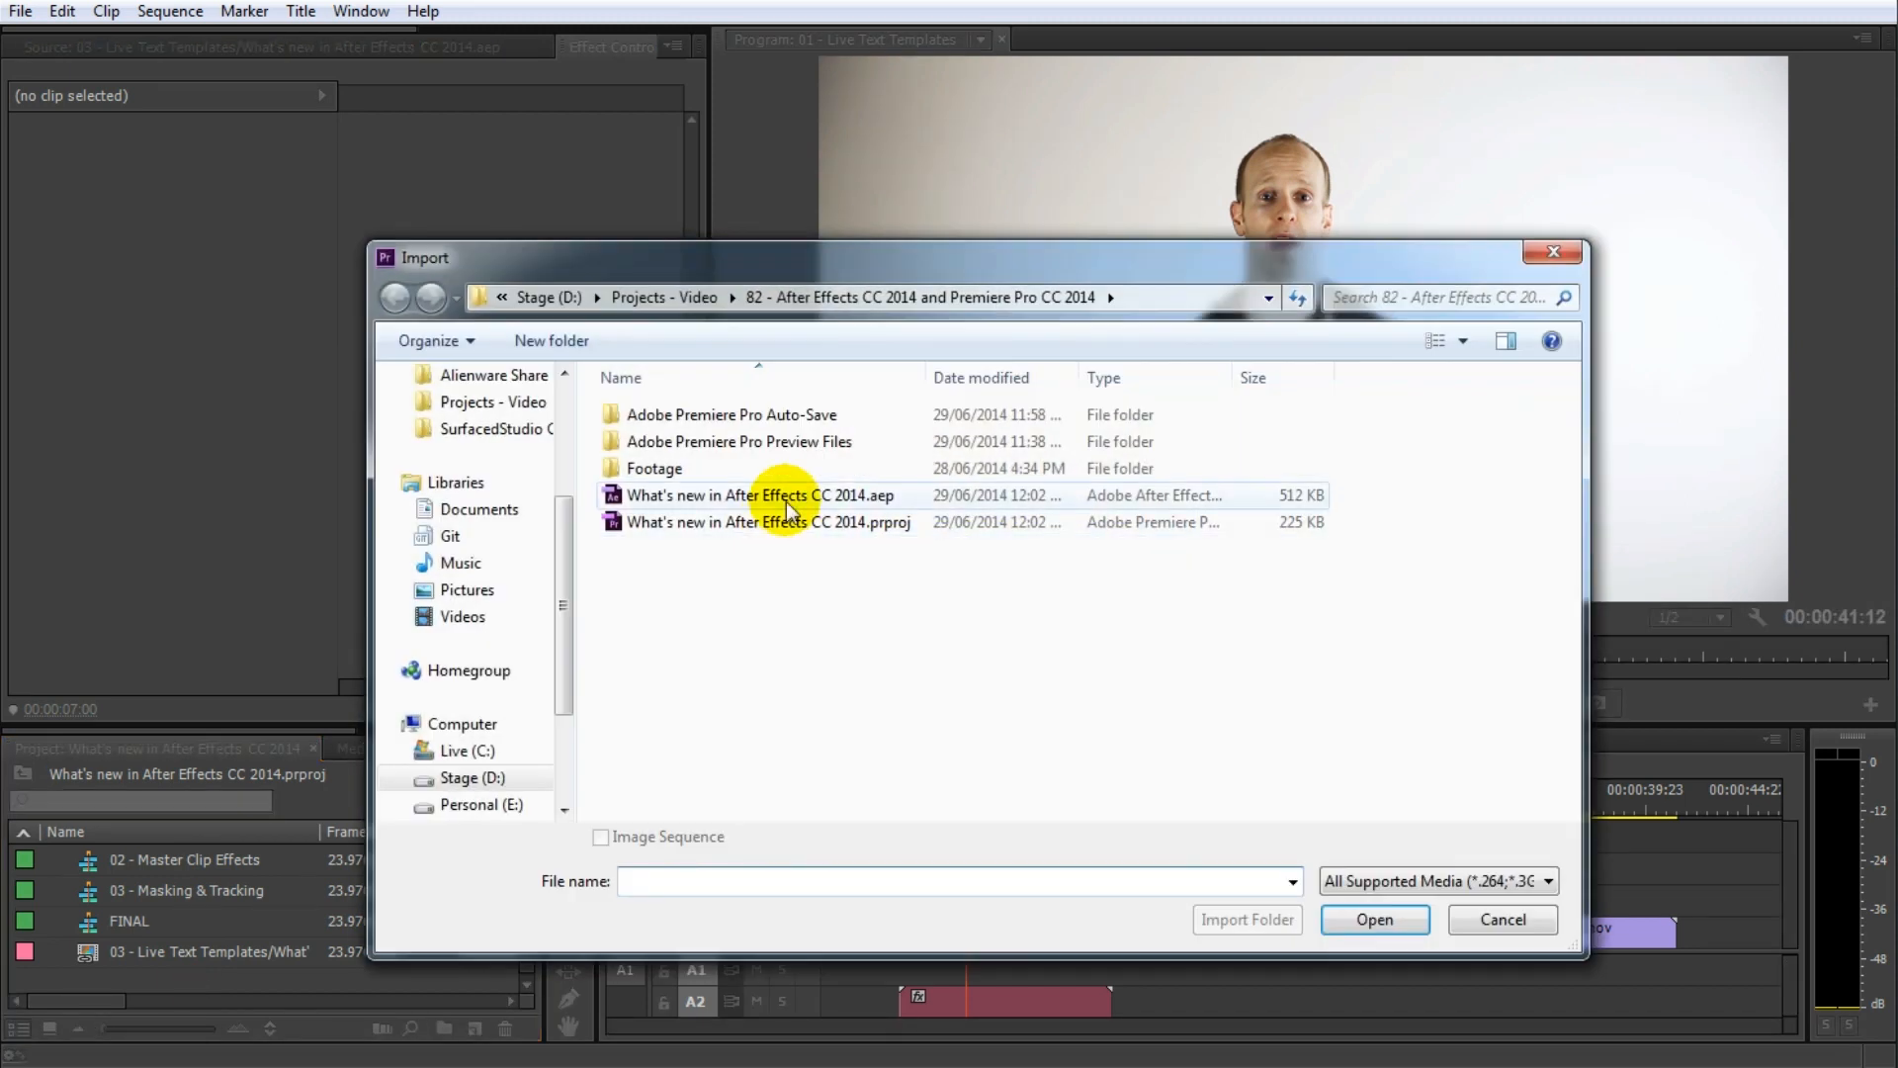
- Re-import the Live Text Templates composition and change its first Title Text to 'Another template'
{"action": "double_click", "coordinate": [760, 495]}
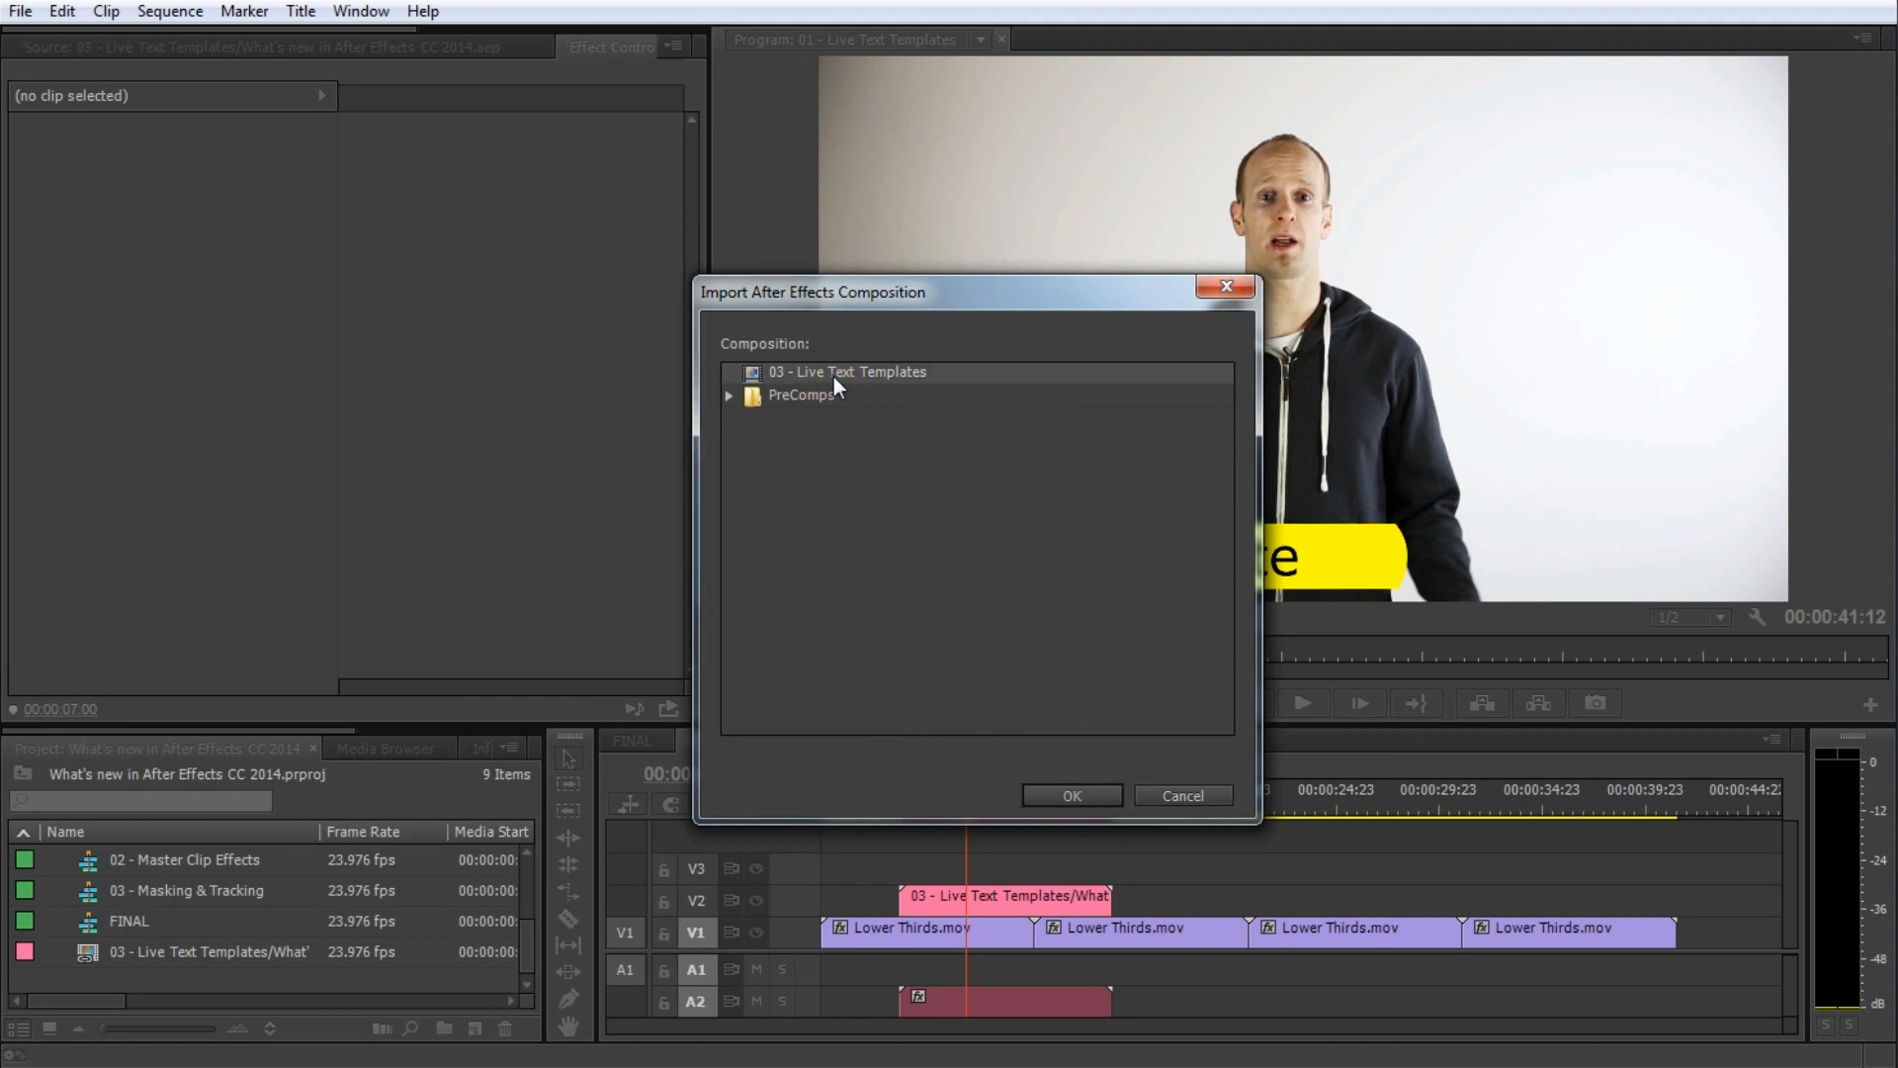
{"action": "left_click", "coordinate": [1069, 795]}
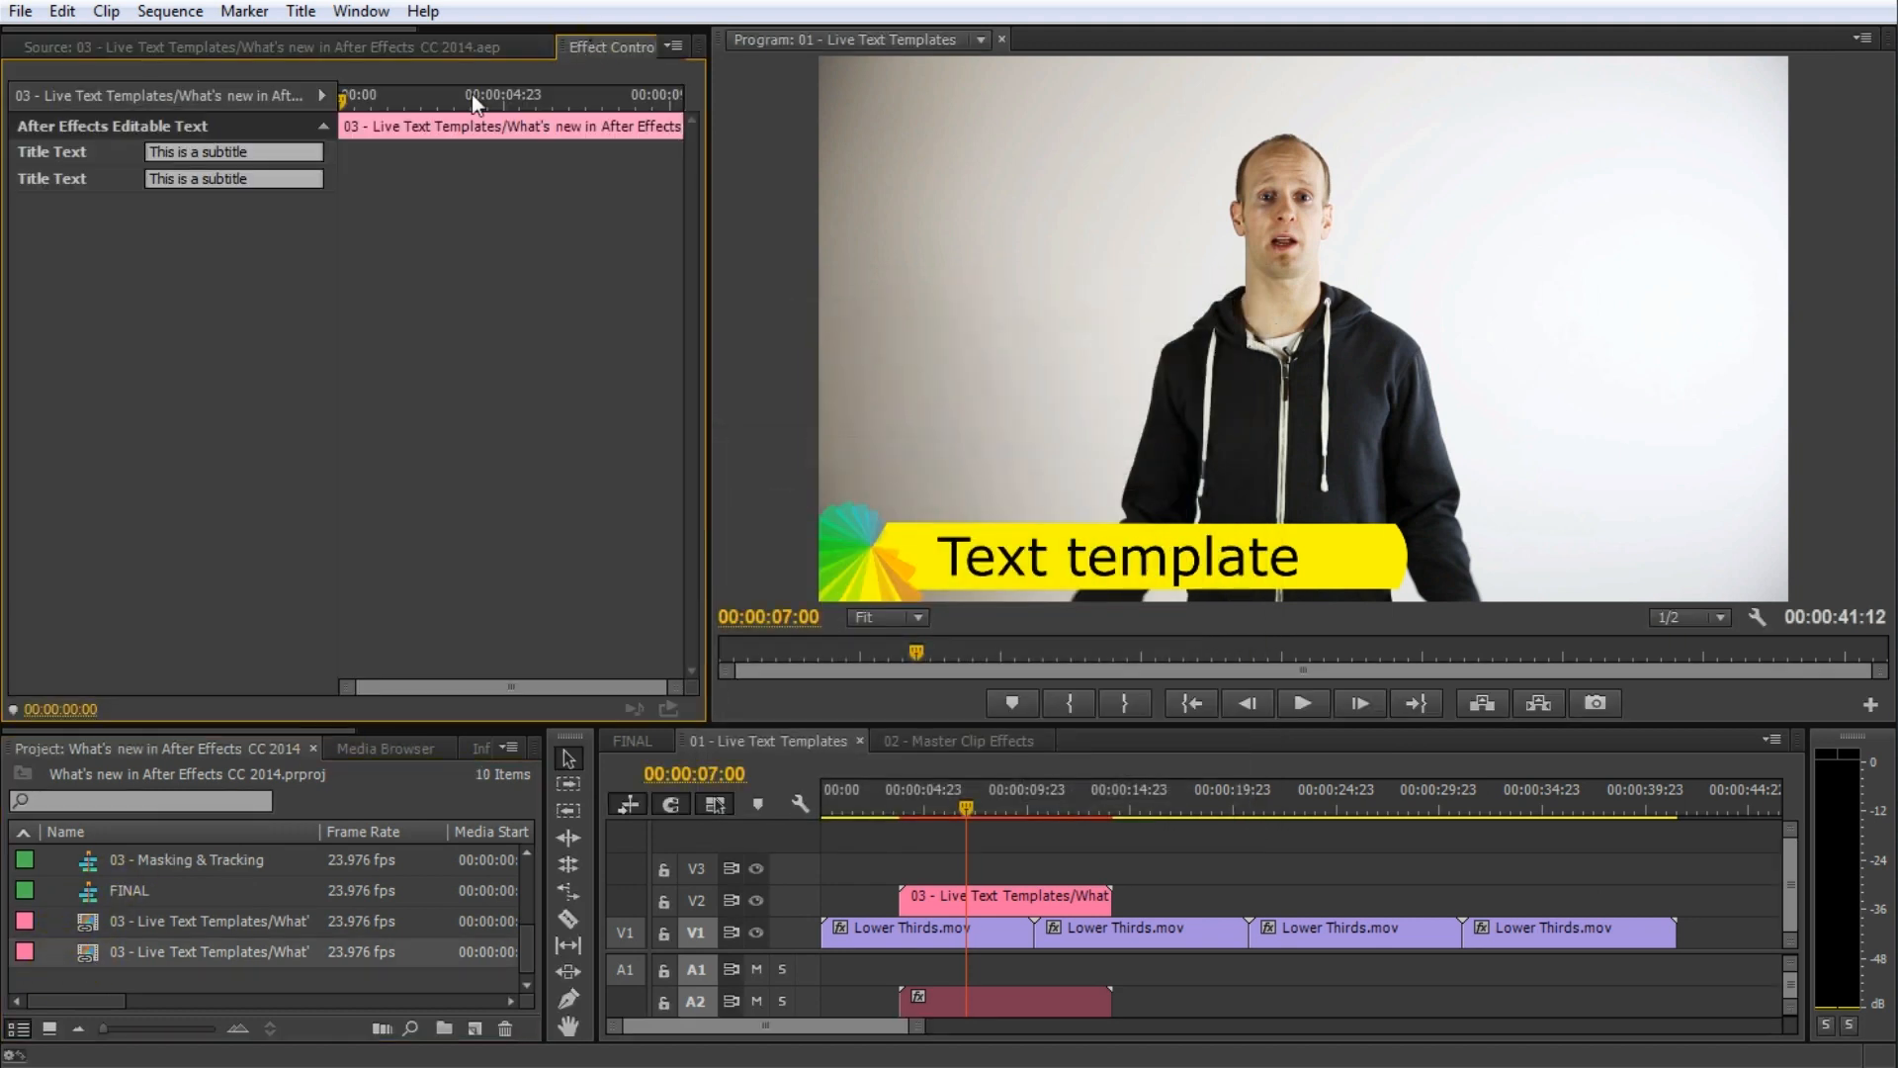
{"action": "type", "text": "A"}
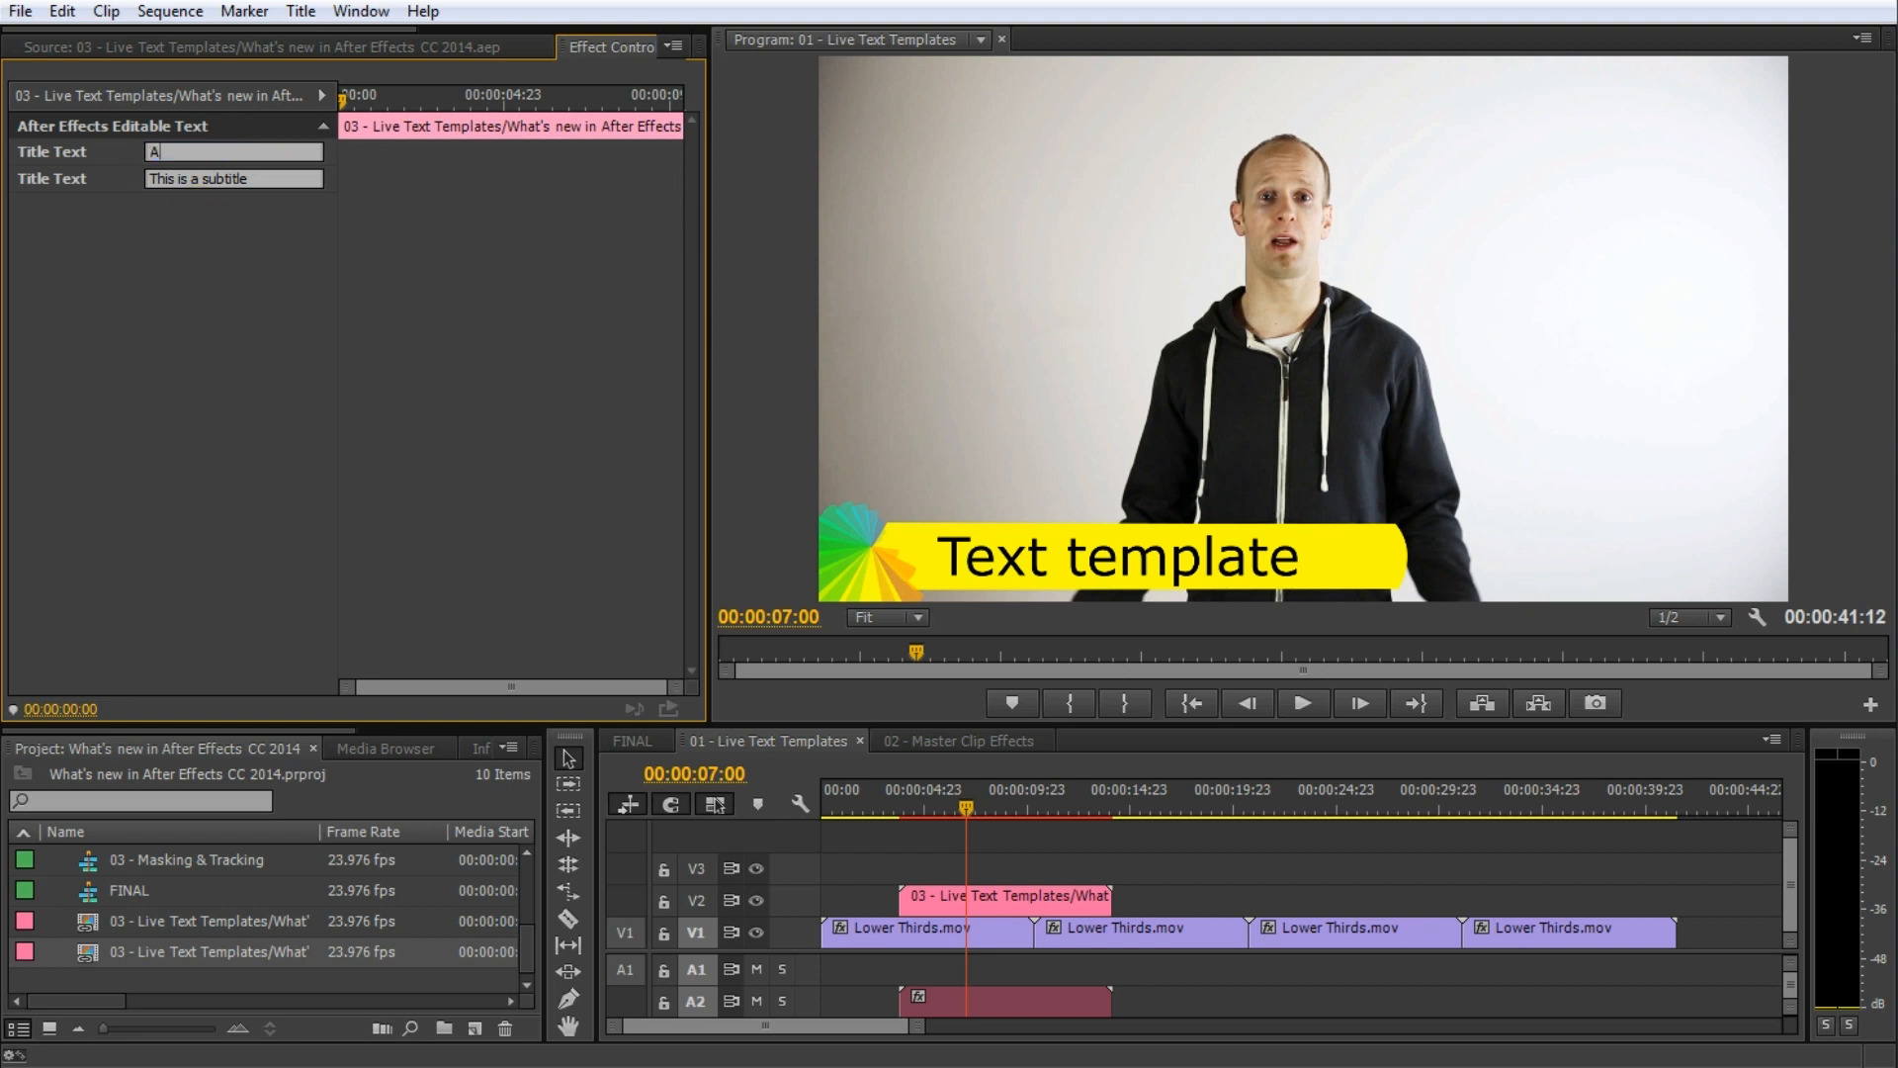
{"action": "type", "text": "nother template"}
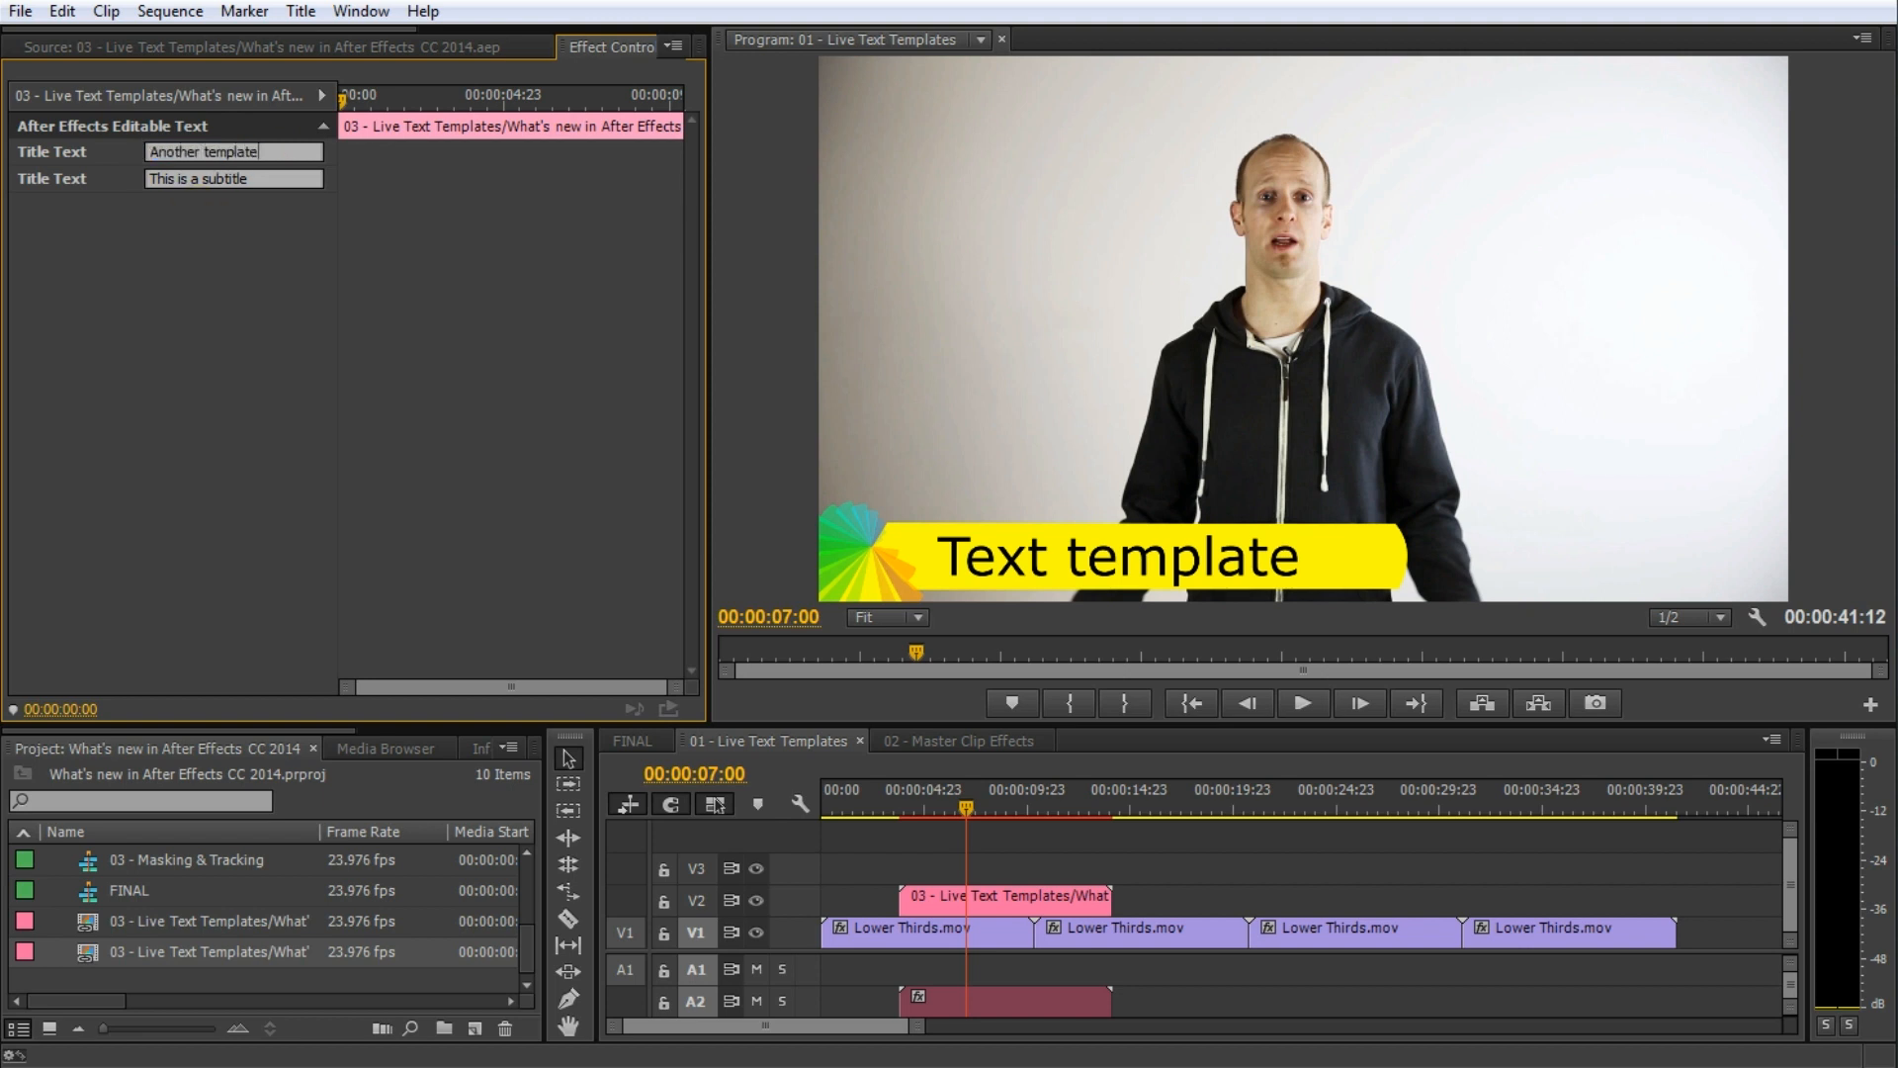